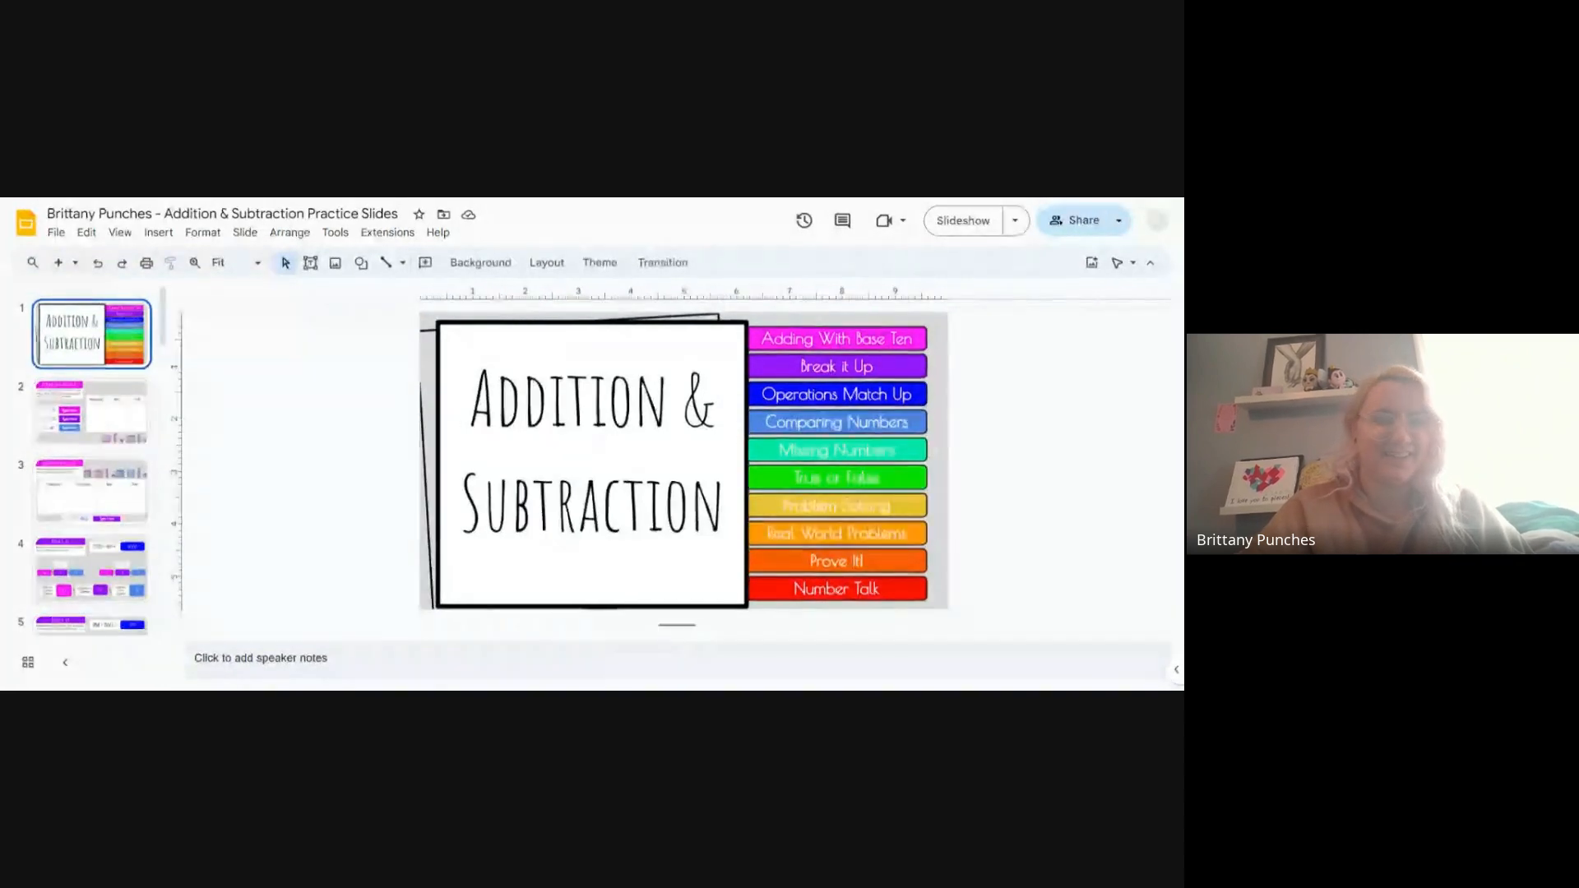
# Step: Scroll the filmstrip down to reach slide 6, Operations Match Up
pyautogui.scroll(-3)
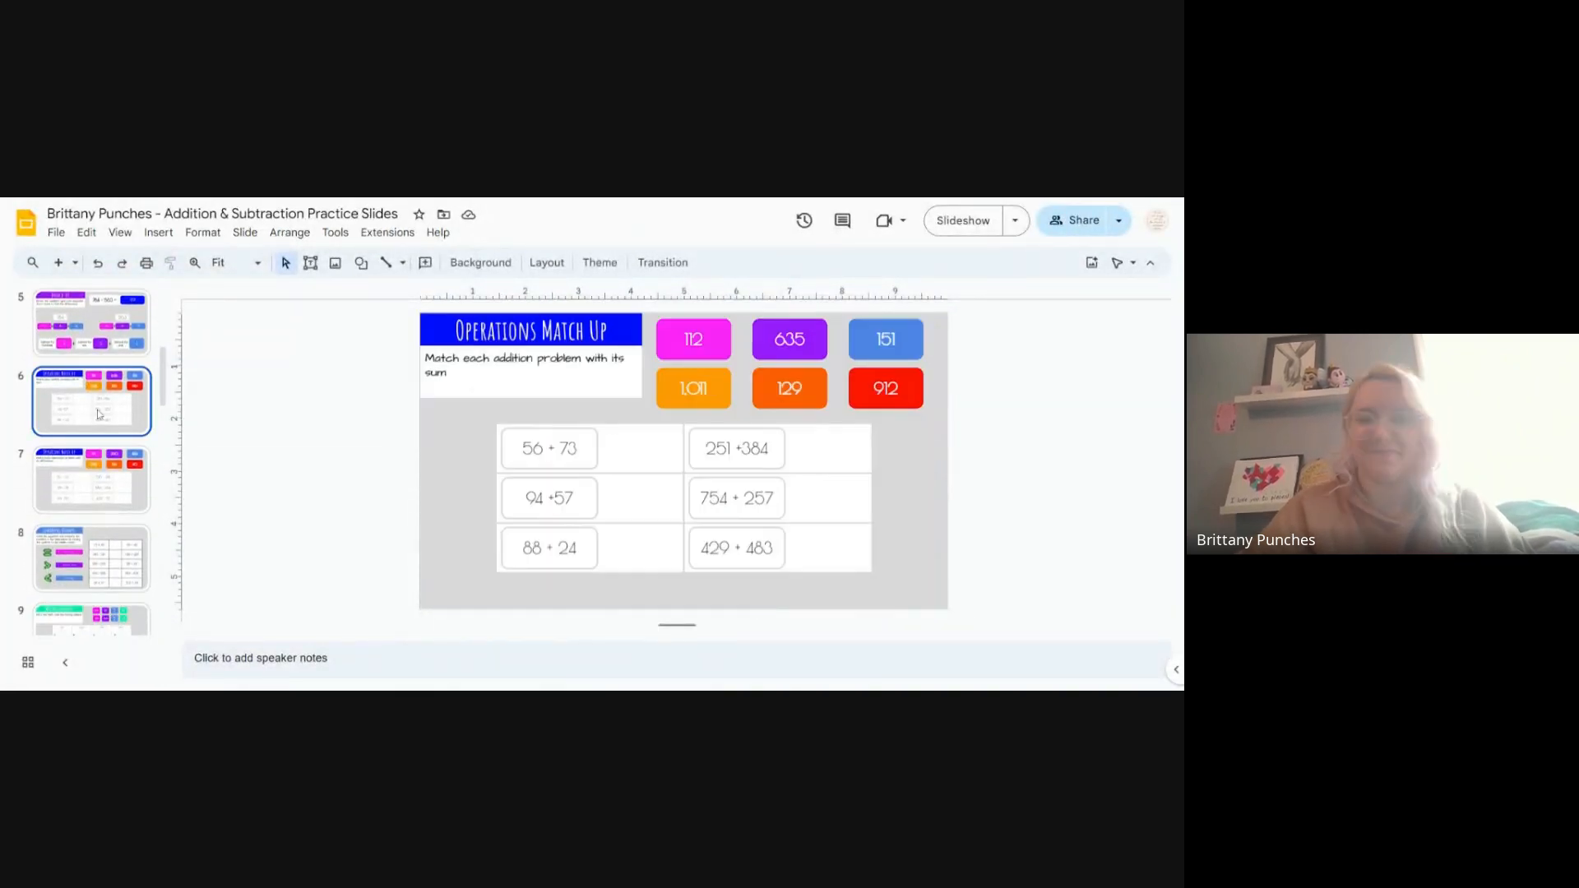
pyautogui.moveTo(318, 466)
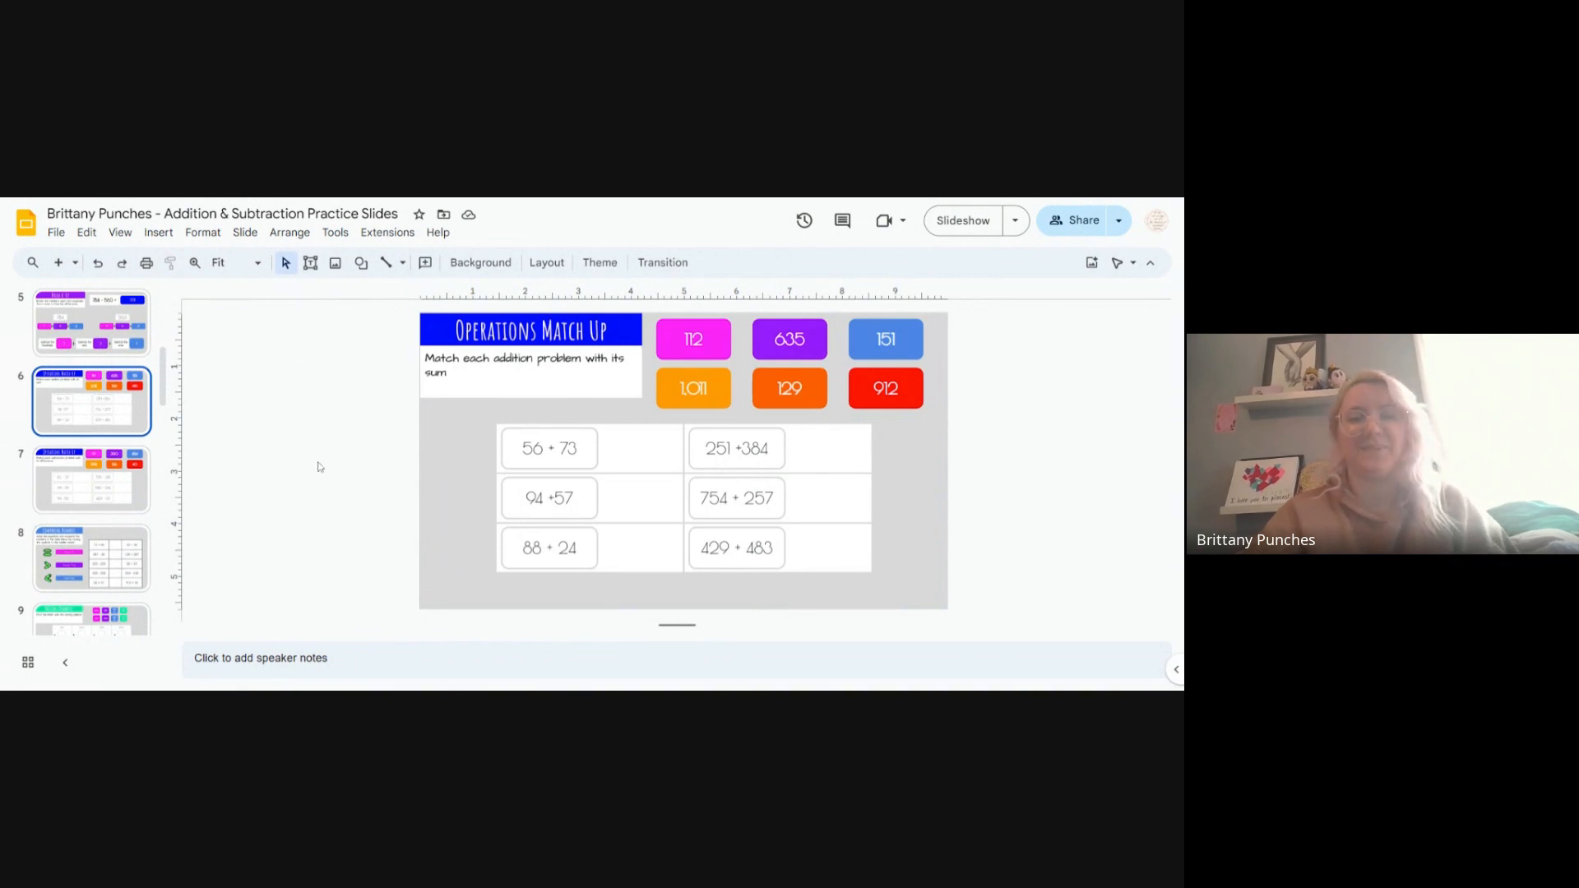
pyautogui.moveTo(511, 372)
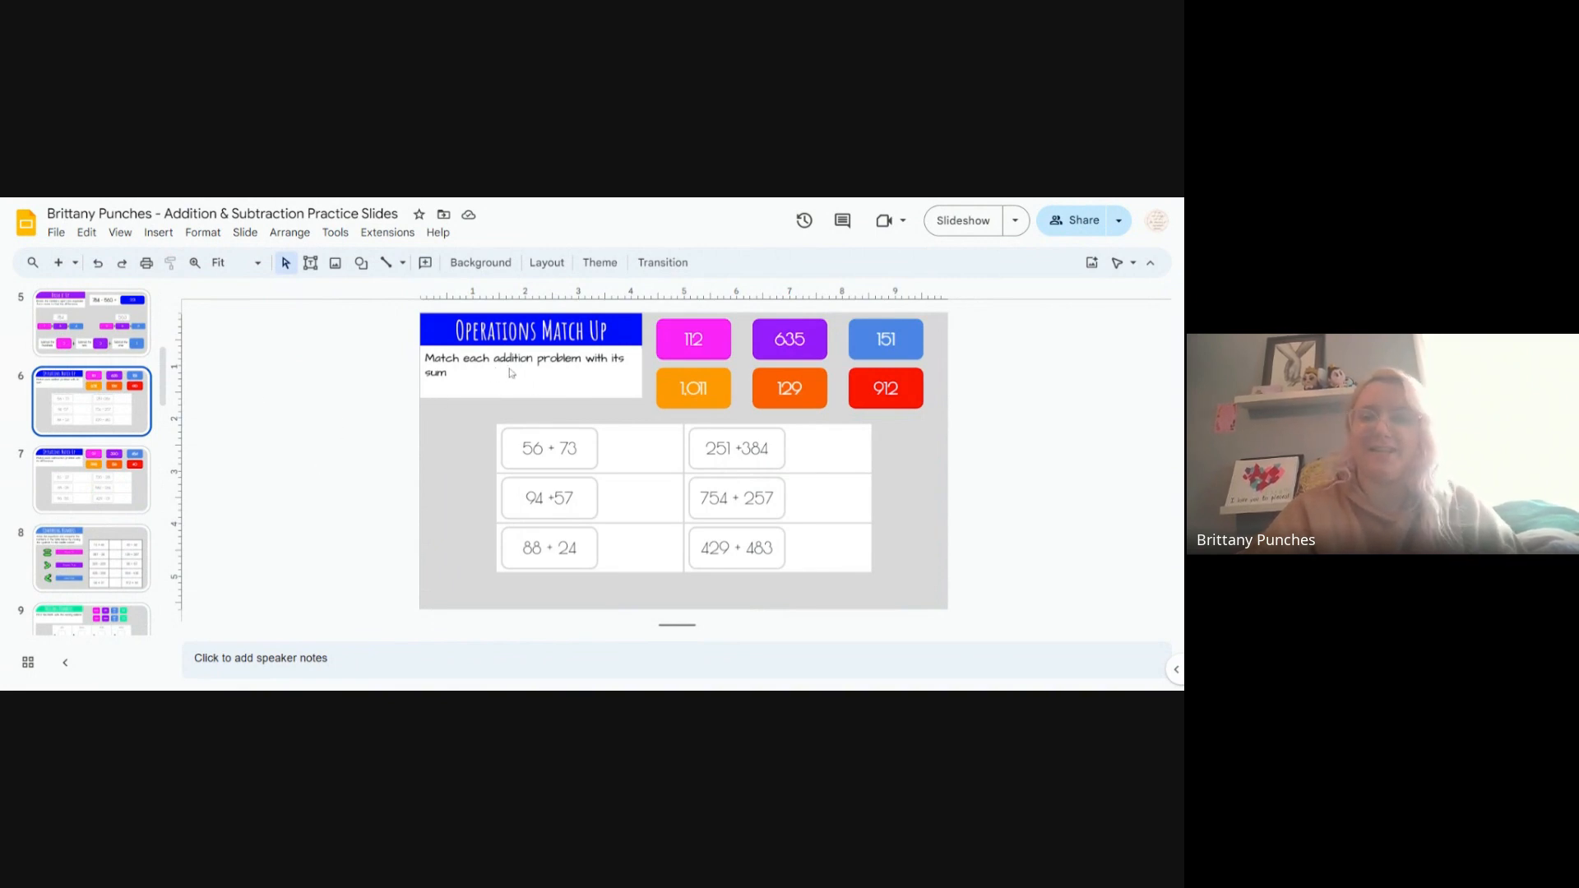
pyautogui.moveTo(445, 393)
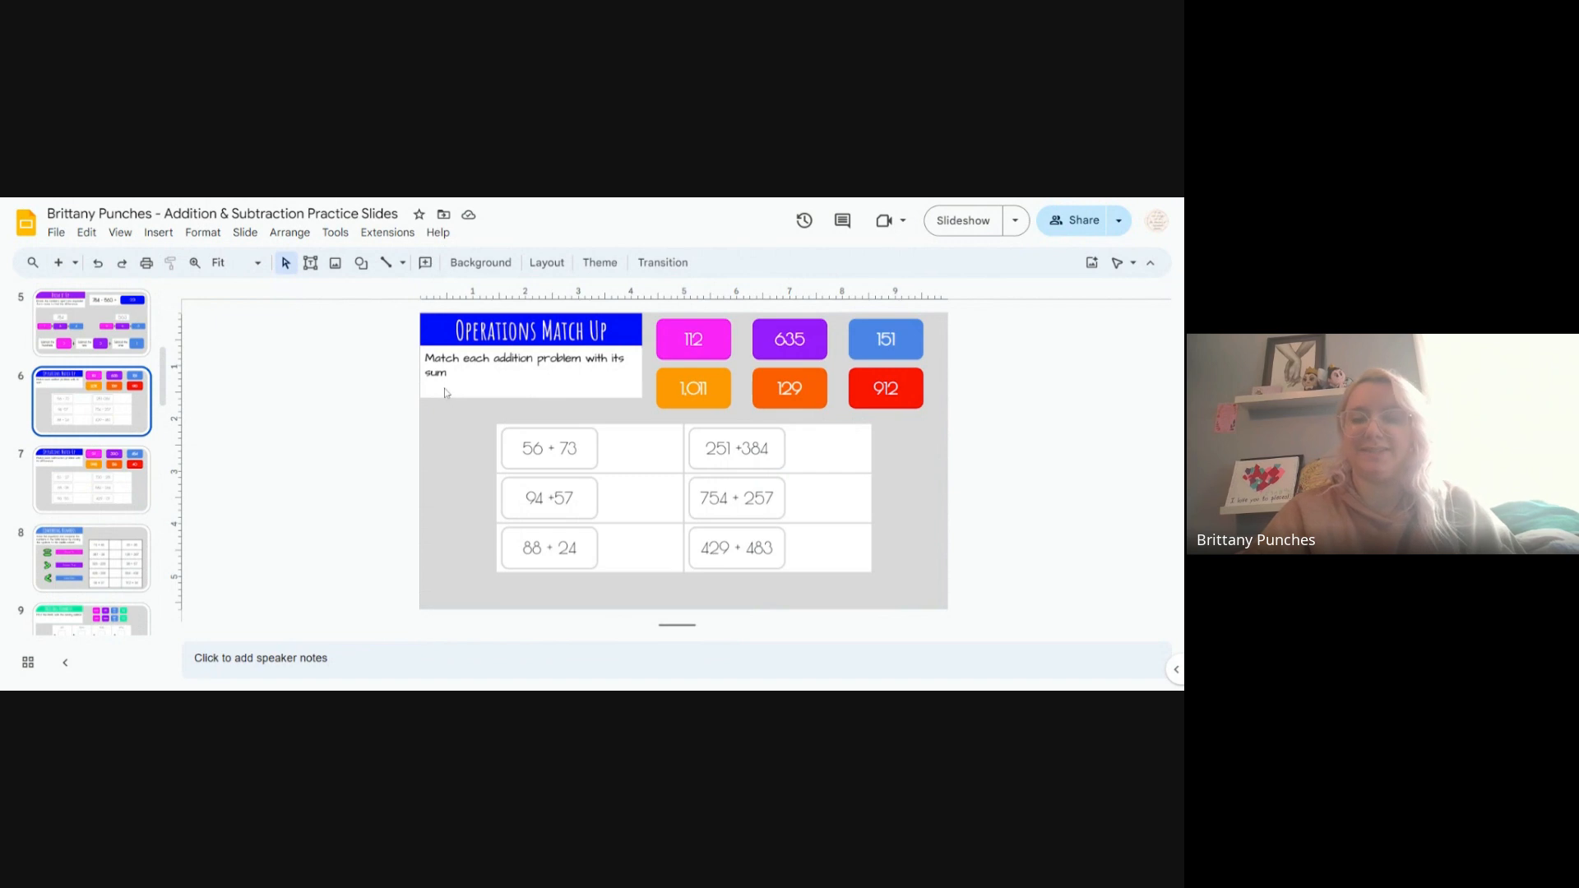
pyautogui.moveTo(412, 412)
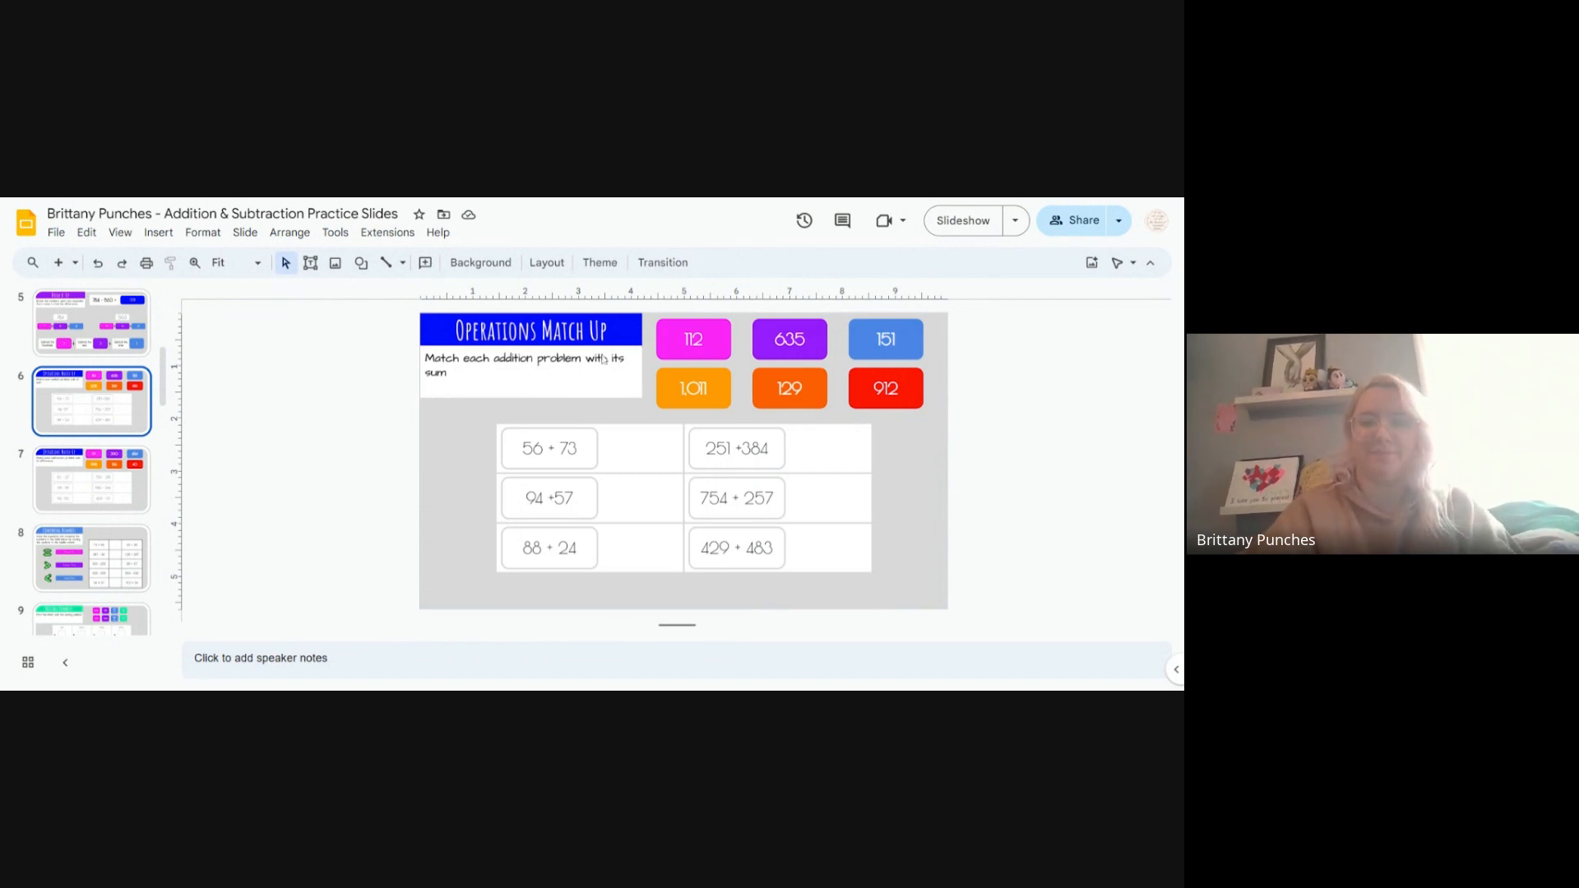
pyautogui.moveTo(476, 469)
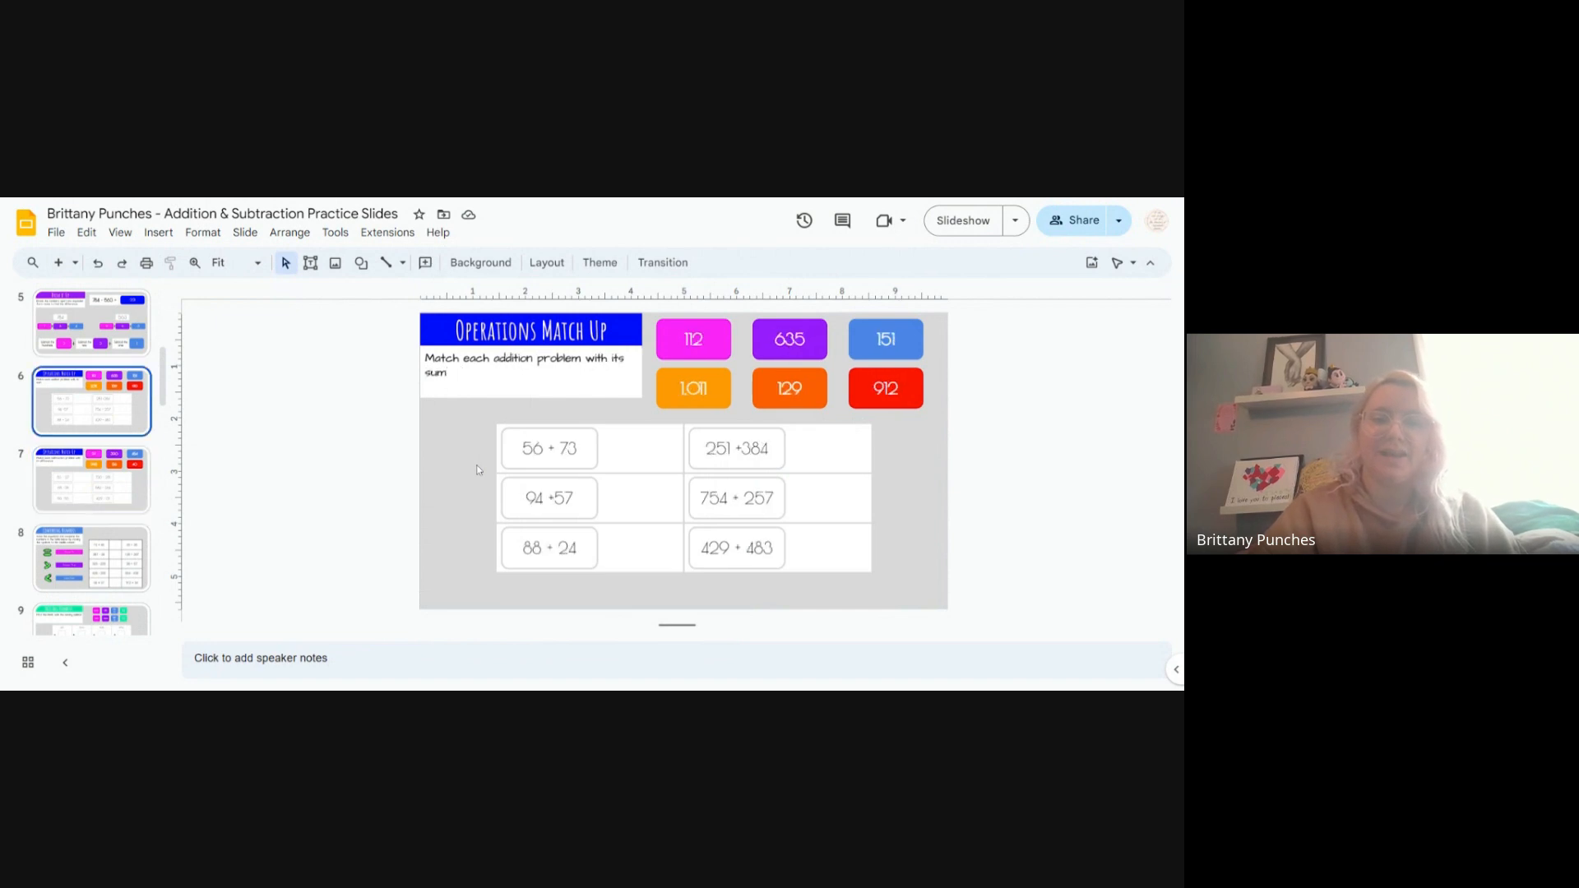
pyautogui.moveTo(791, 203)
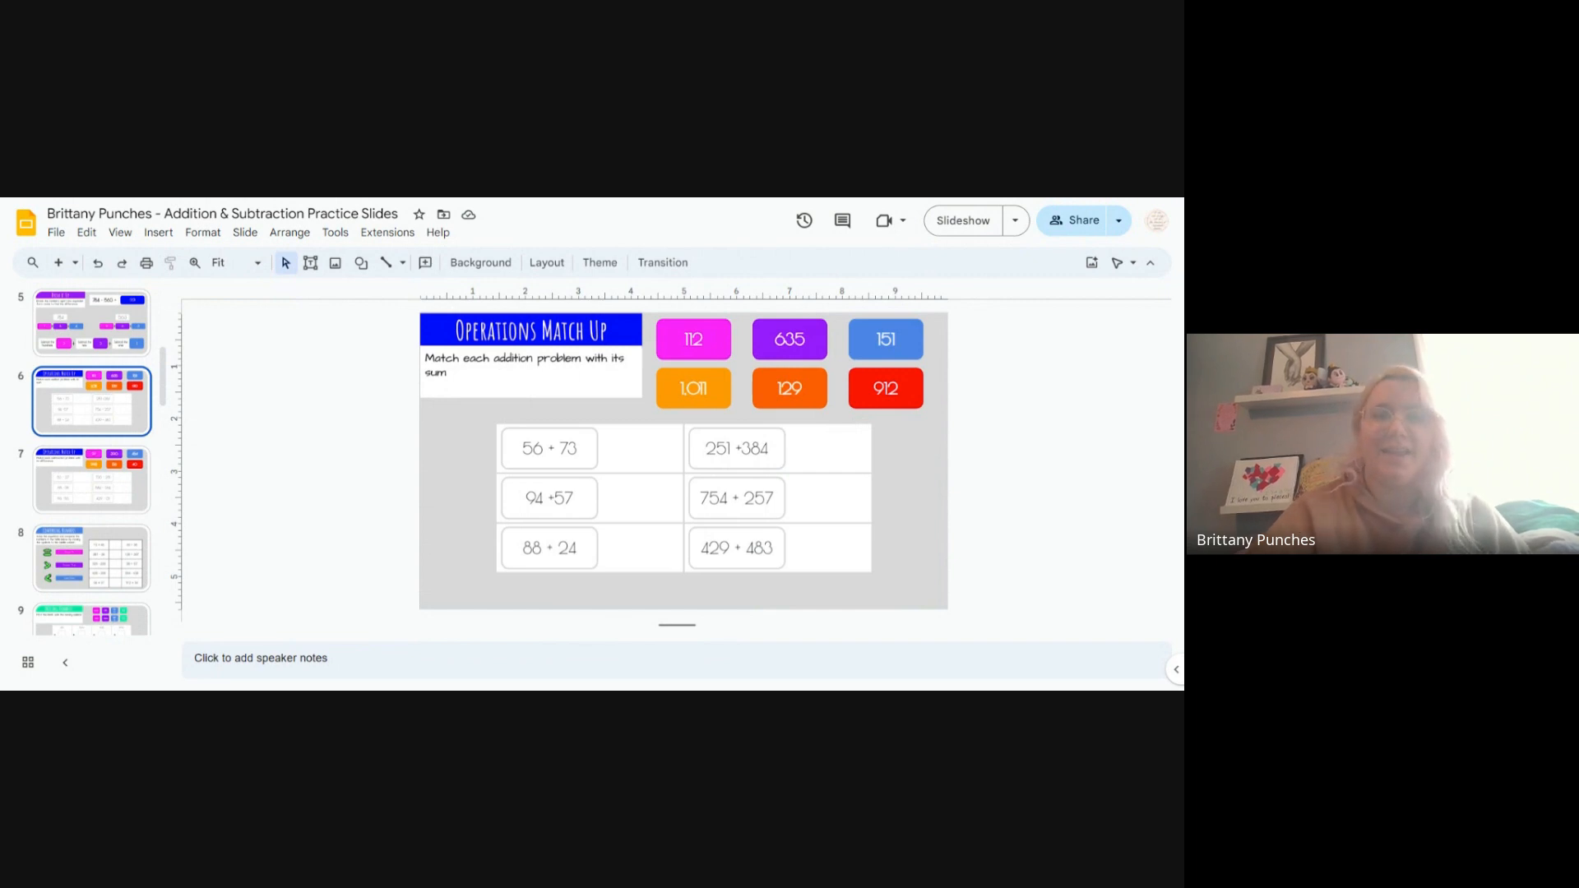
pyautogui.moveTo(663, 535)
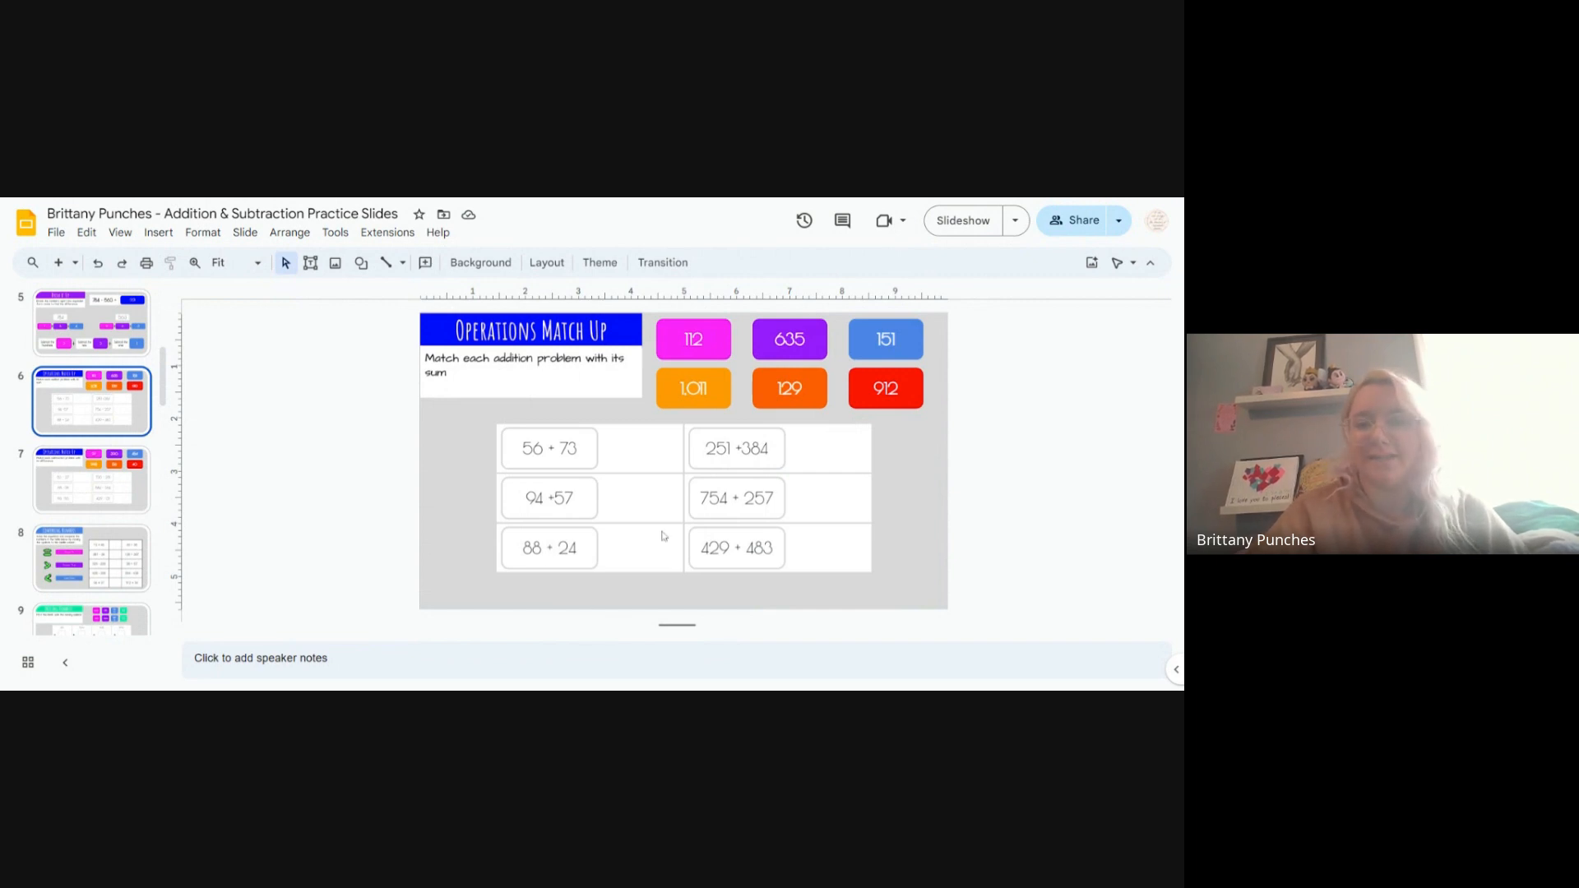
pyautogui.moveTo(851, 407)
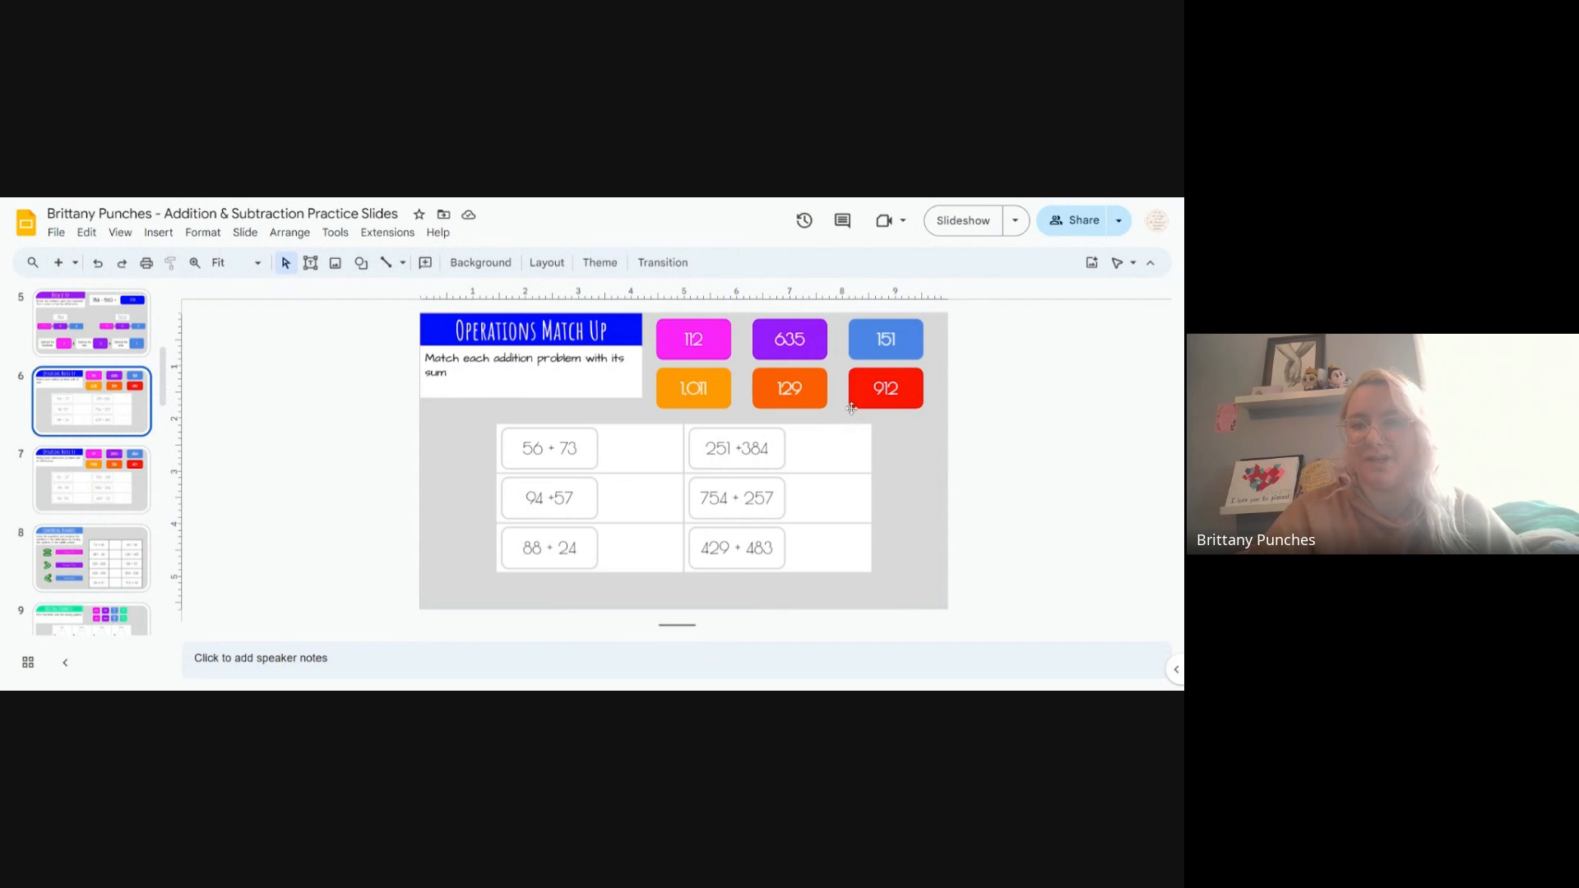
pyautogui.moveTo(861, 365)
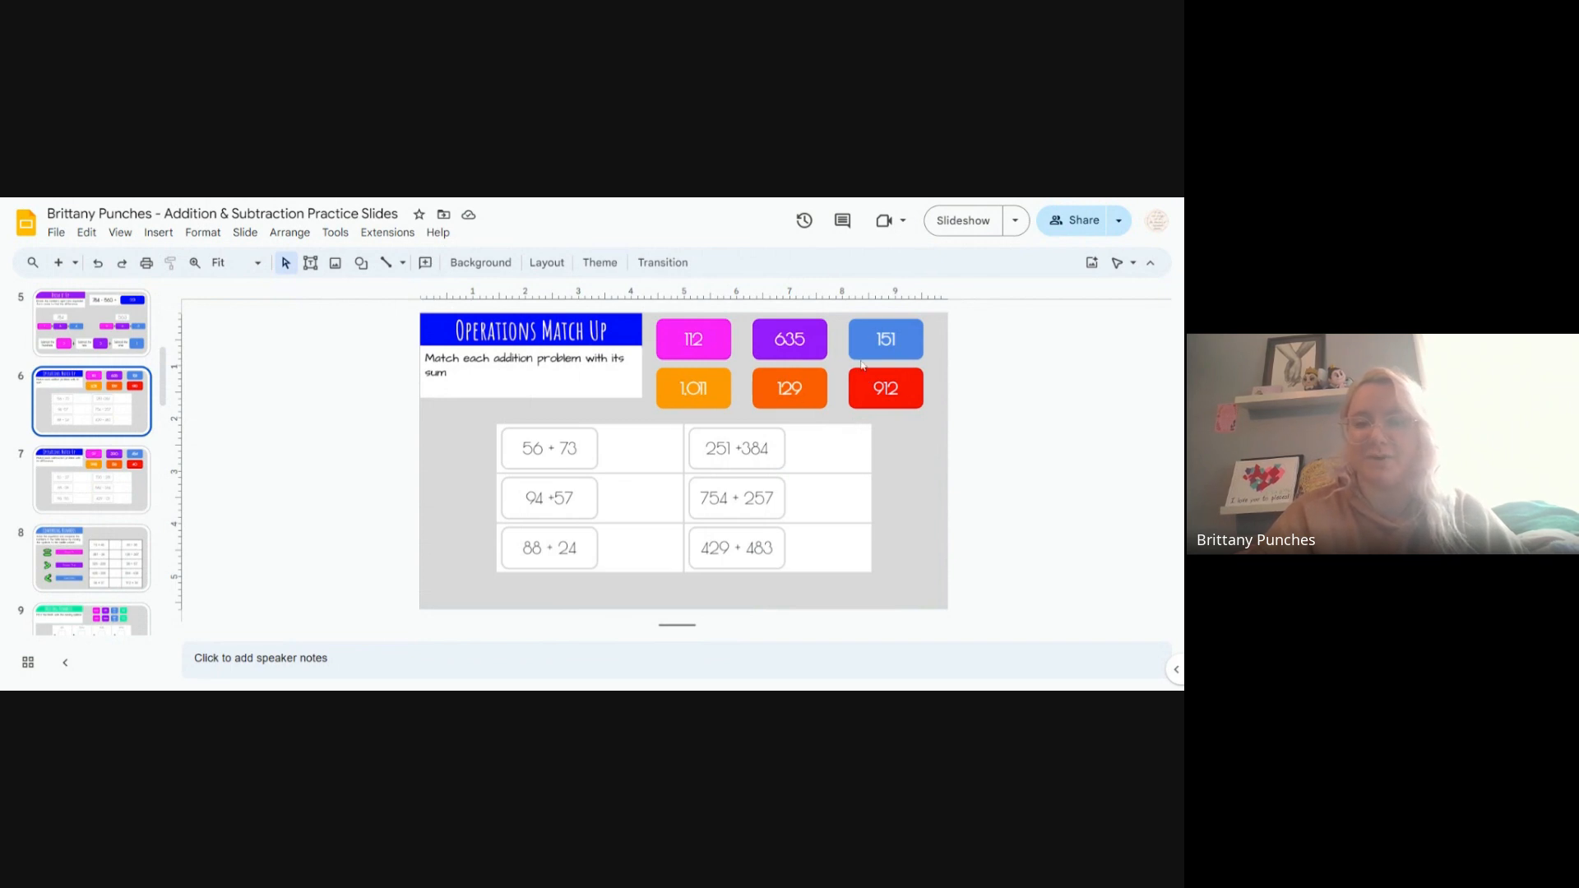
pyautogui.moveTo(539, 463)
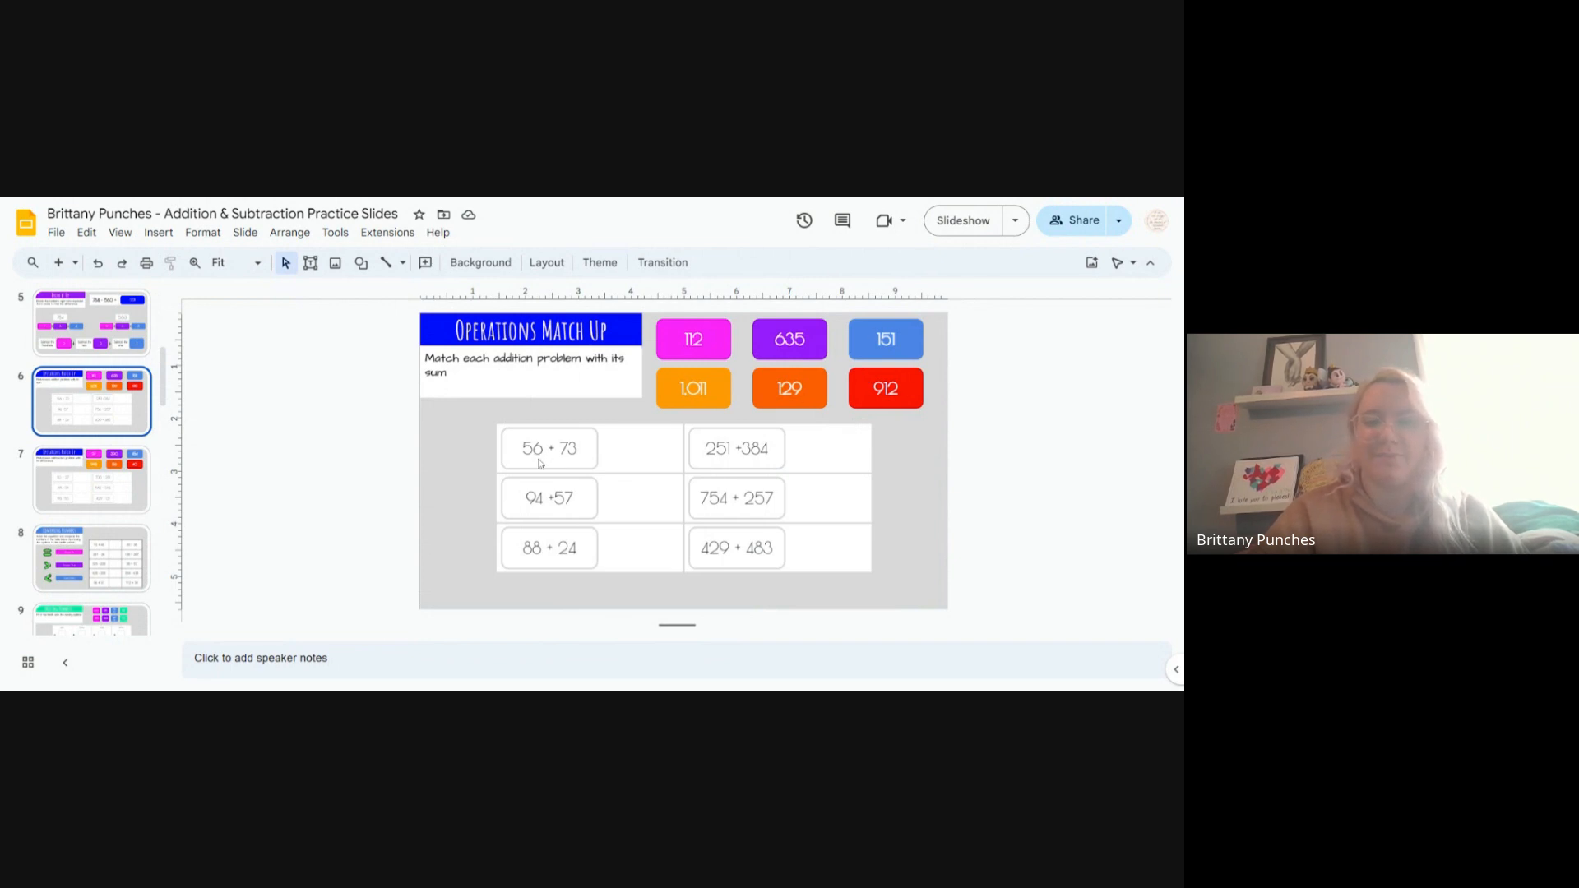
pyautogui.moveTo(561, 457)
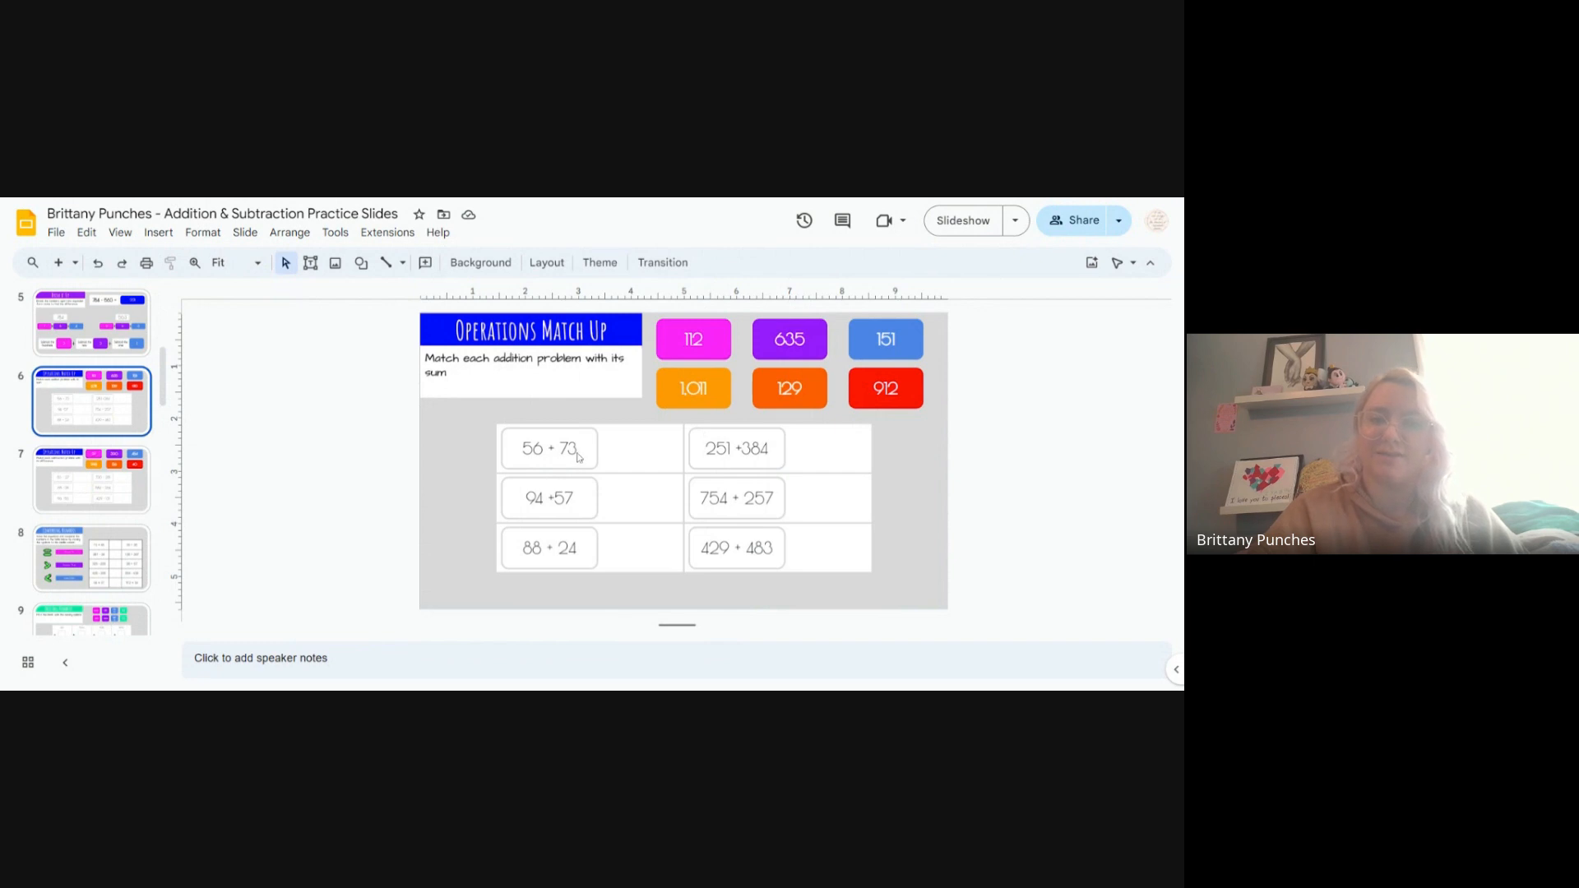
pyautogui.moveTo(587, 465)
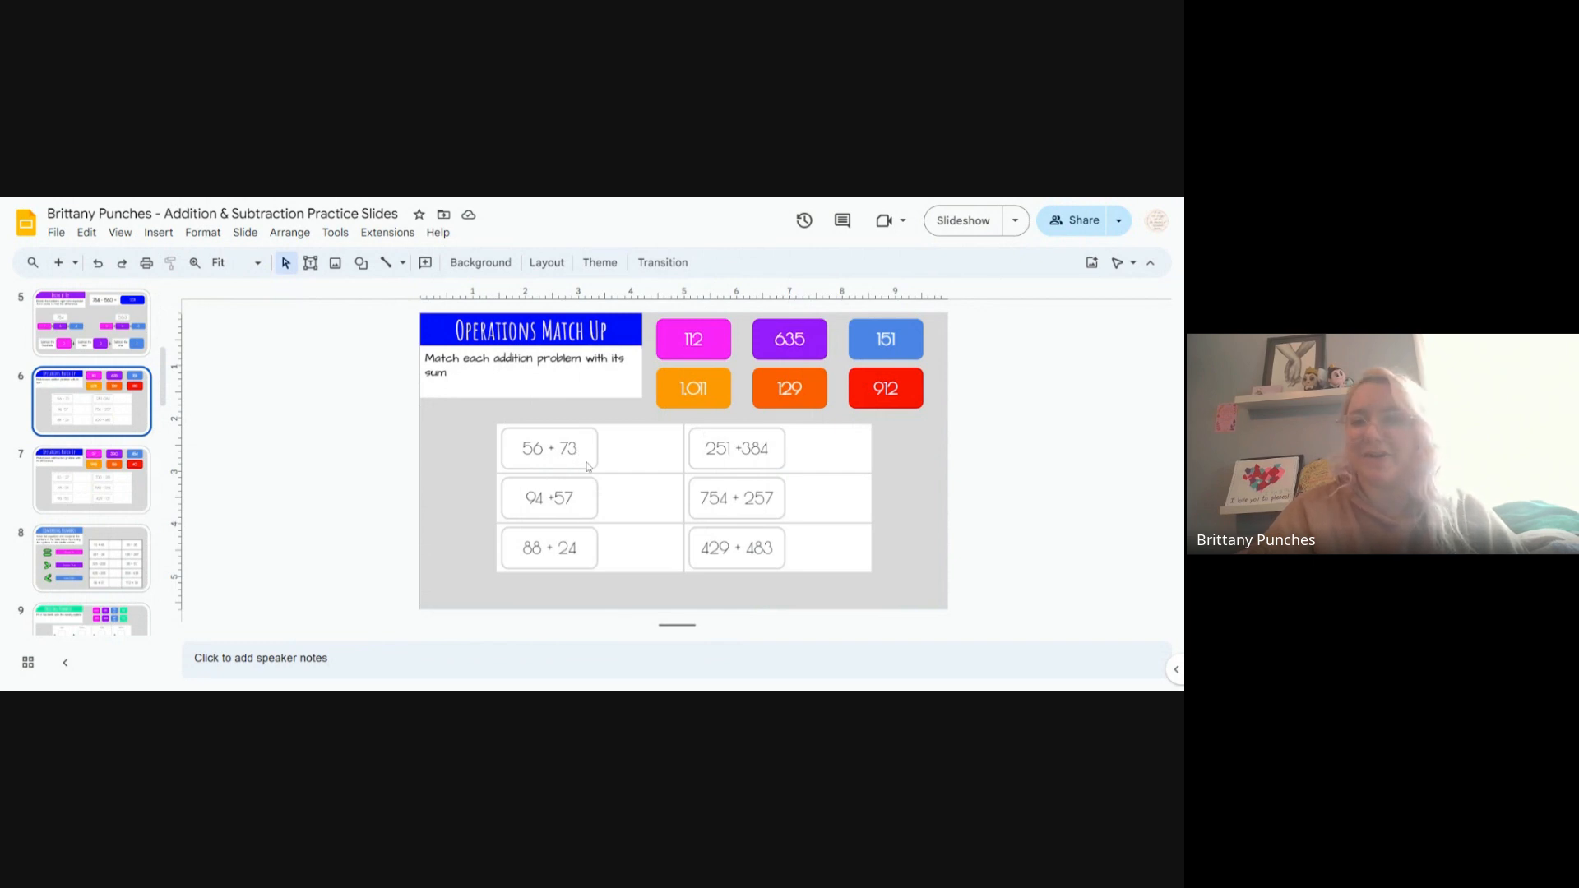
# Step: Select the orange 129 tile to move it beside 56 + 73
pyautogui.click(884, 338)
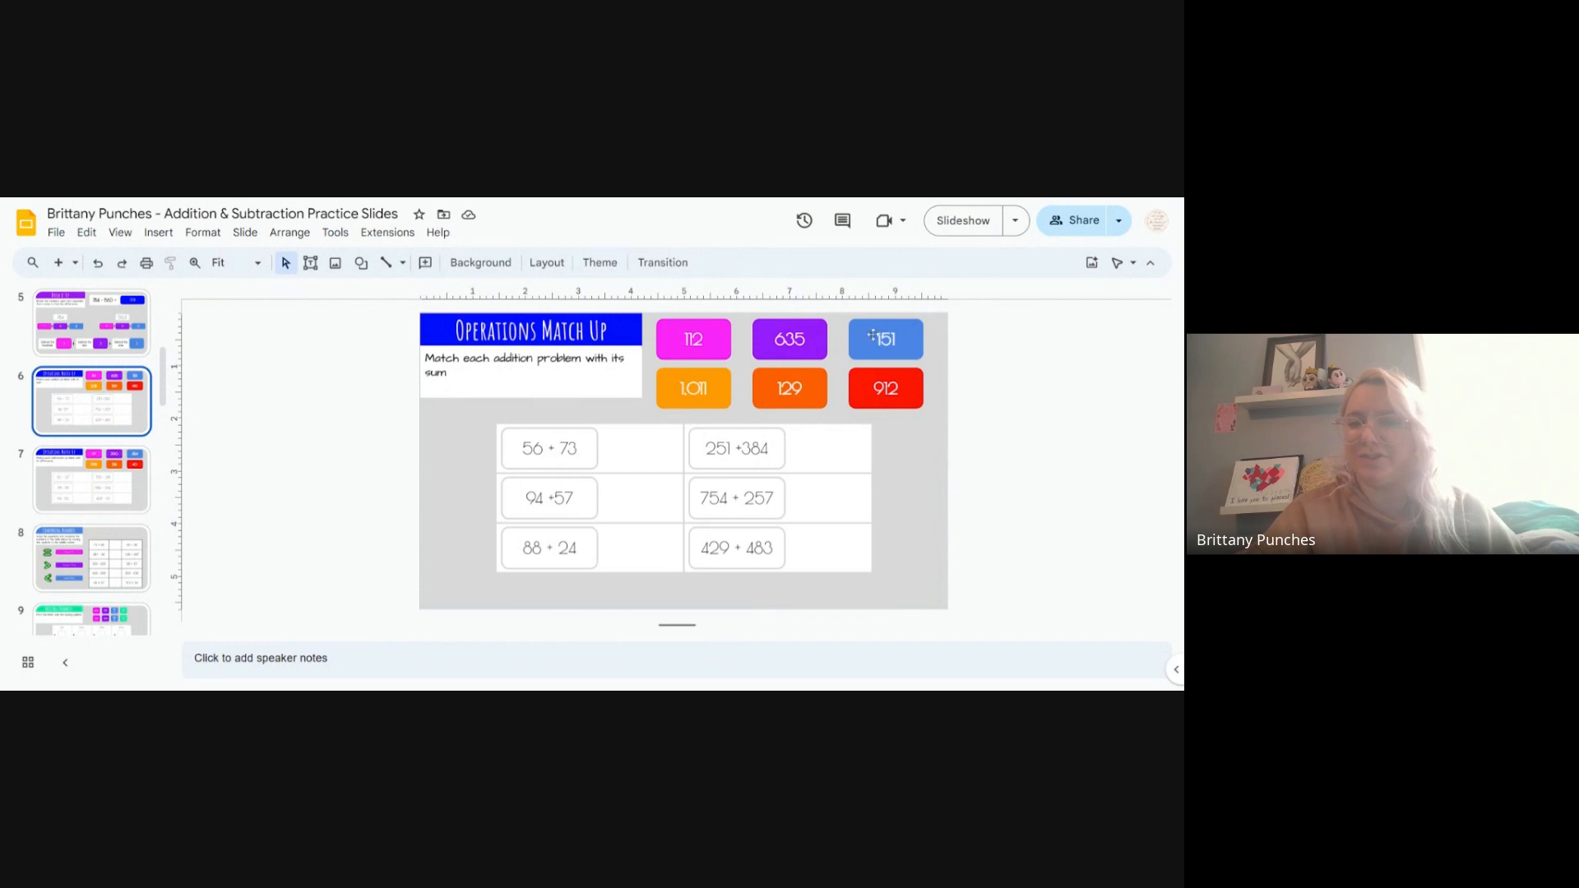
pyautogui.moveTo(887, 358)
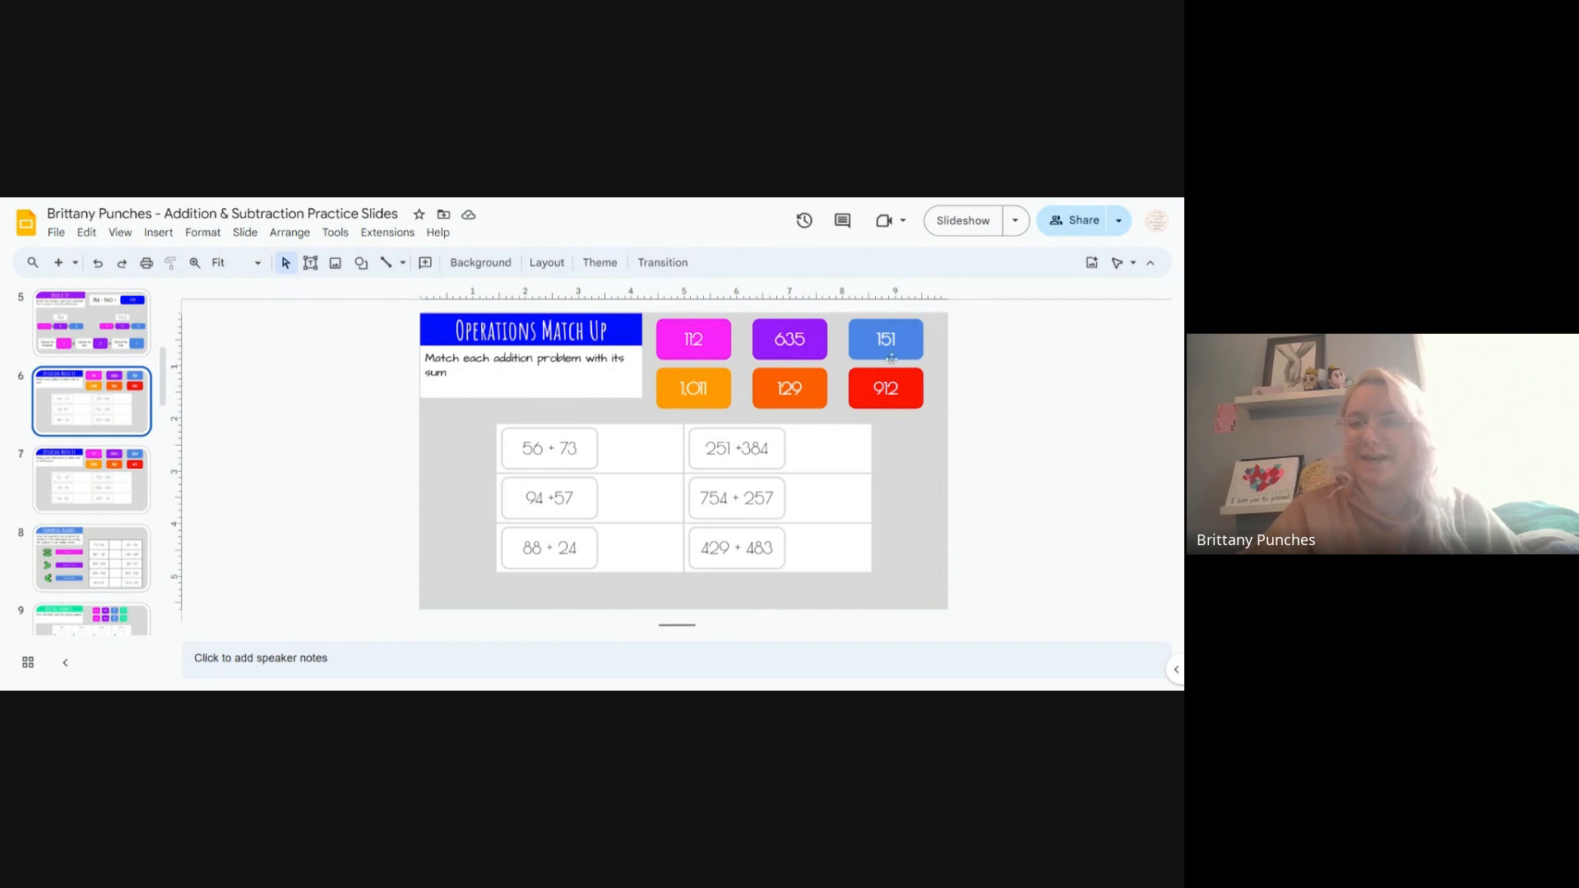
pyautogui.moveTo(896, 462)
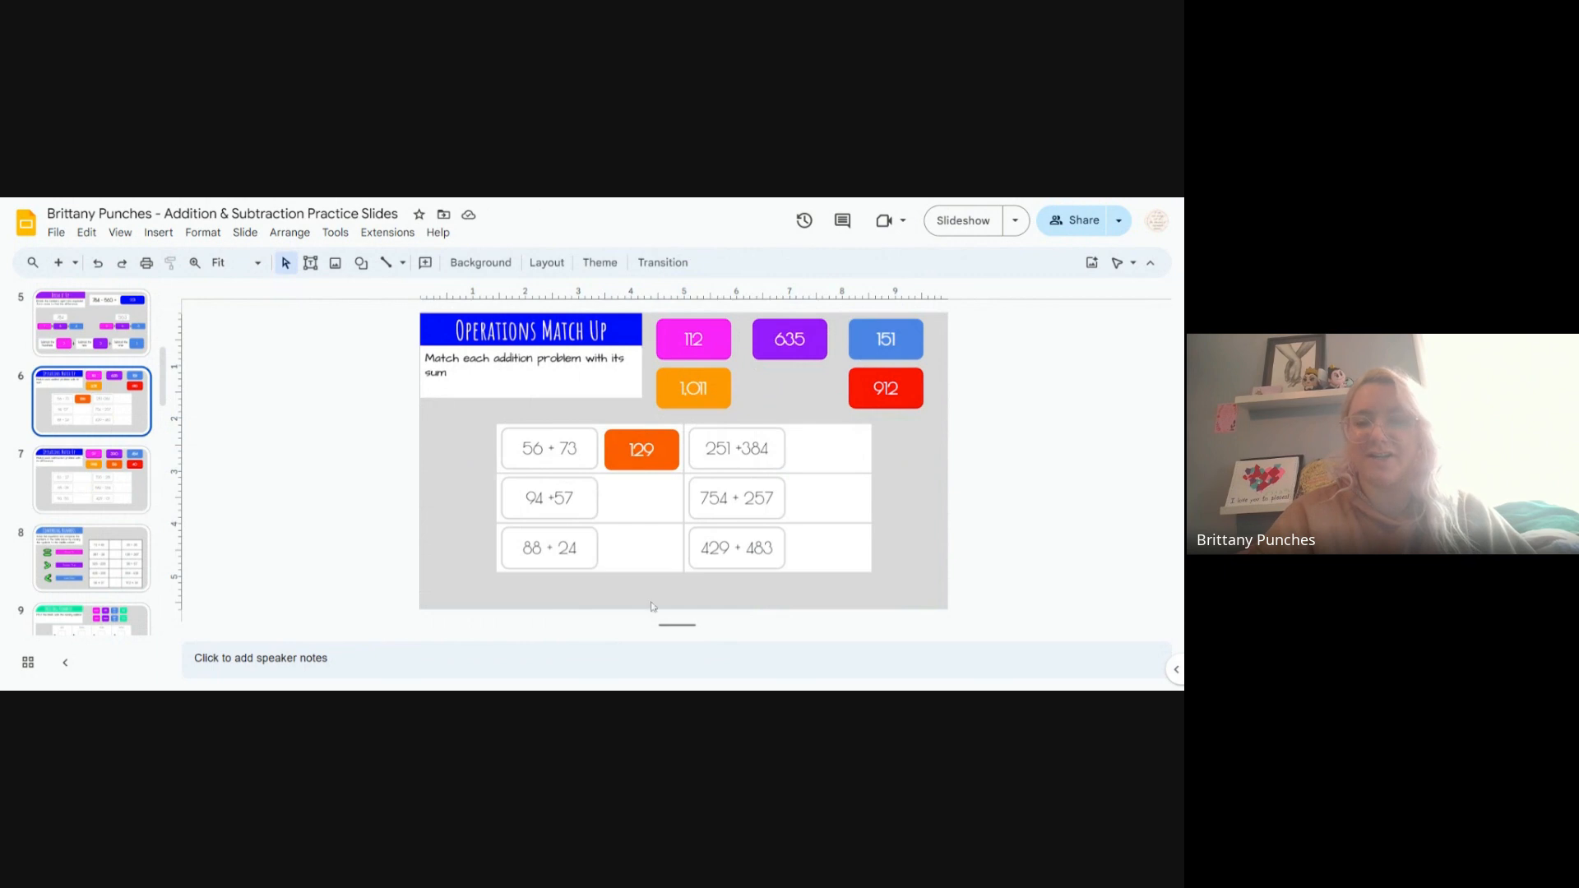
pyautogui.moveTo(446, 515)
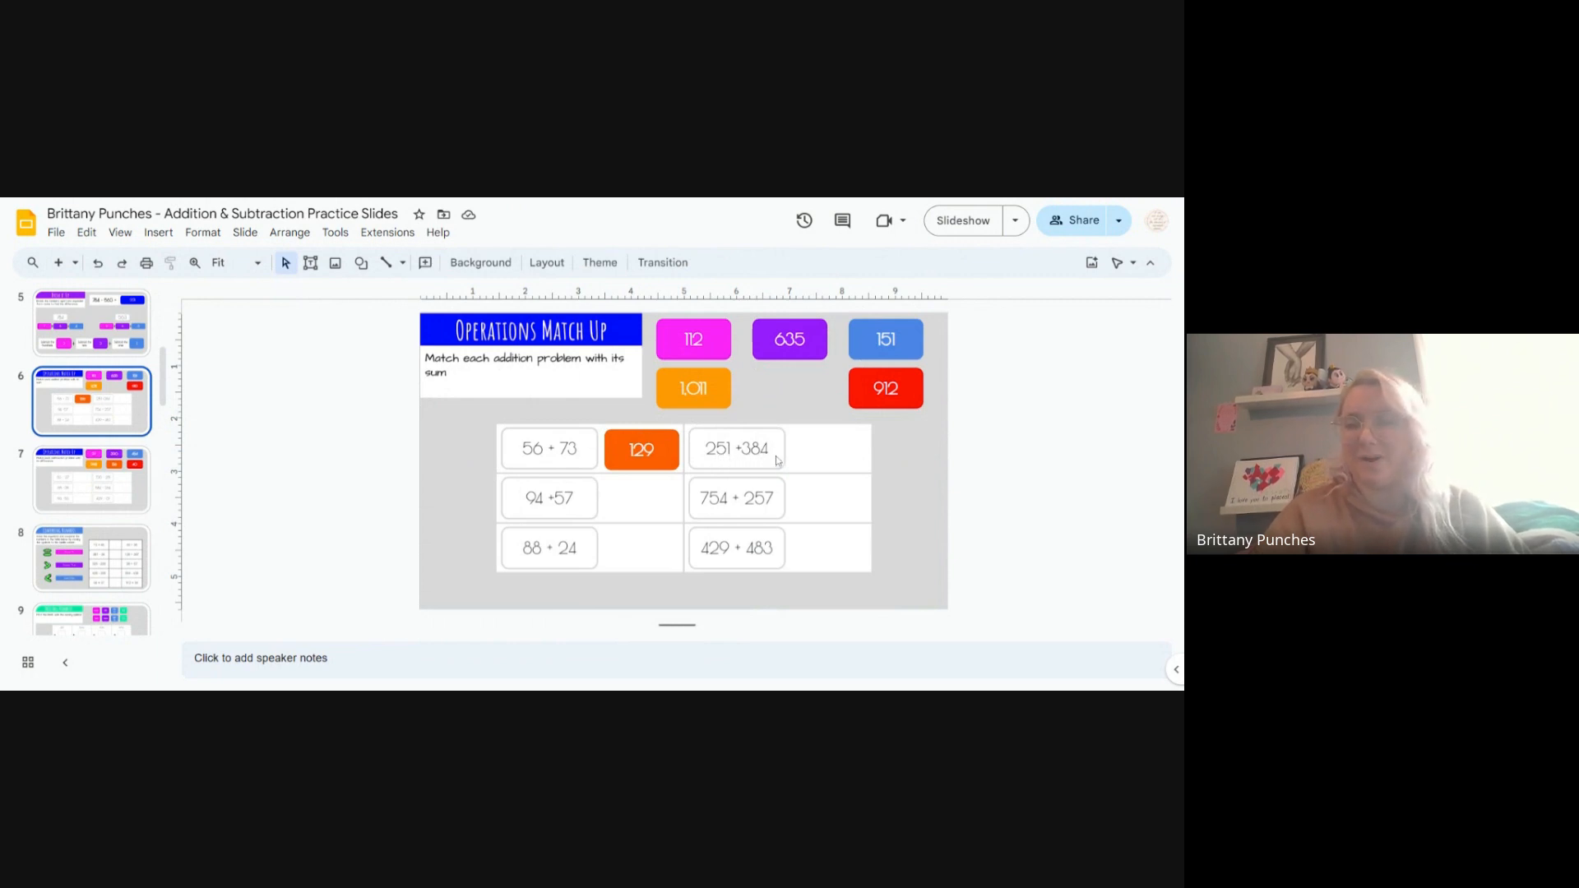
pyautogui.moveTo(879, 459)
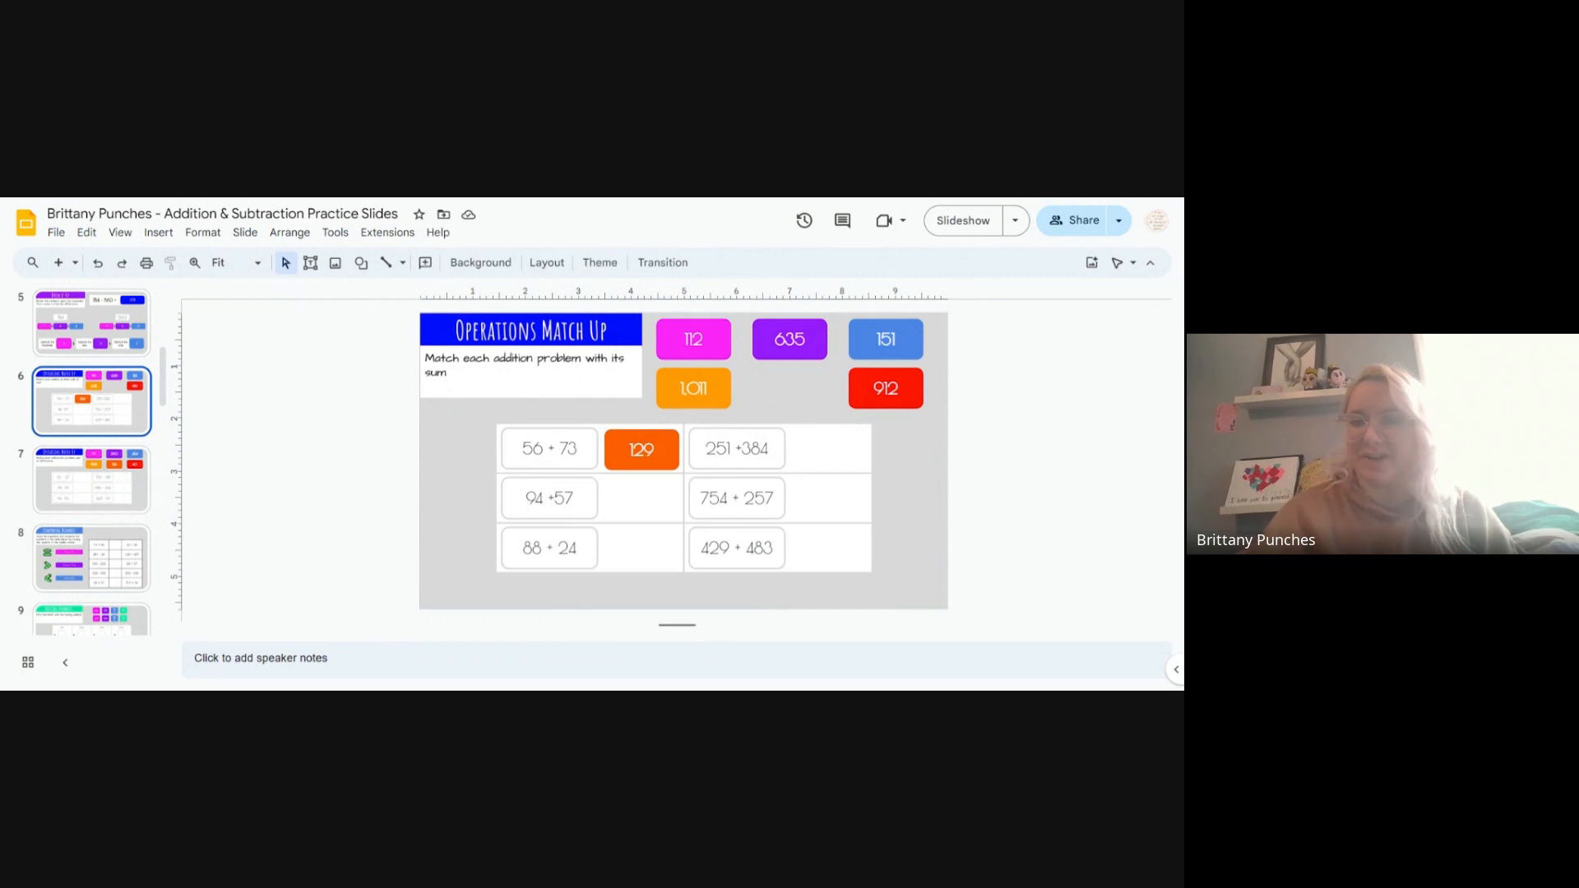
pyautogui.moveTo(749, 464)
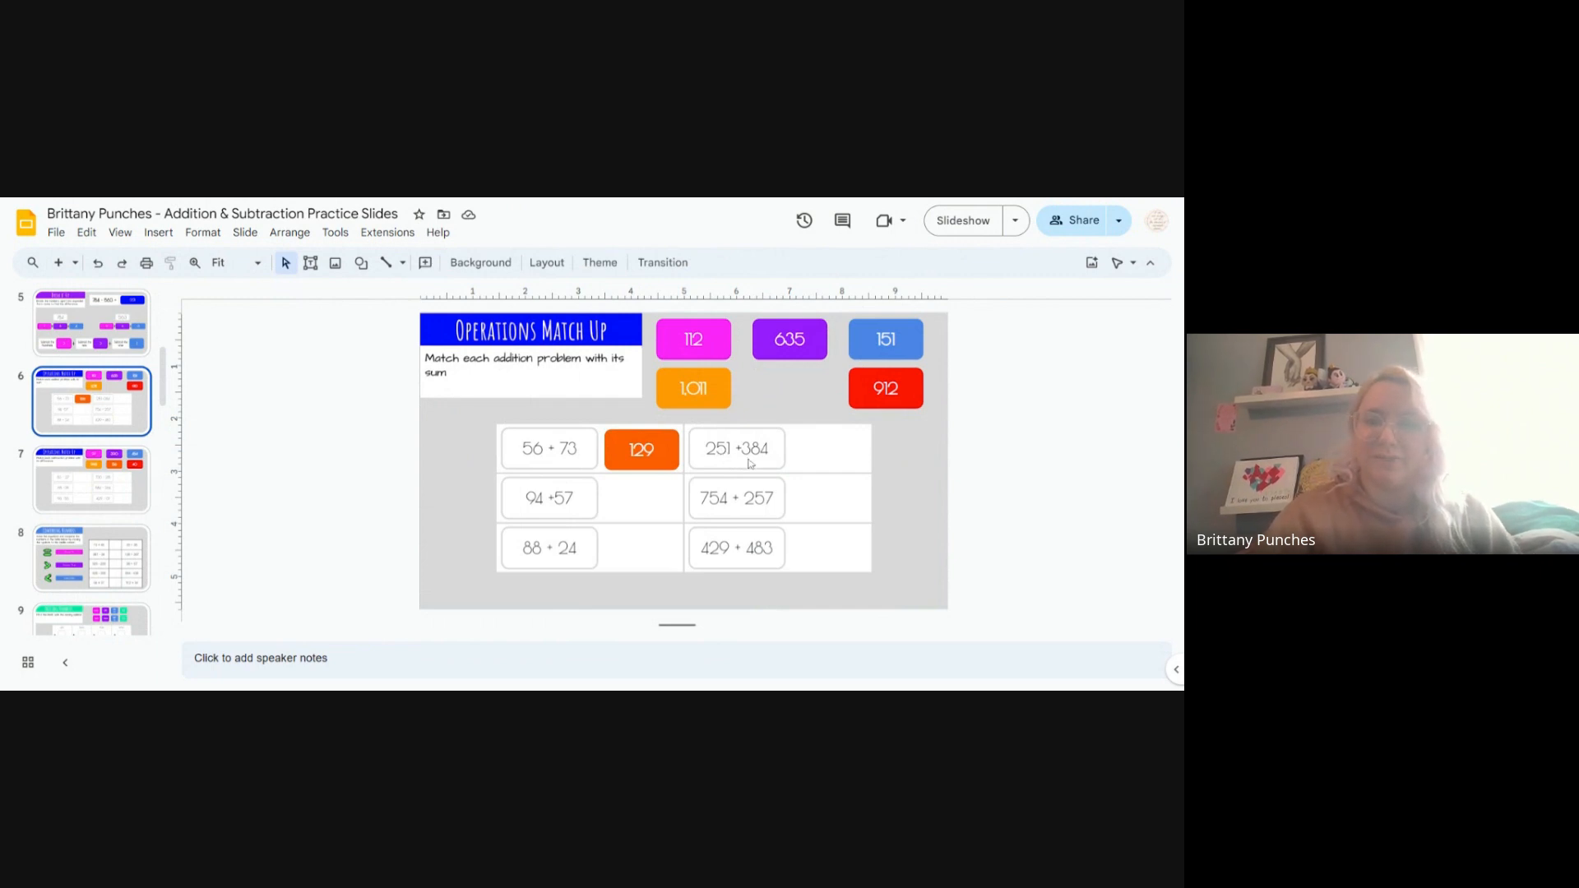
pyautogui.moveTo(773, 466)
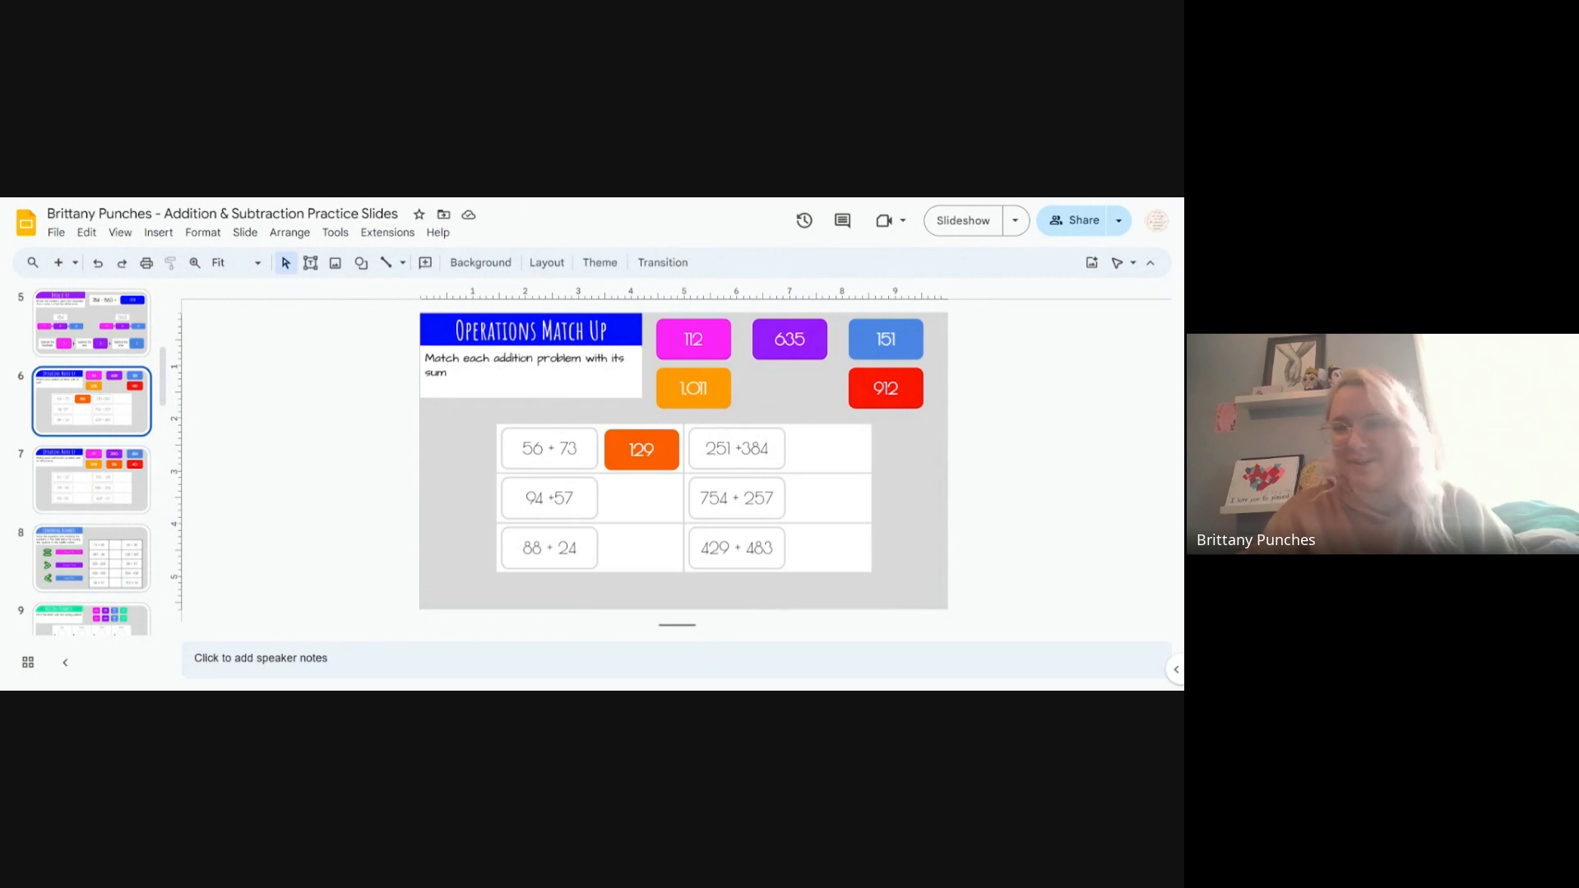
# Step: Move the purple 635 tile next to 251 + 384 and deselect it
pyautogui.click(789, 339)
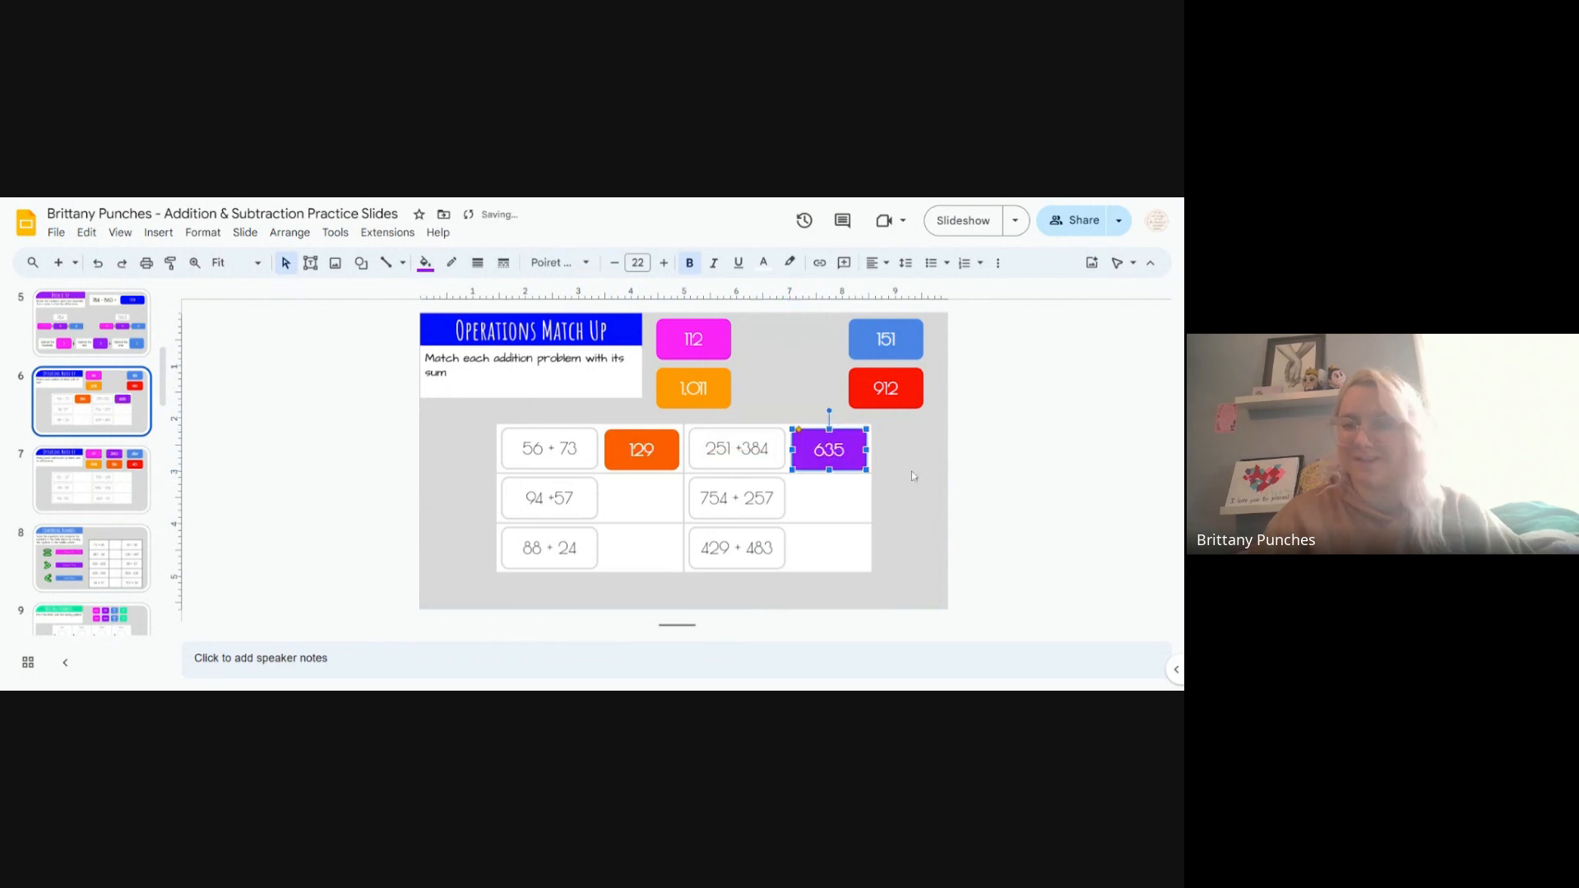
pyautogui.click(911, 475)
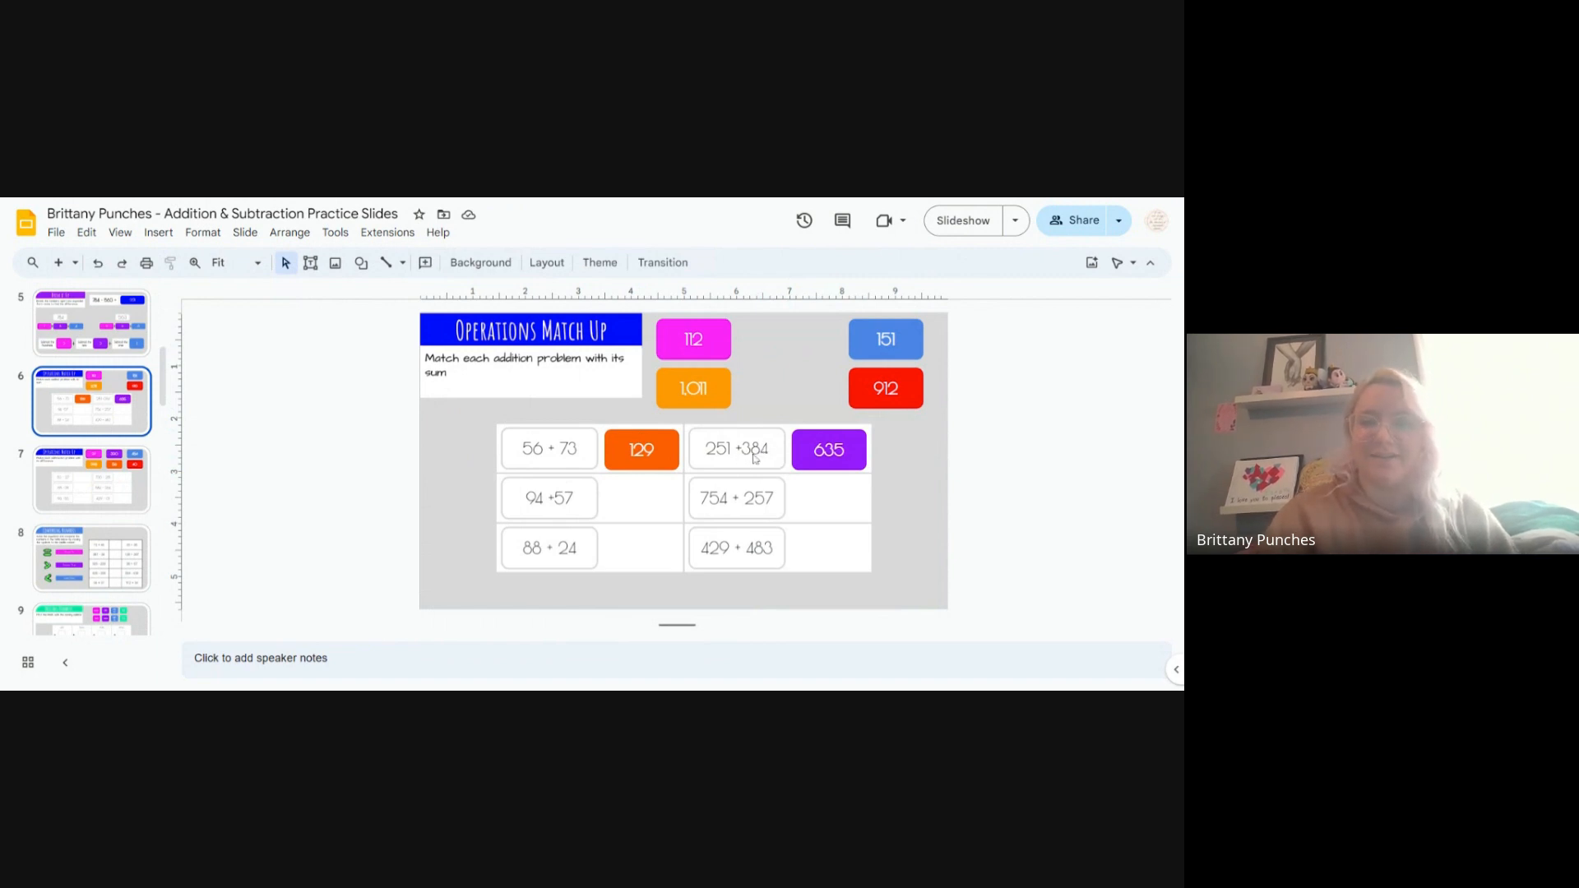
pyautogui.moveTo(715, 463)
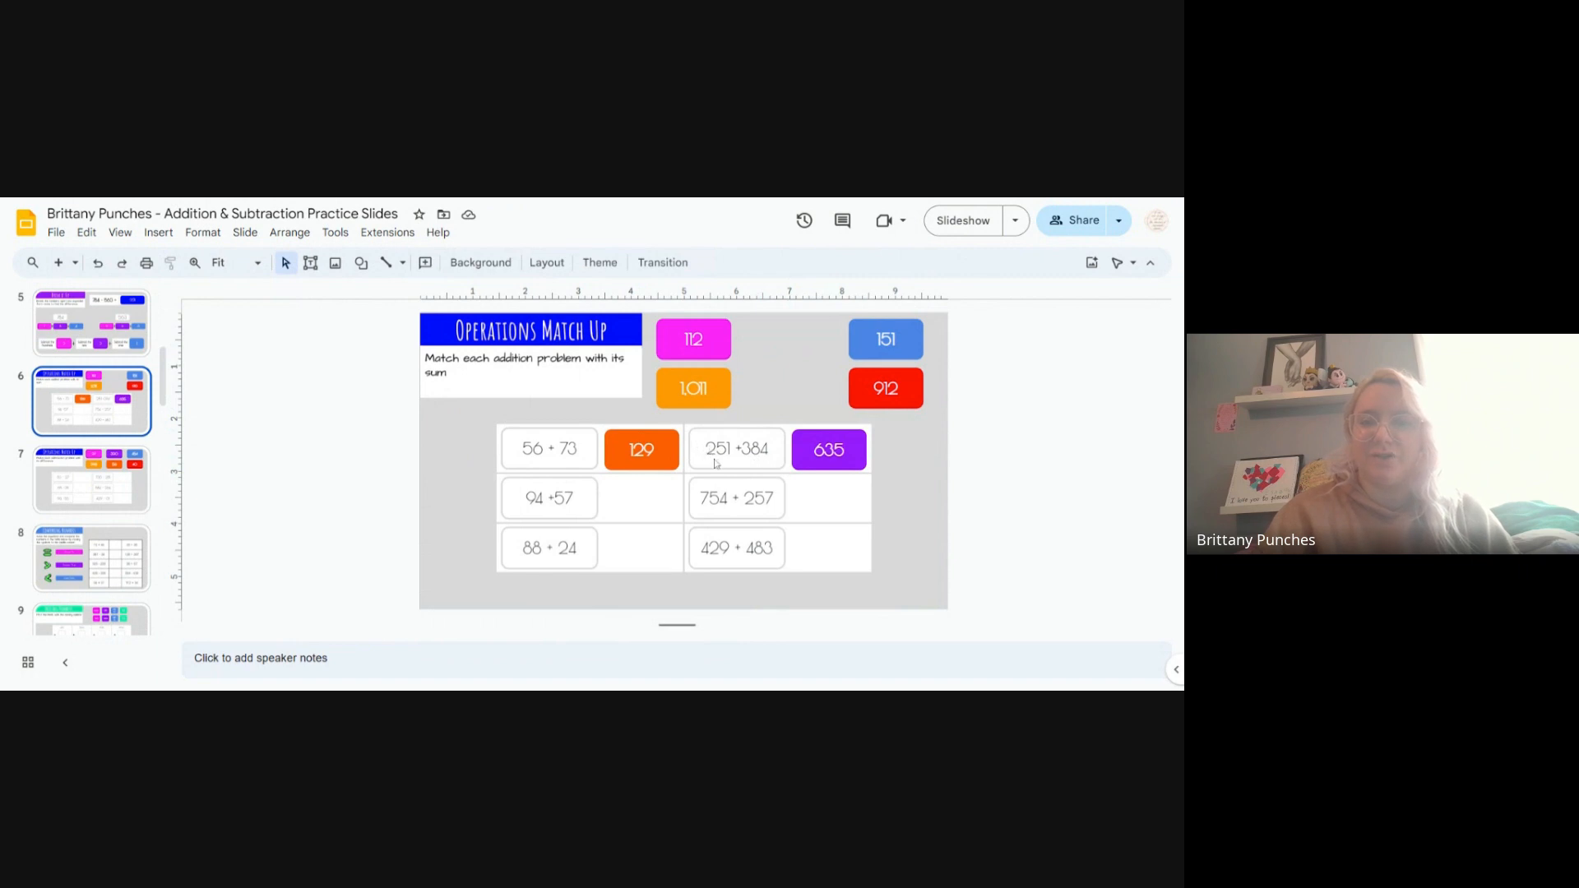
pyautogui.moveTo(750, 463)
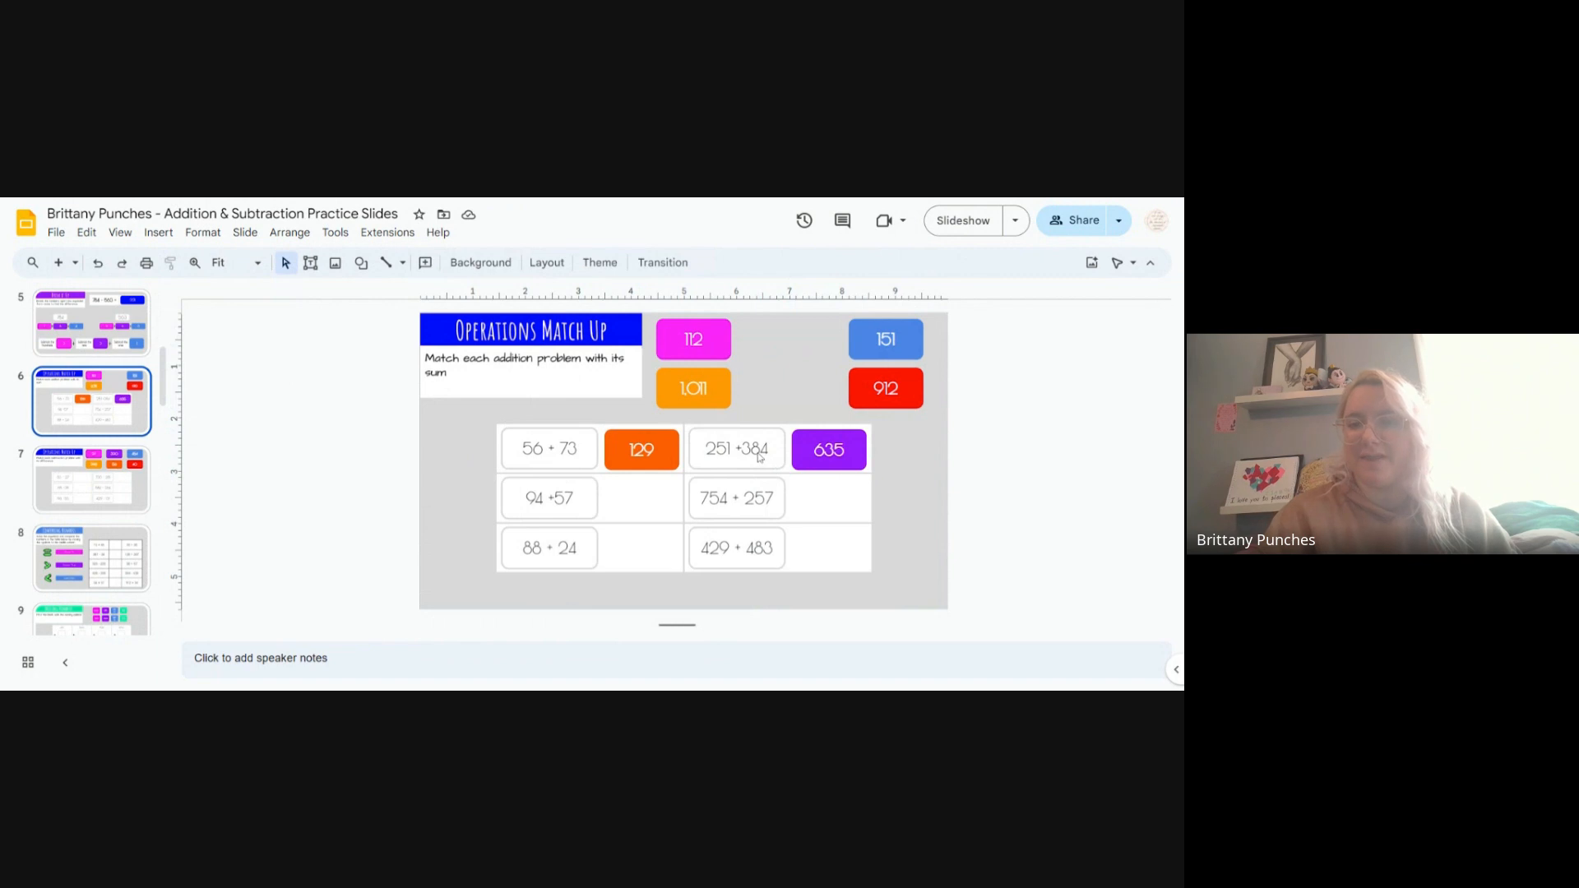
pyautogui.moveTo(739, 466)
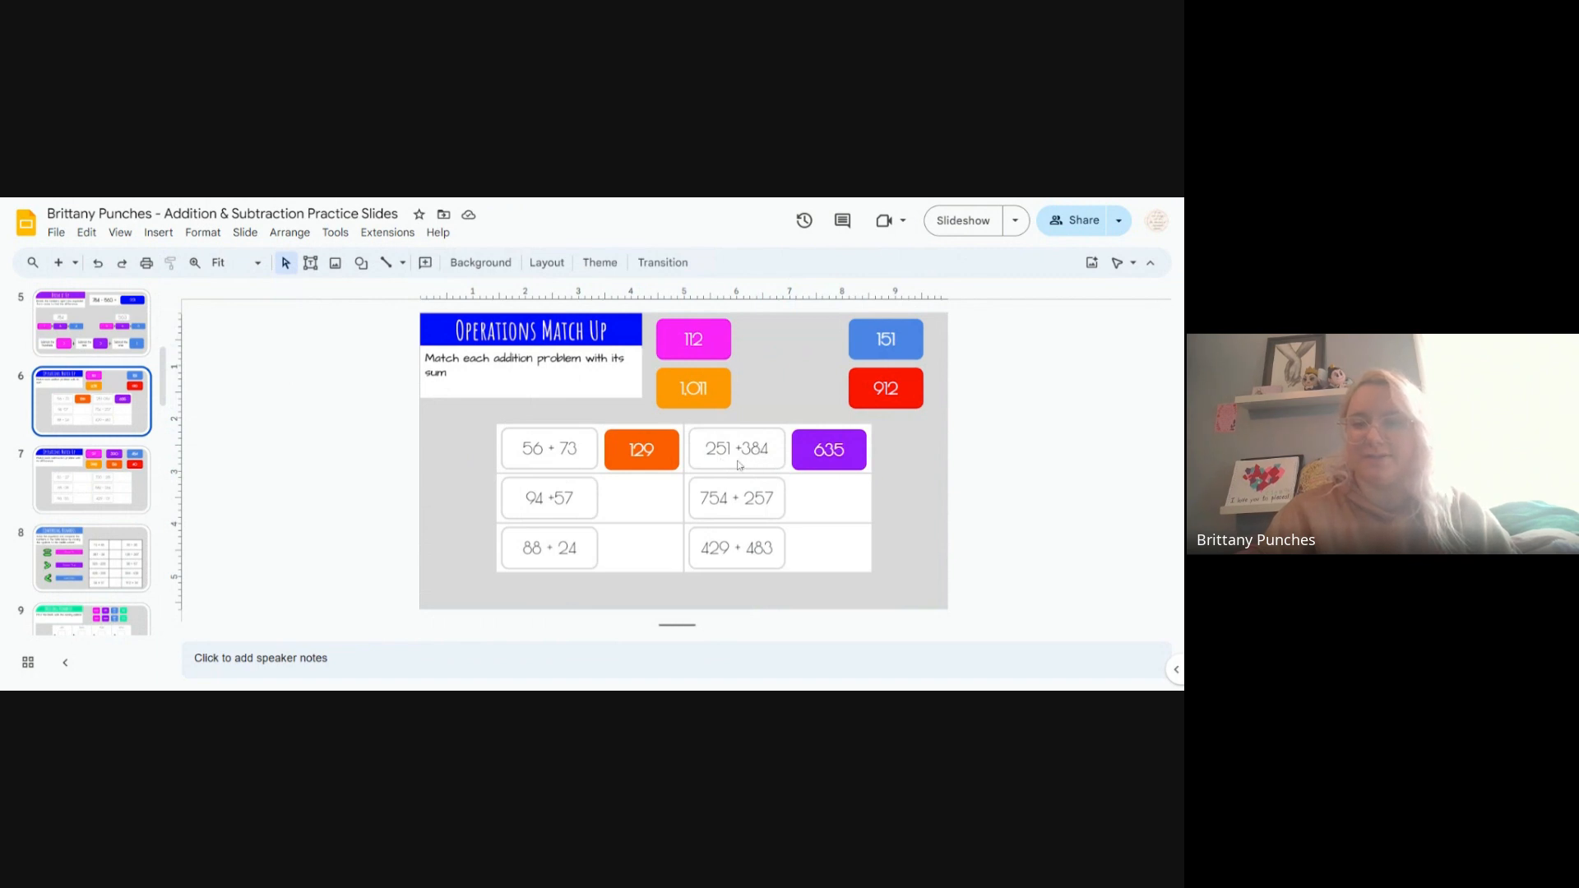
pyautogui.moveTo(757, 458)
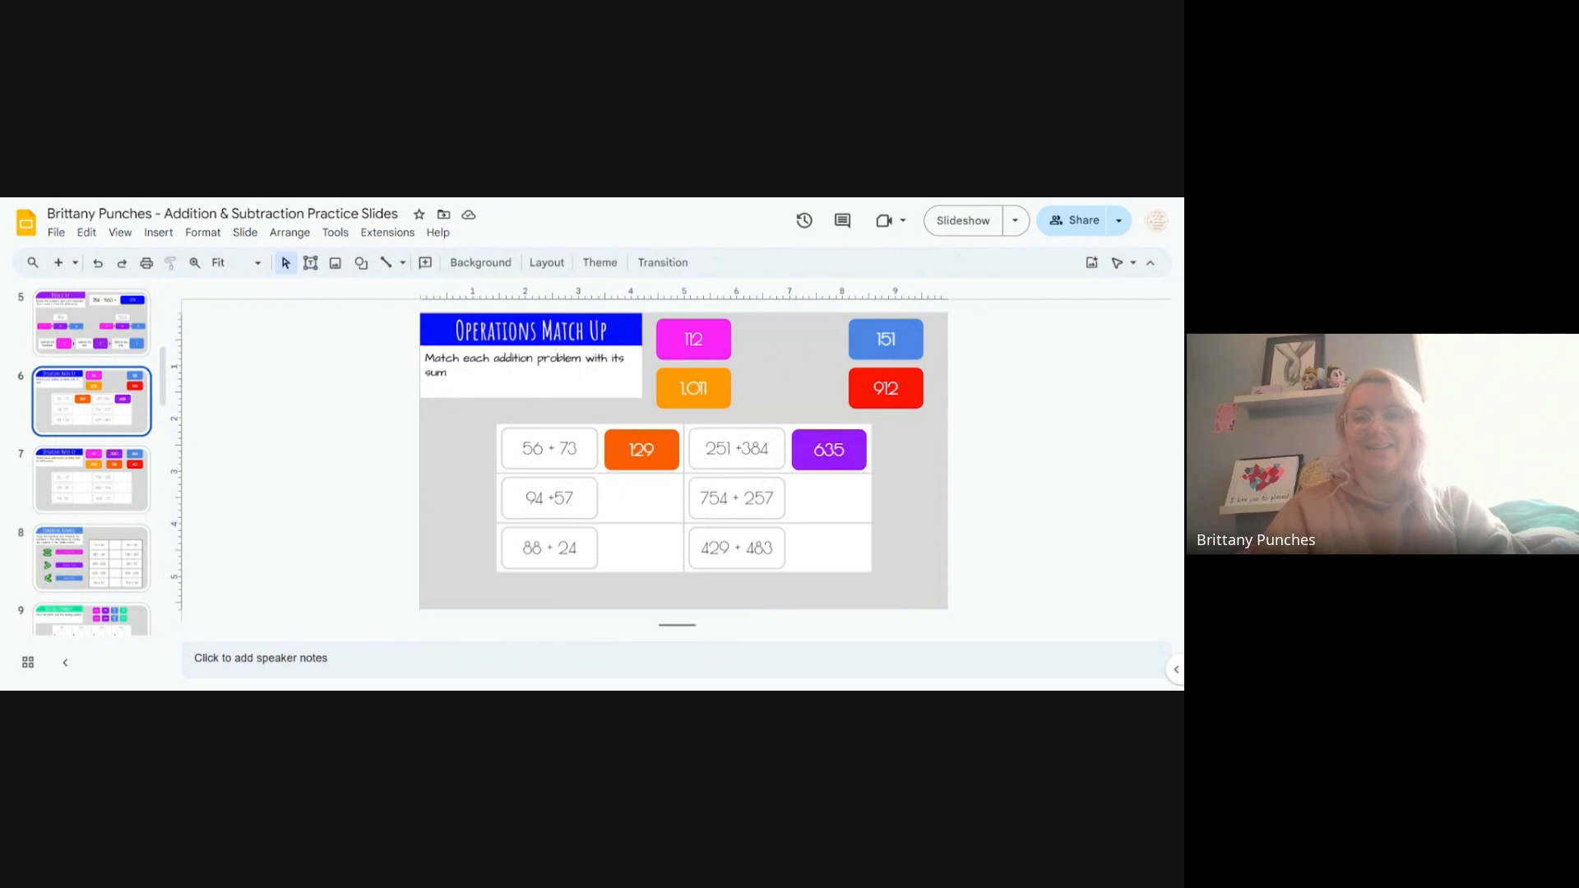
pyautogui.moveTo(832, 484)
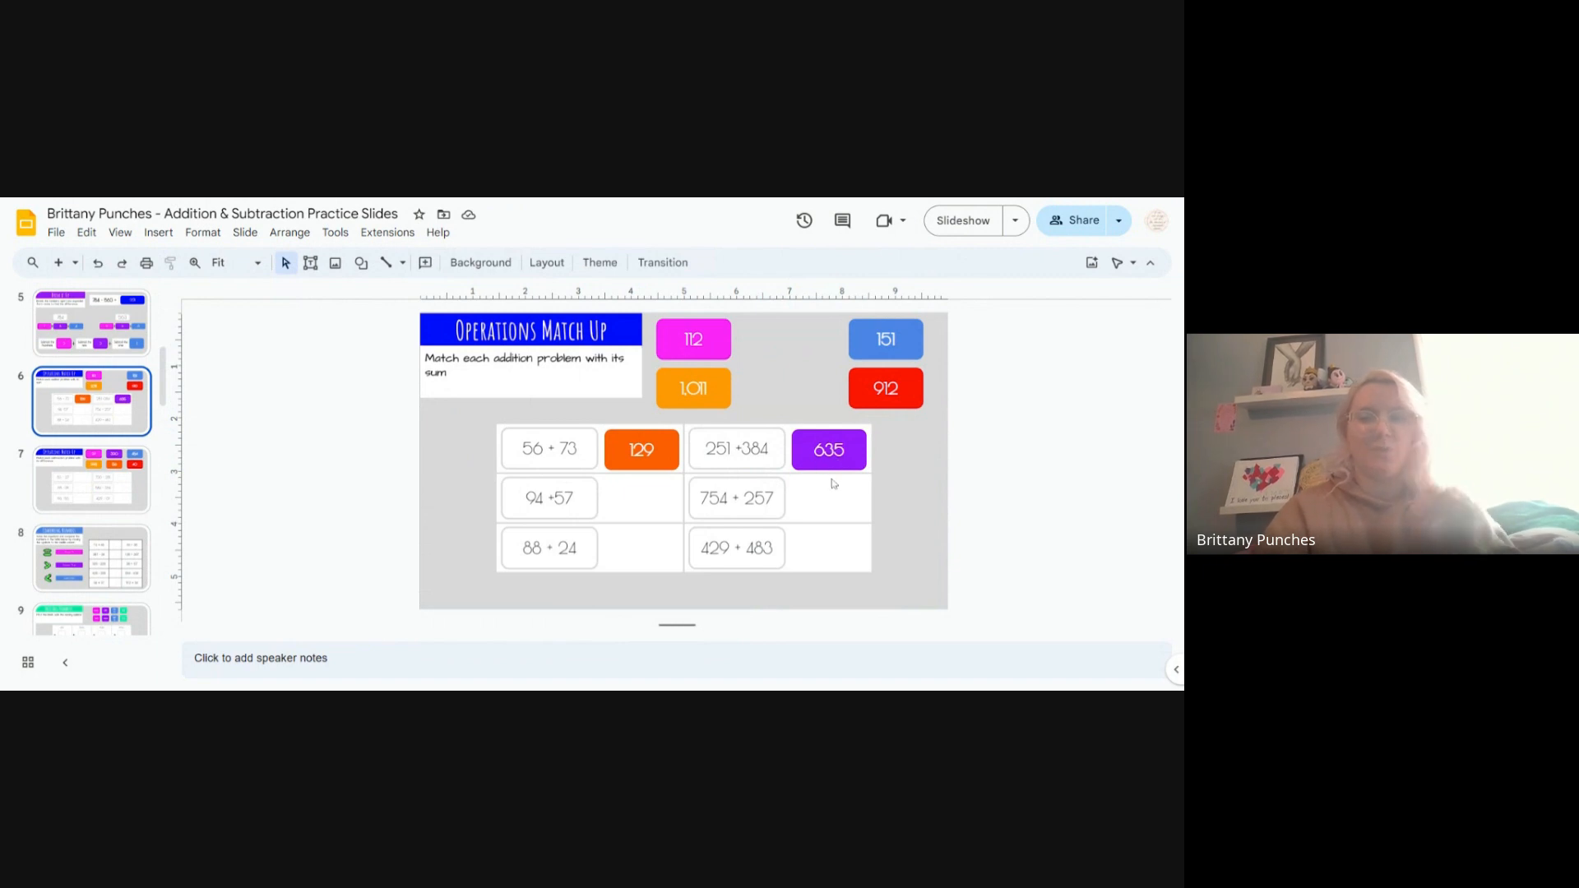
pyautogui.moveTo(823, 492)
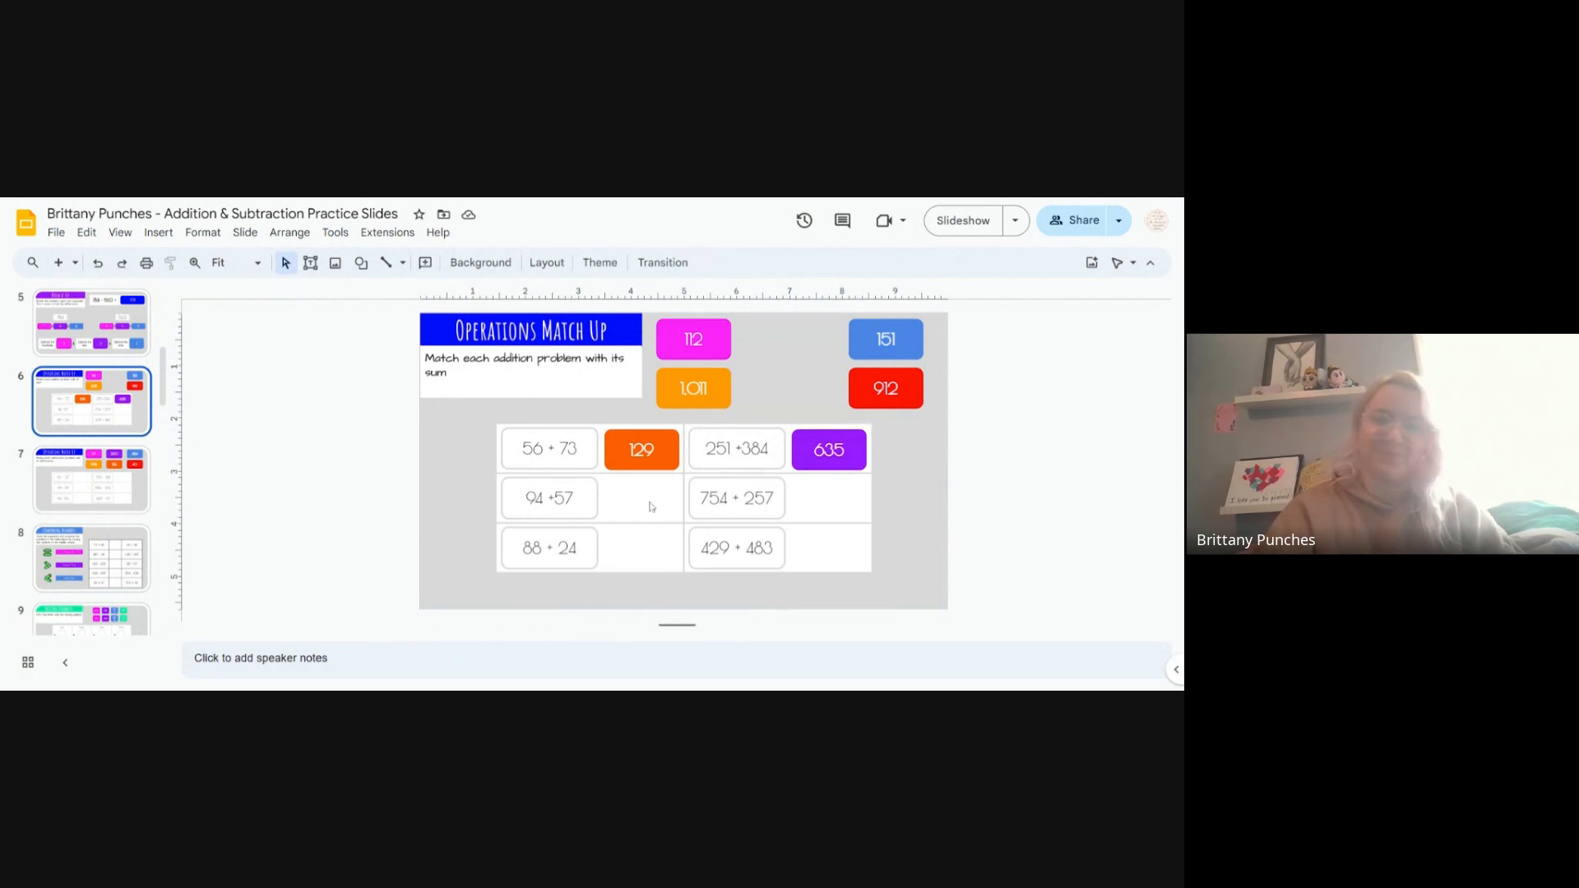
pyautogui.moveTo(537, 507)
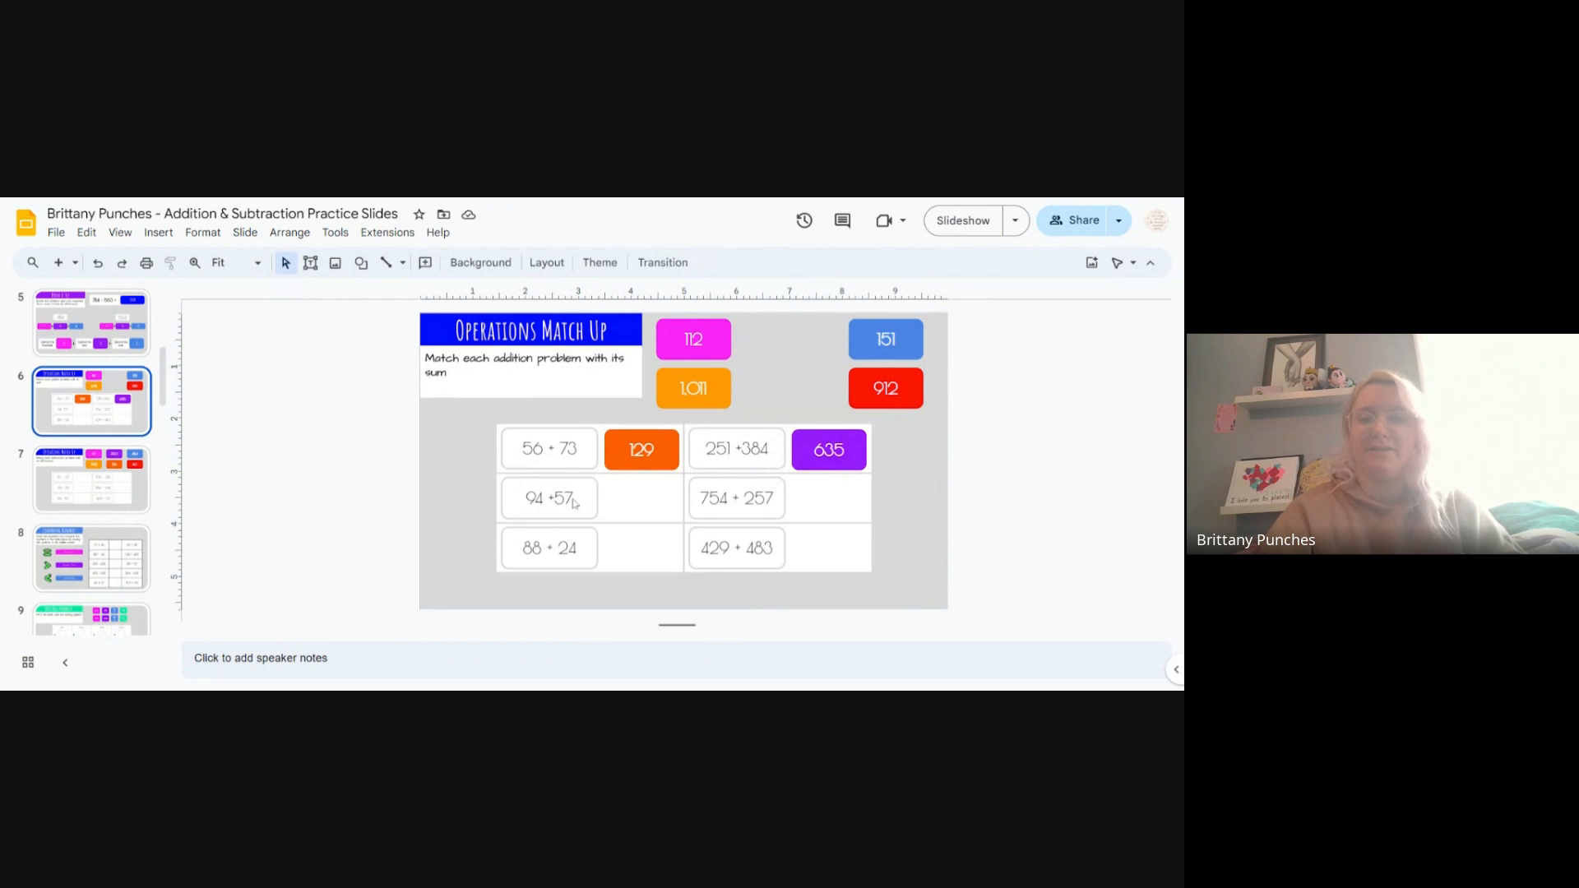
pyautogui.moveTo(462, 495)
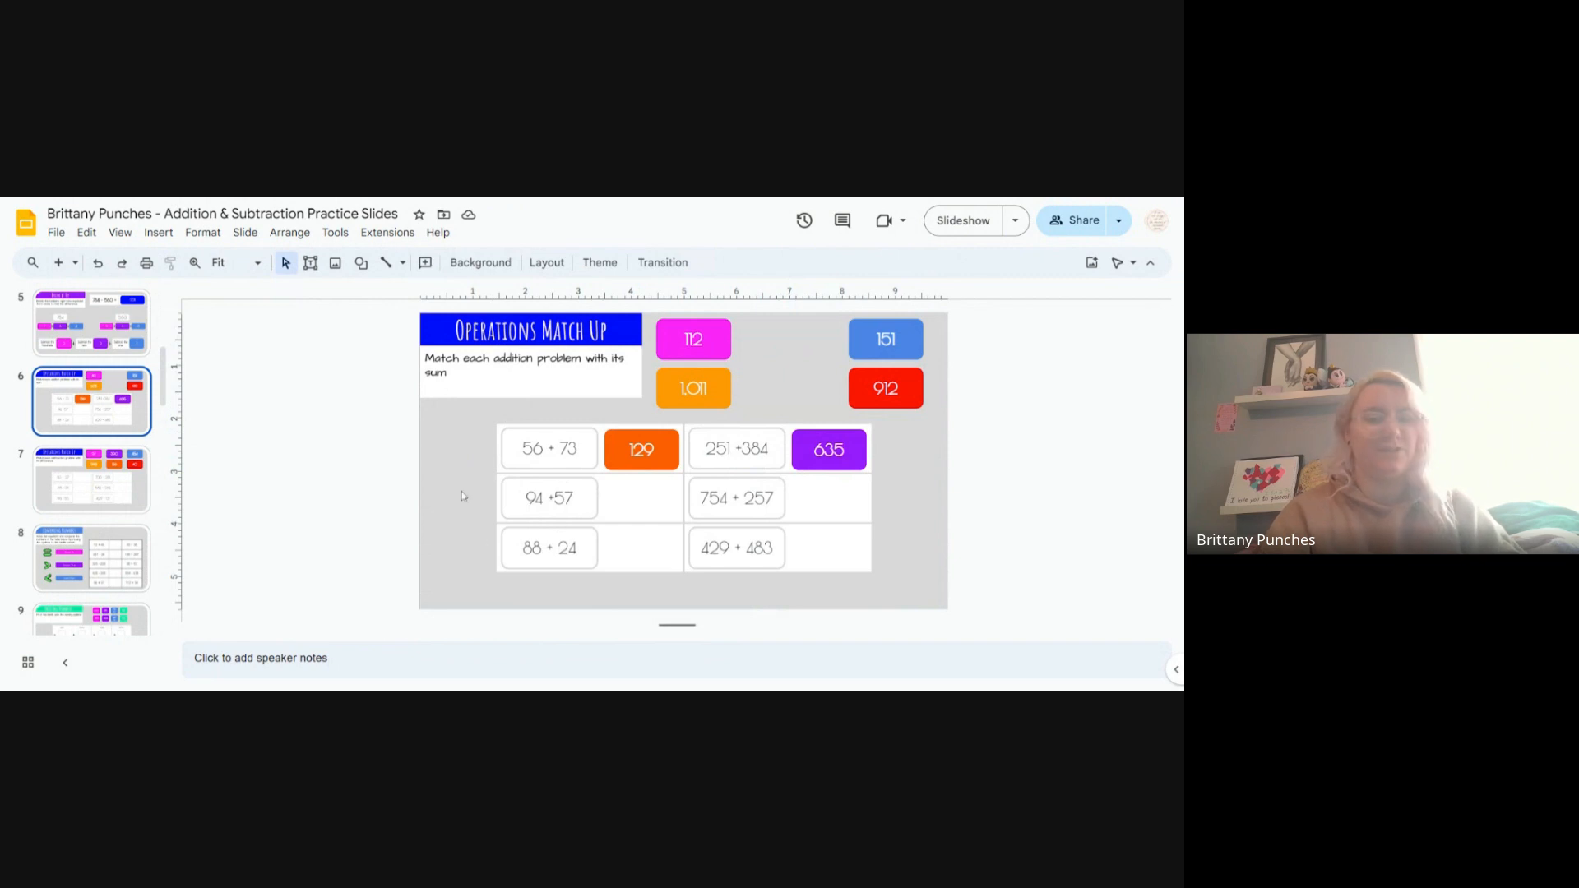
pyautogui.moveTo(468, 498)
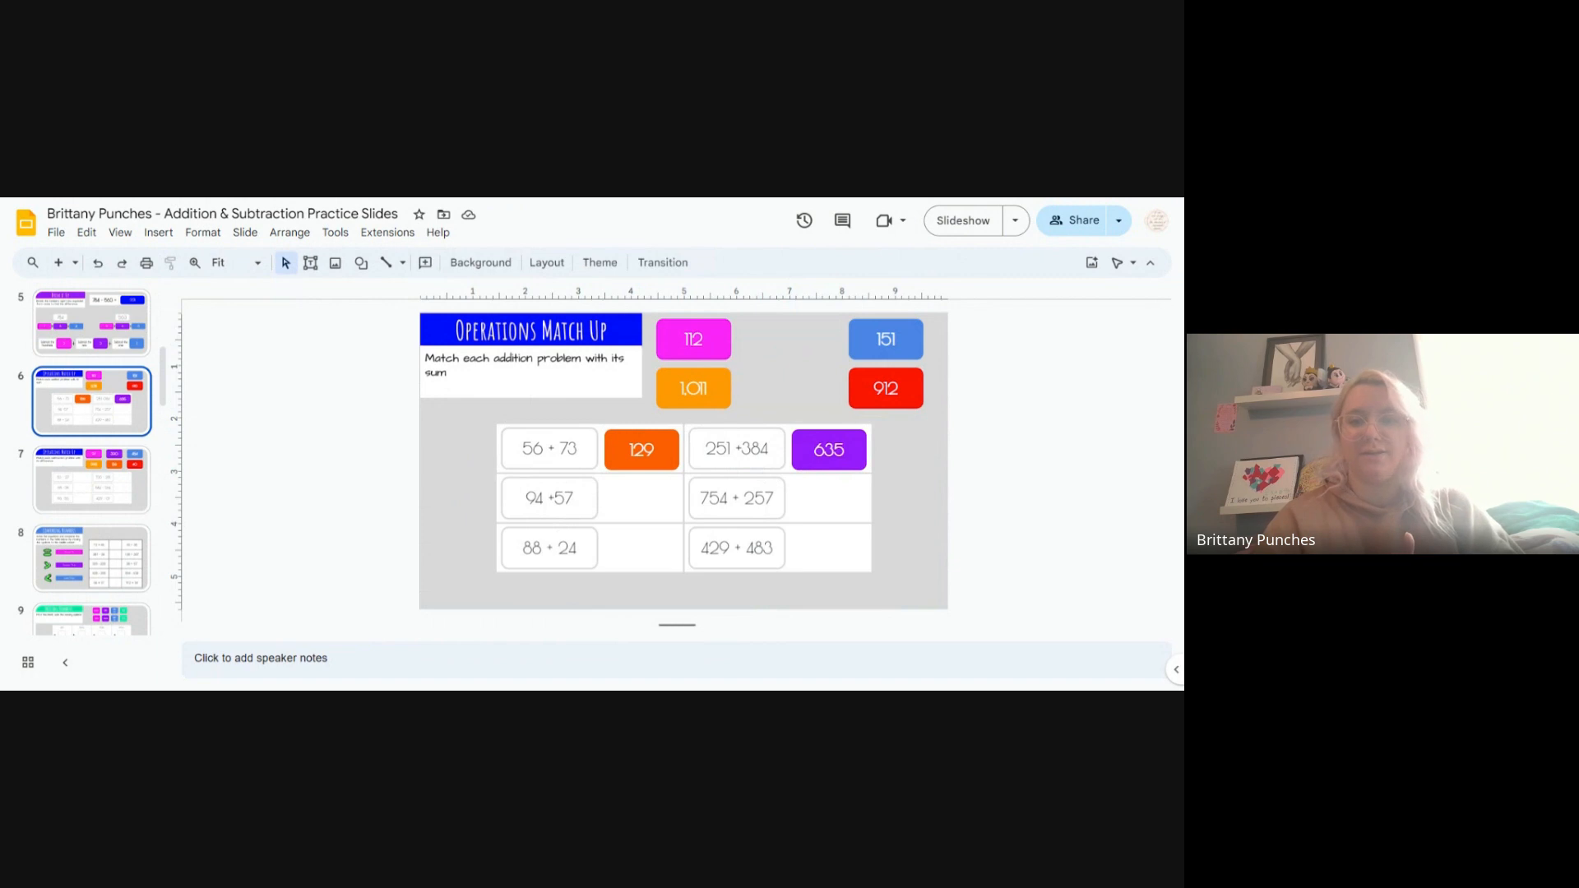
pyautogui.moveTo(691, 401)
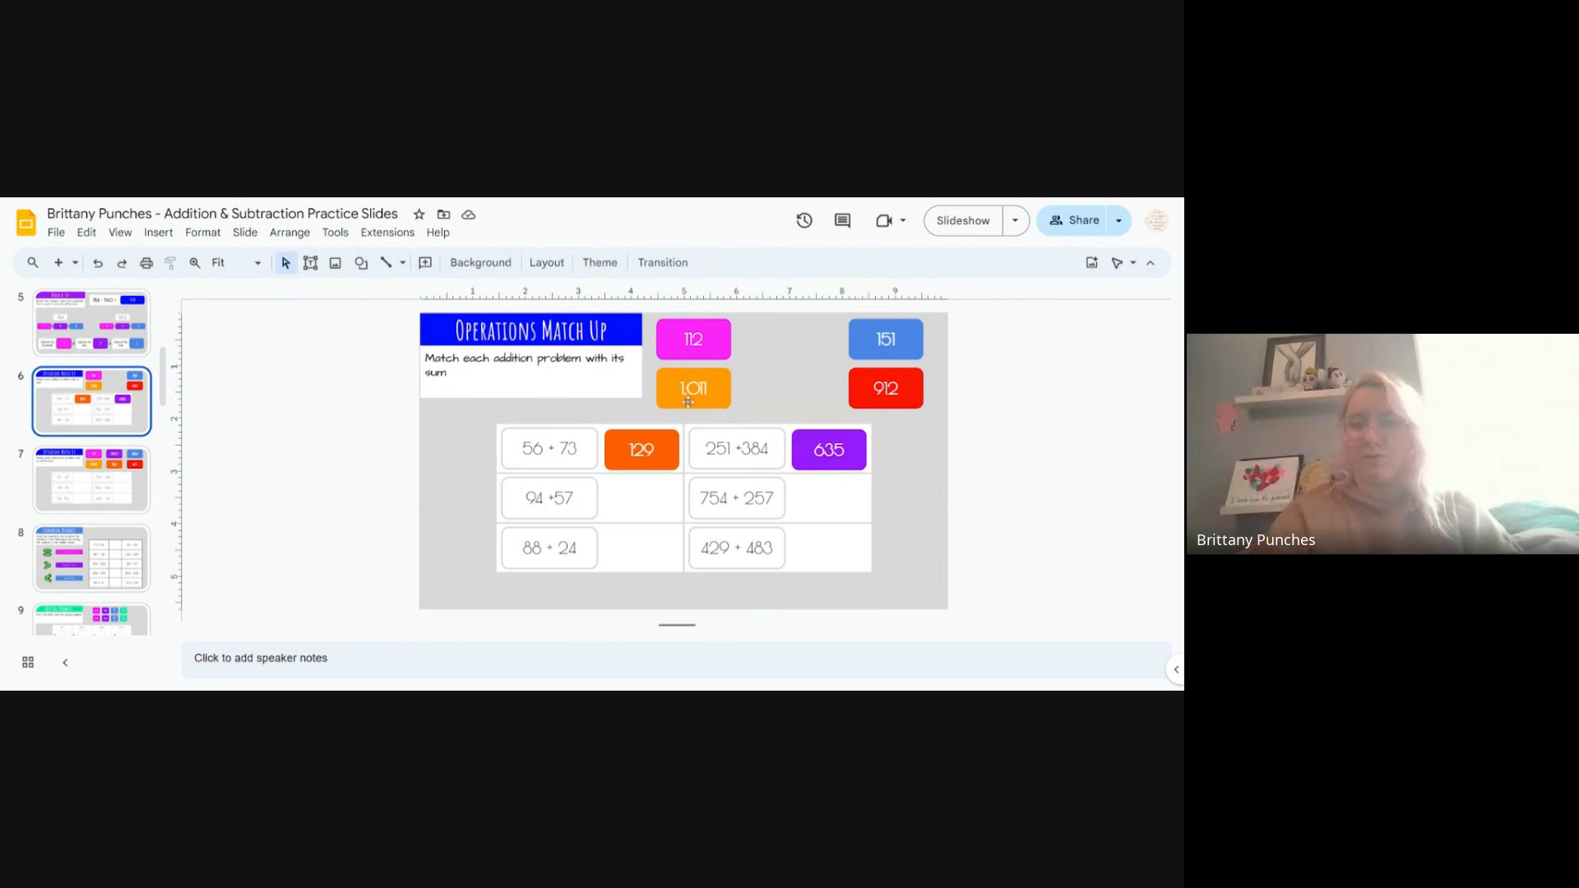
pyautogui.moveTo(675, 409)
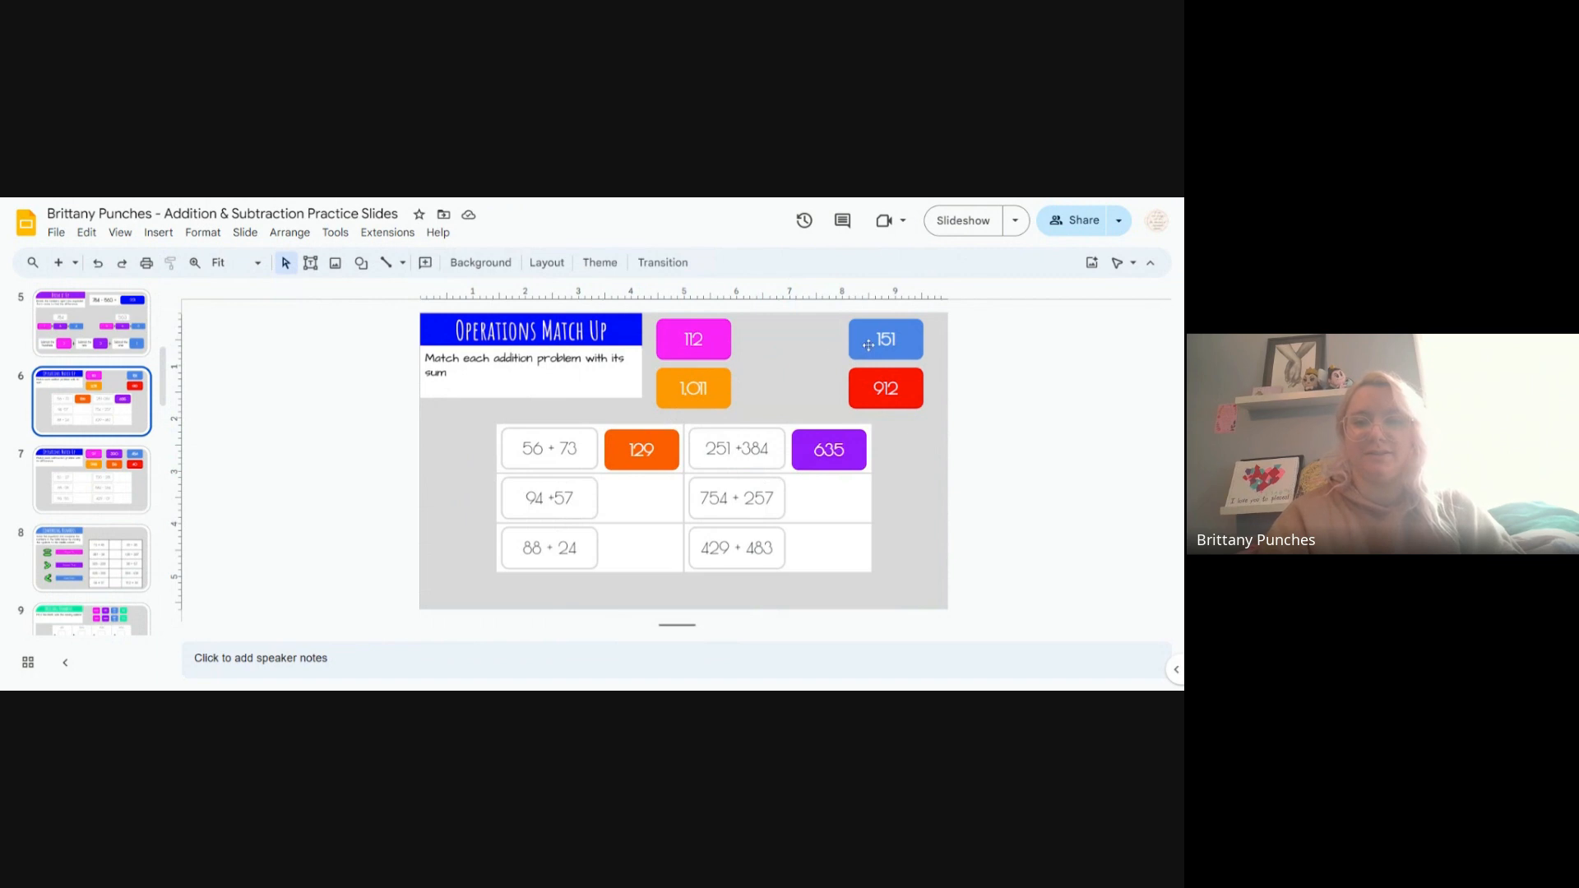
pyautogui.moveTo(727, 391)
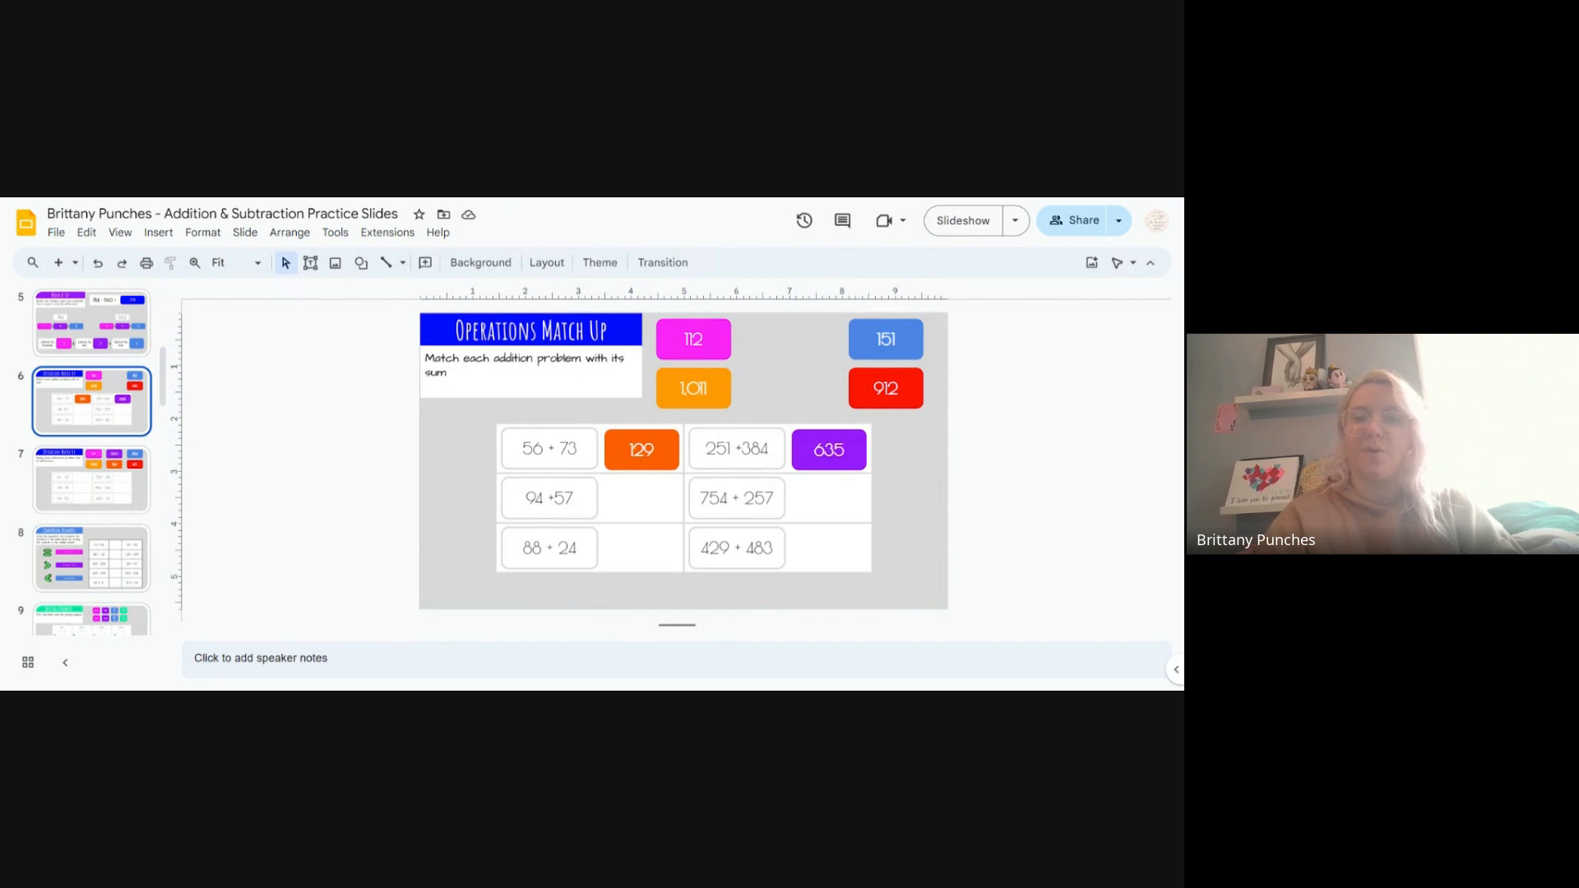
pyautogui.moveTo(584, 481)
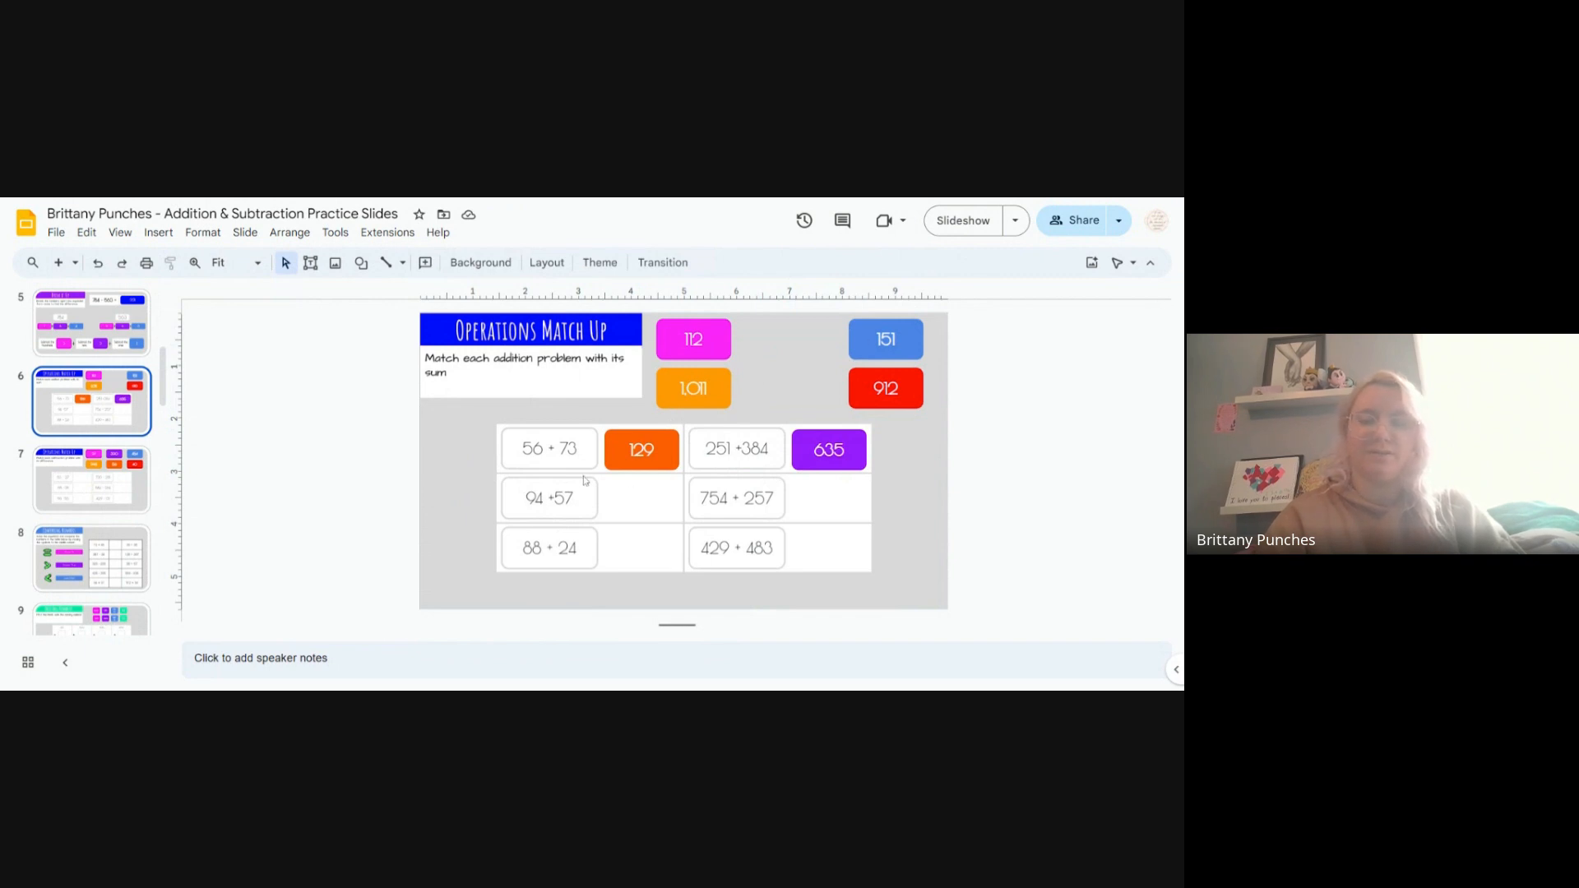
pyautogui.moveTo(543, 513)
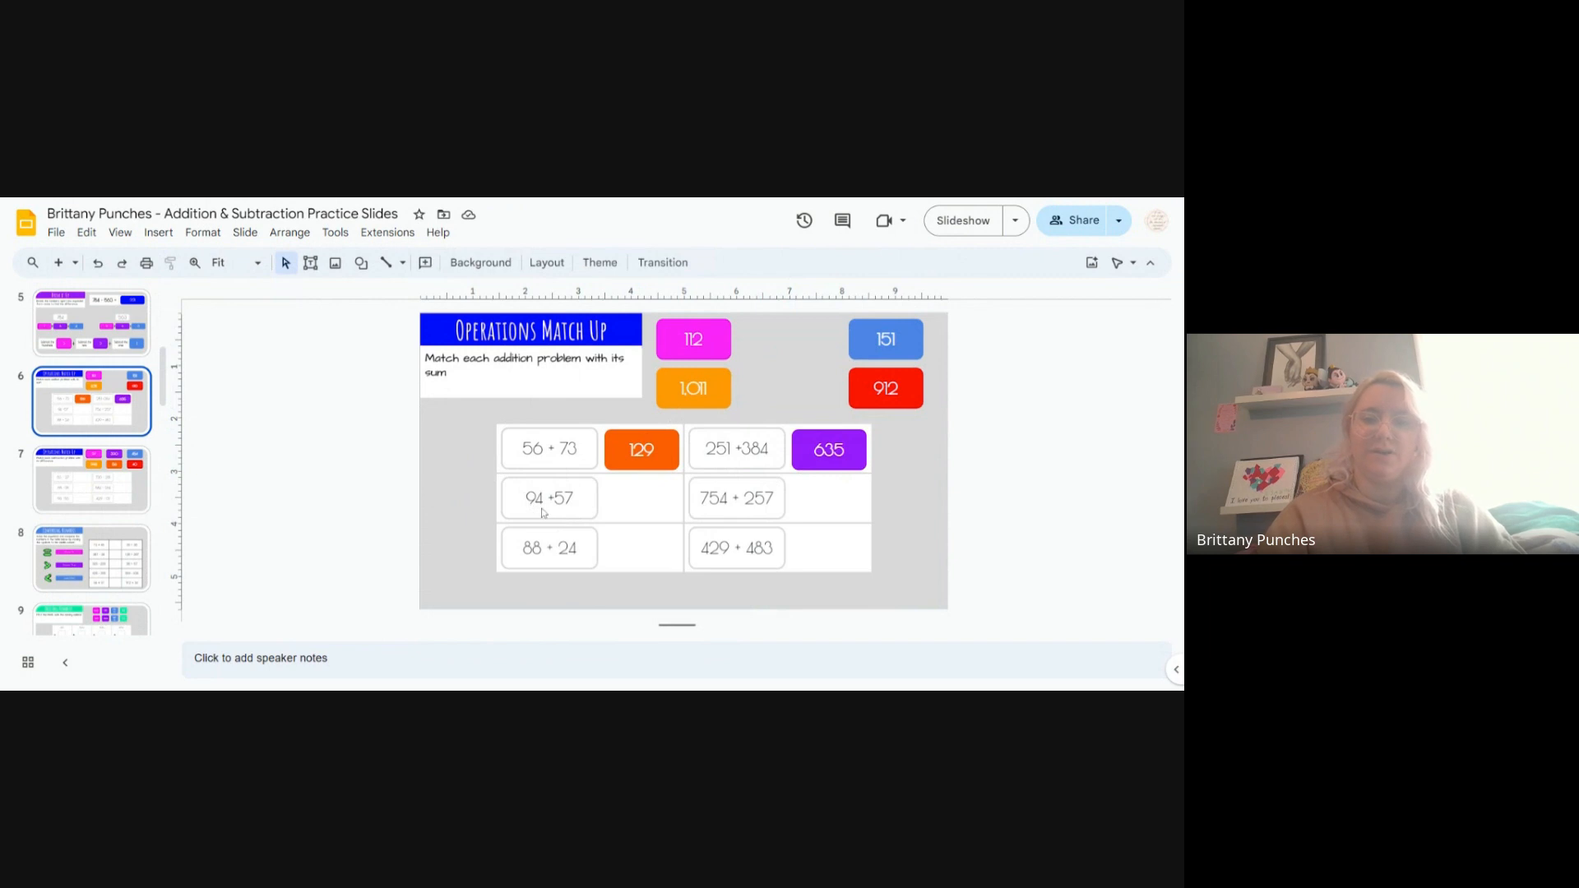
pyautogui.moveTo(622, 475)
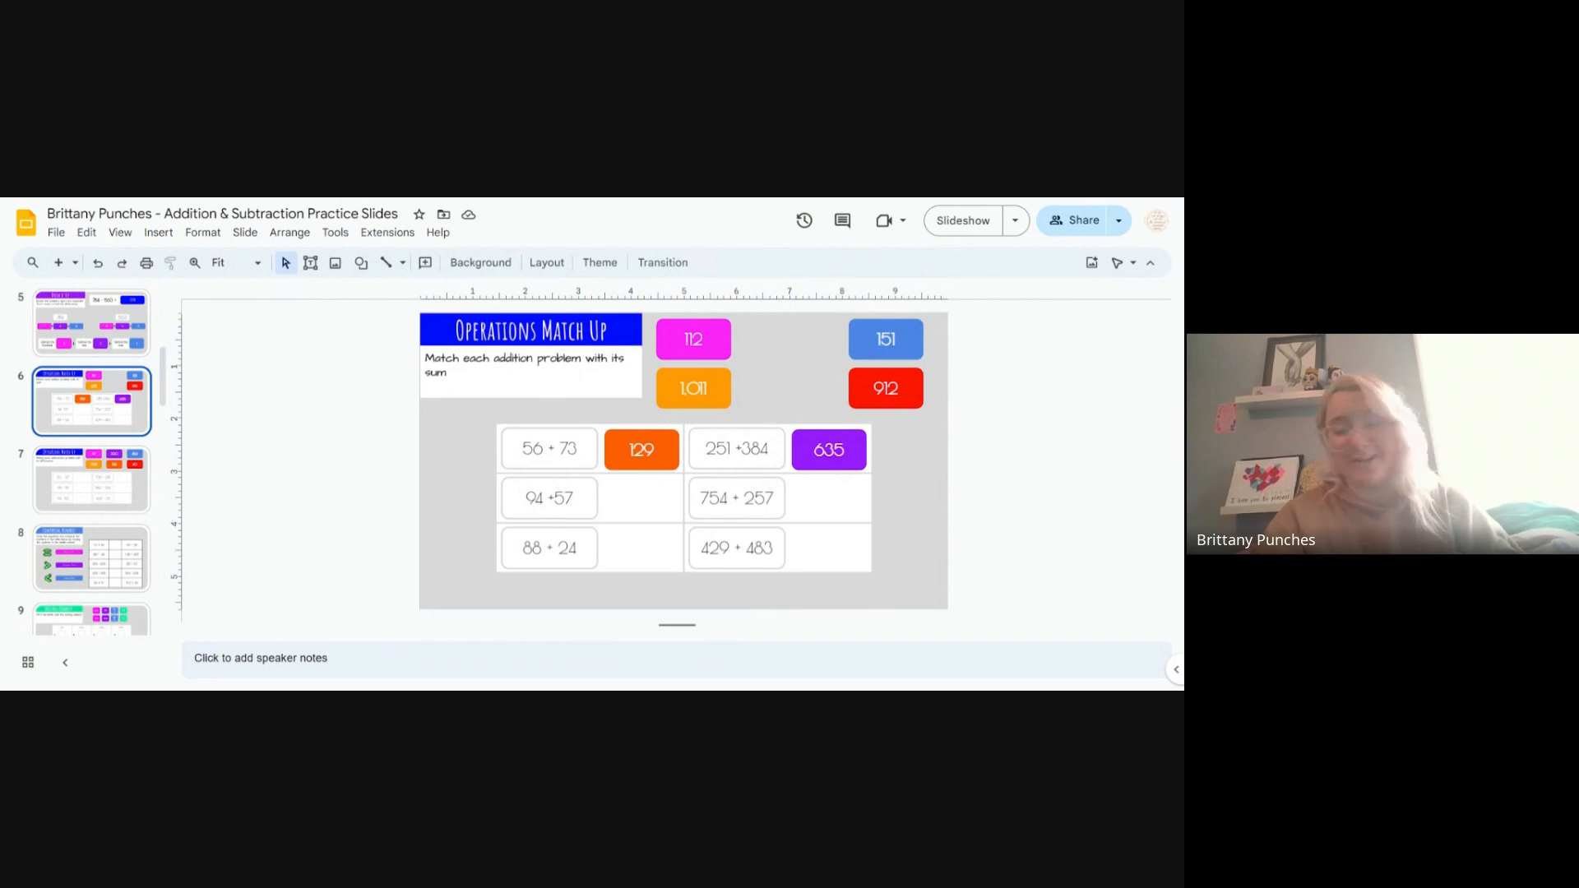
pyautogui.moveTo(903, 336)
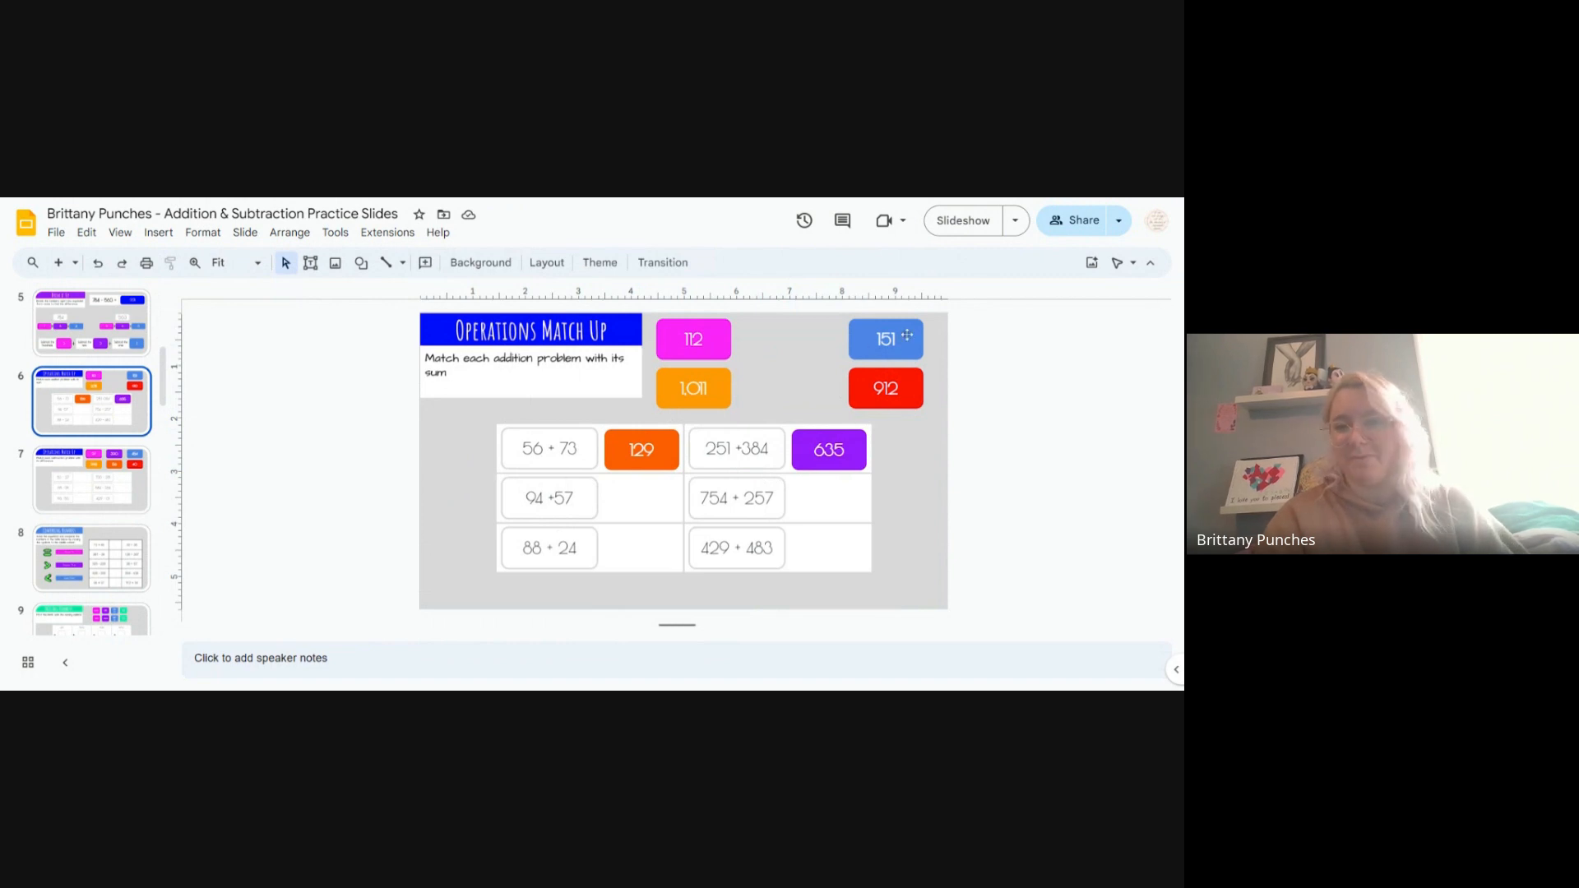
# Step: Place the blue 151 tile in the cell beside 94 + 57
pyautogui.click(884, 338)
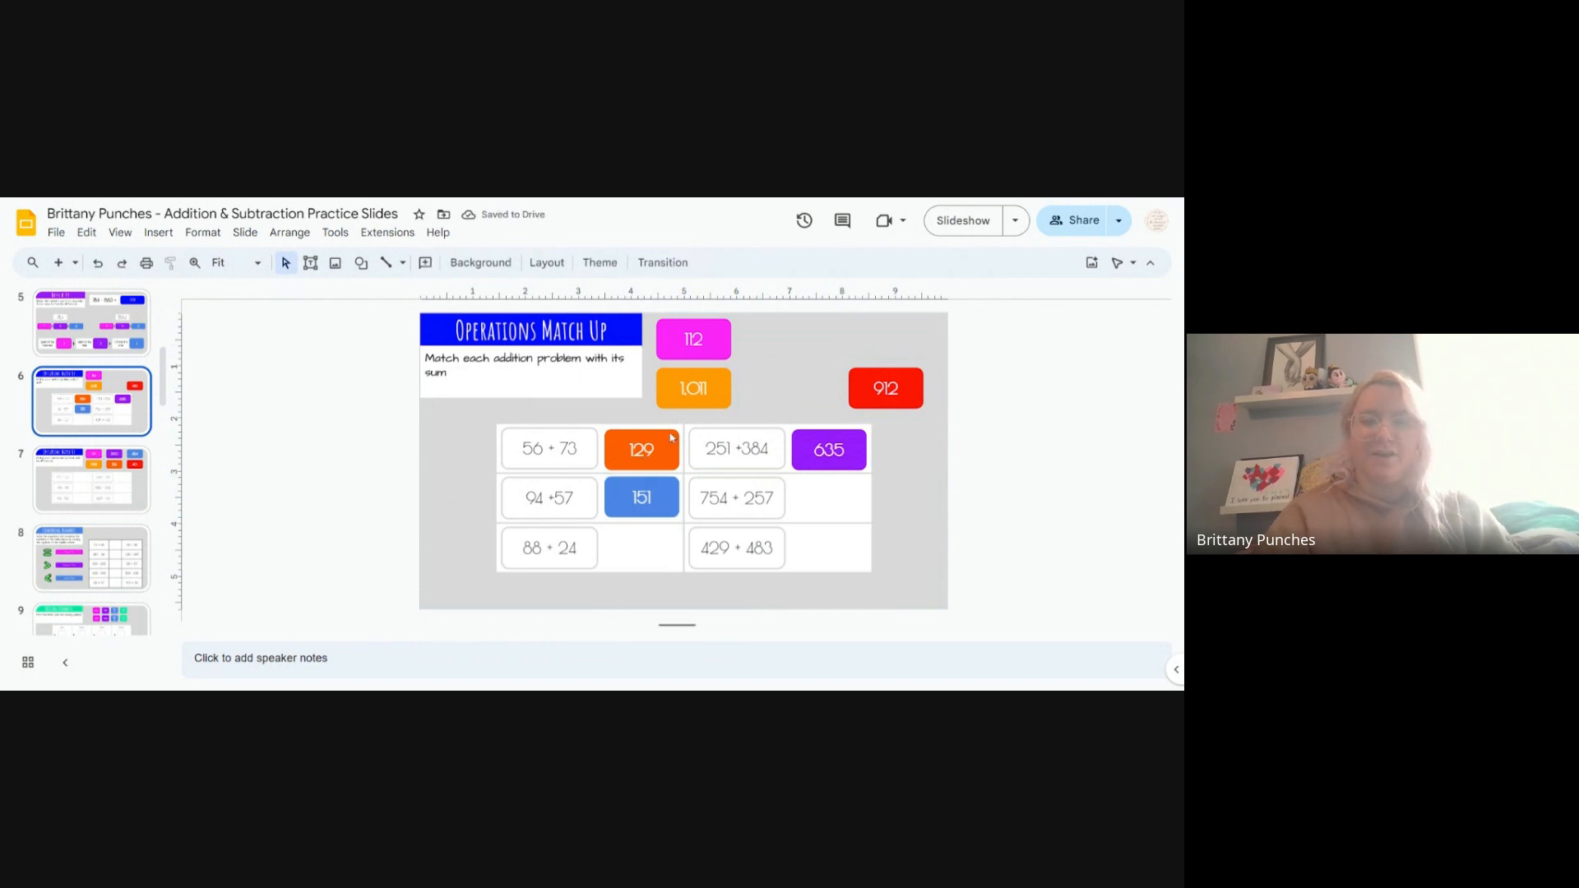
pyautogui.moveTo(551, 488)
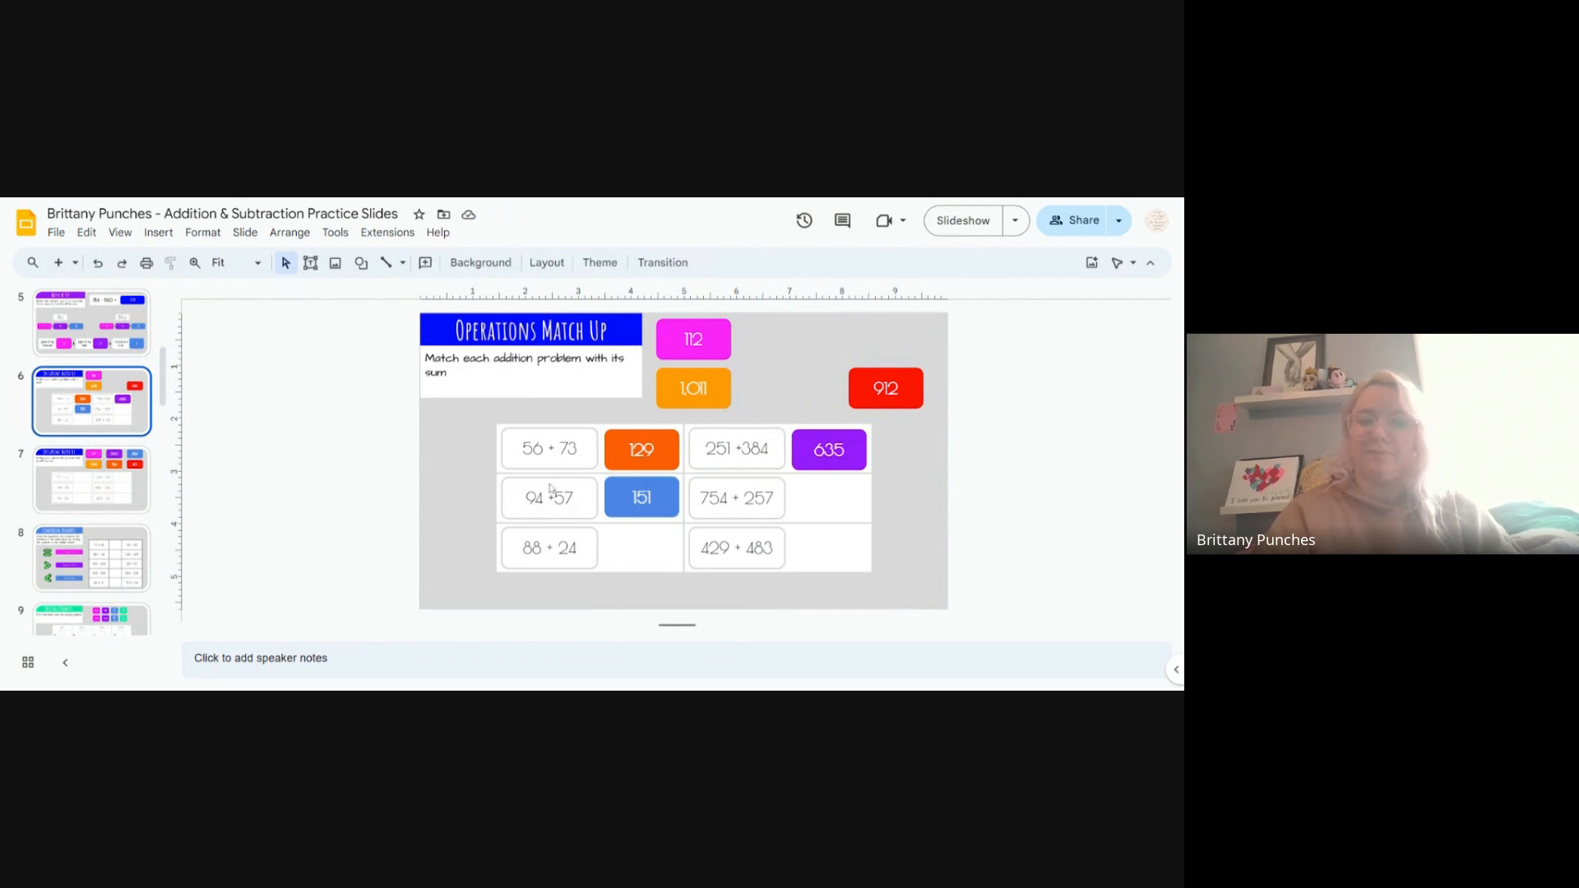
pyautogui.moveTo(606, 522)
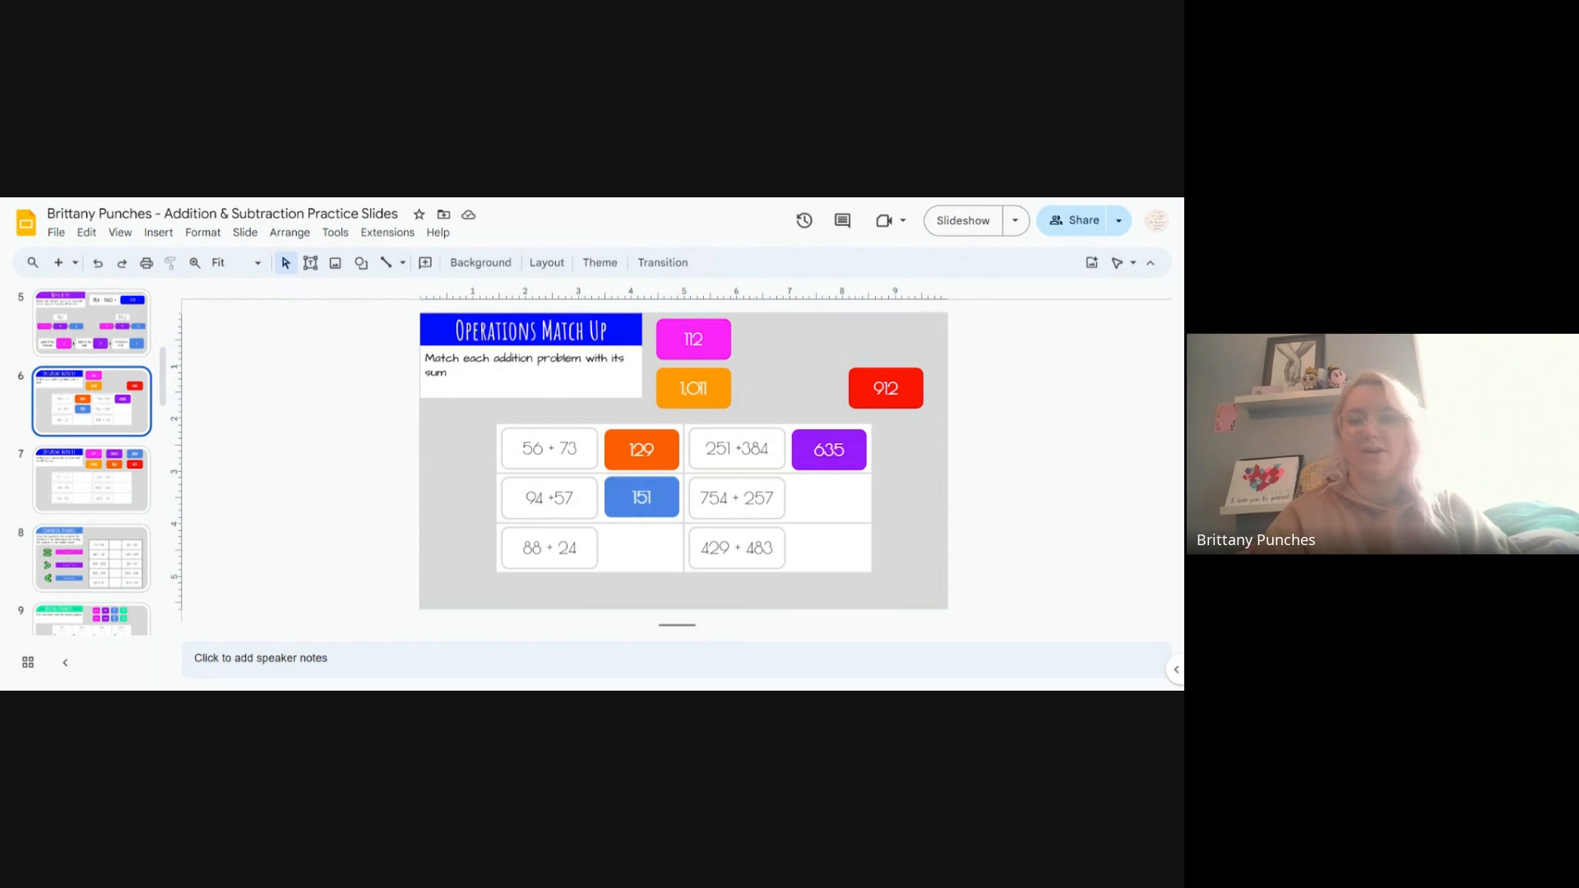
pyautogui.moveTo(413, 546)
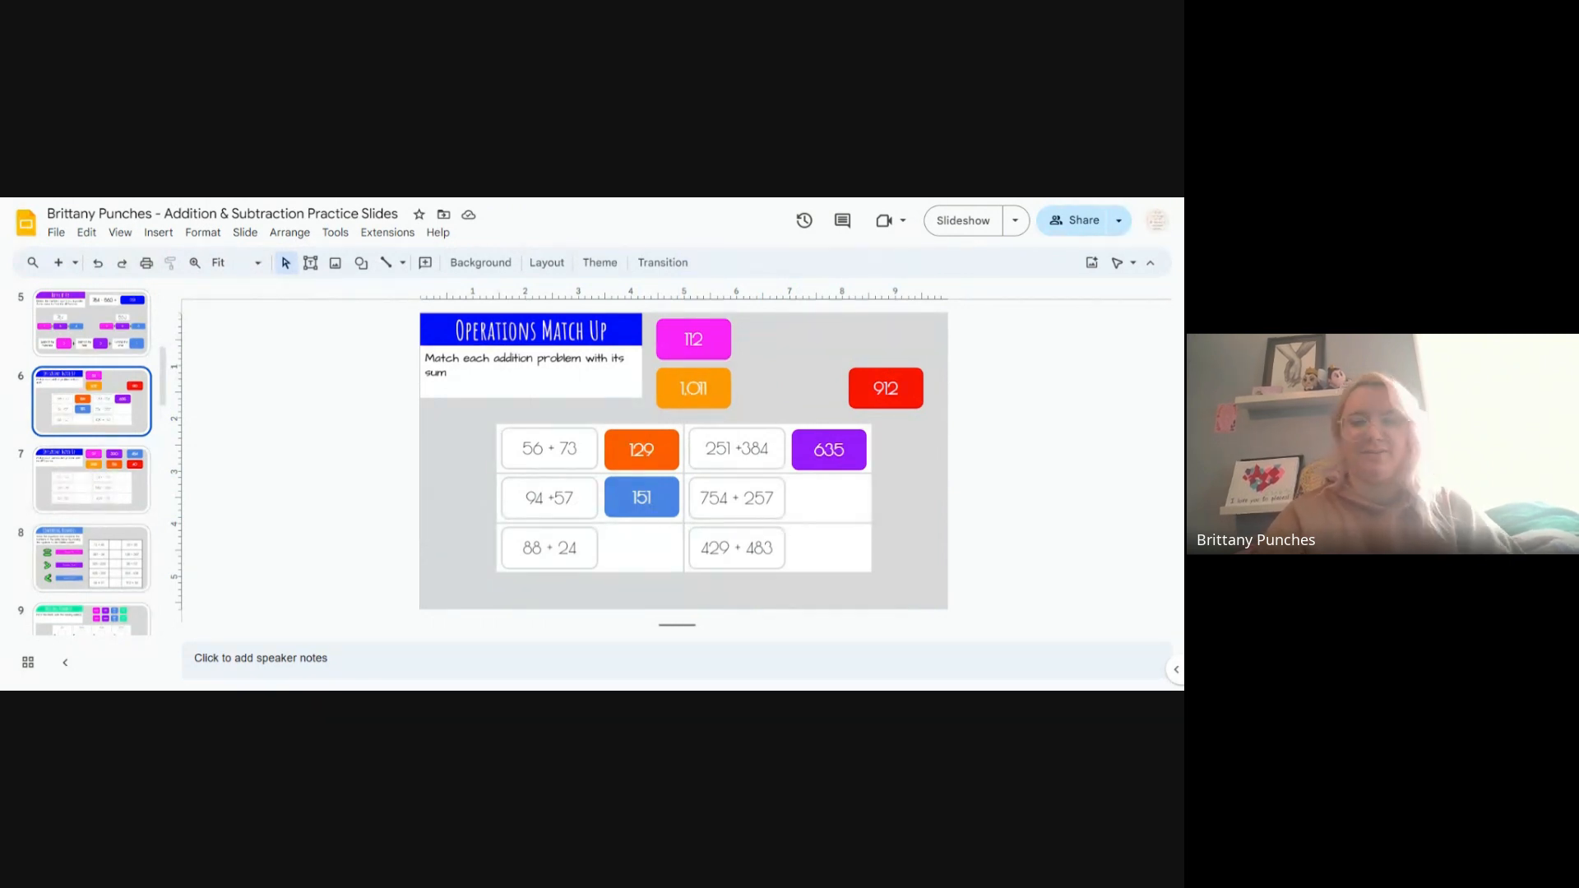
pyautogui.moveTo(663, 540)
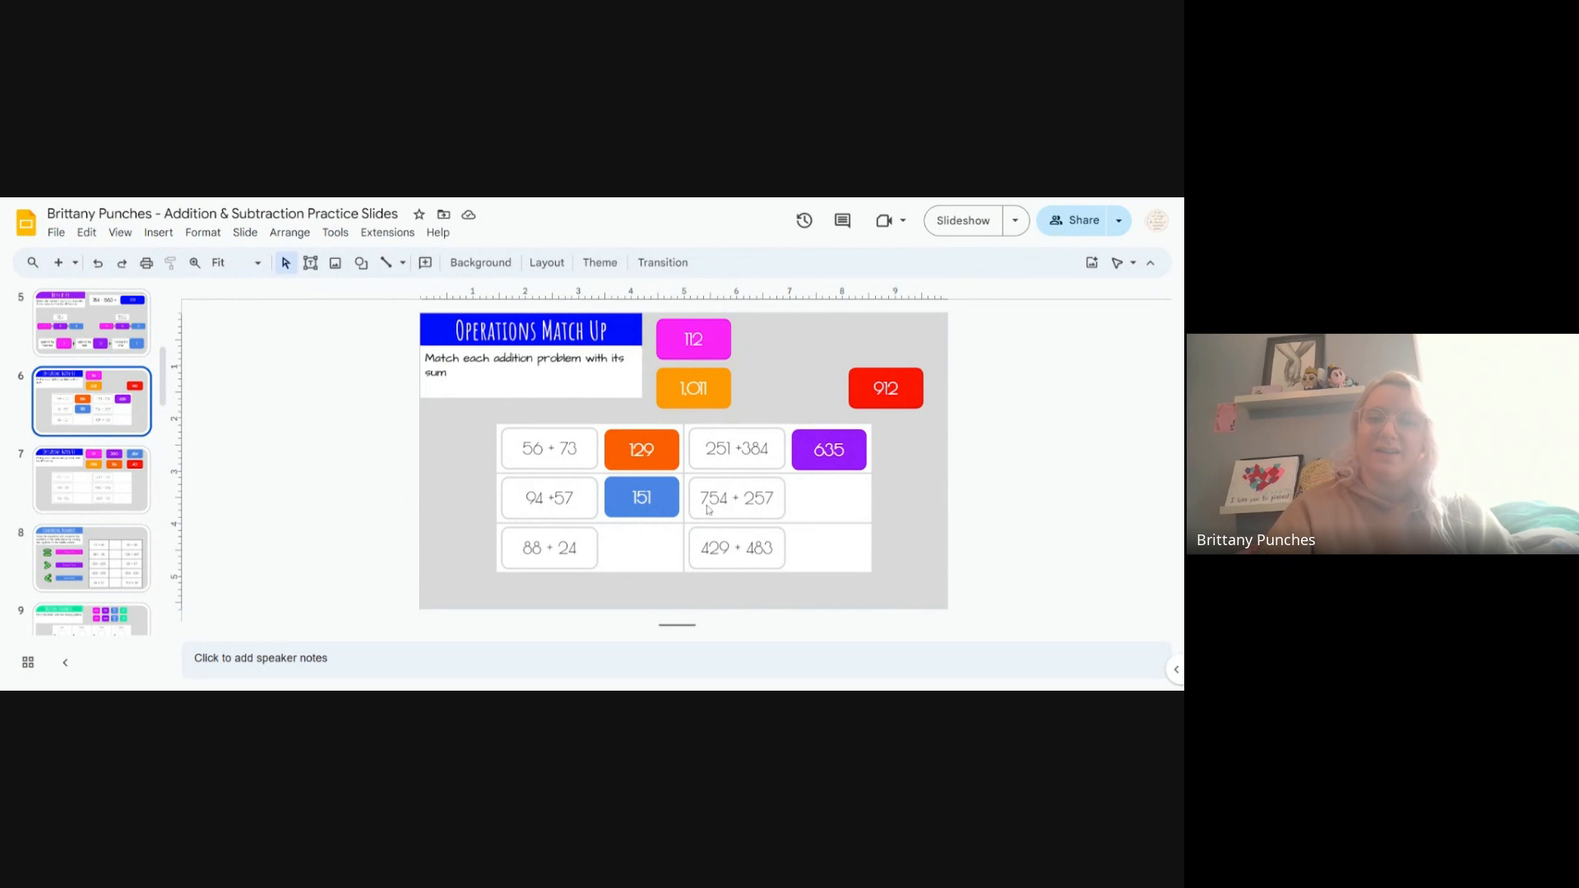
pyautogui.moveTo(705, 513)
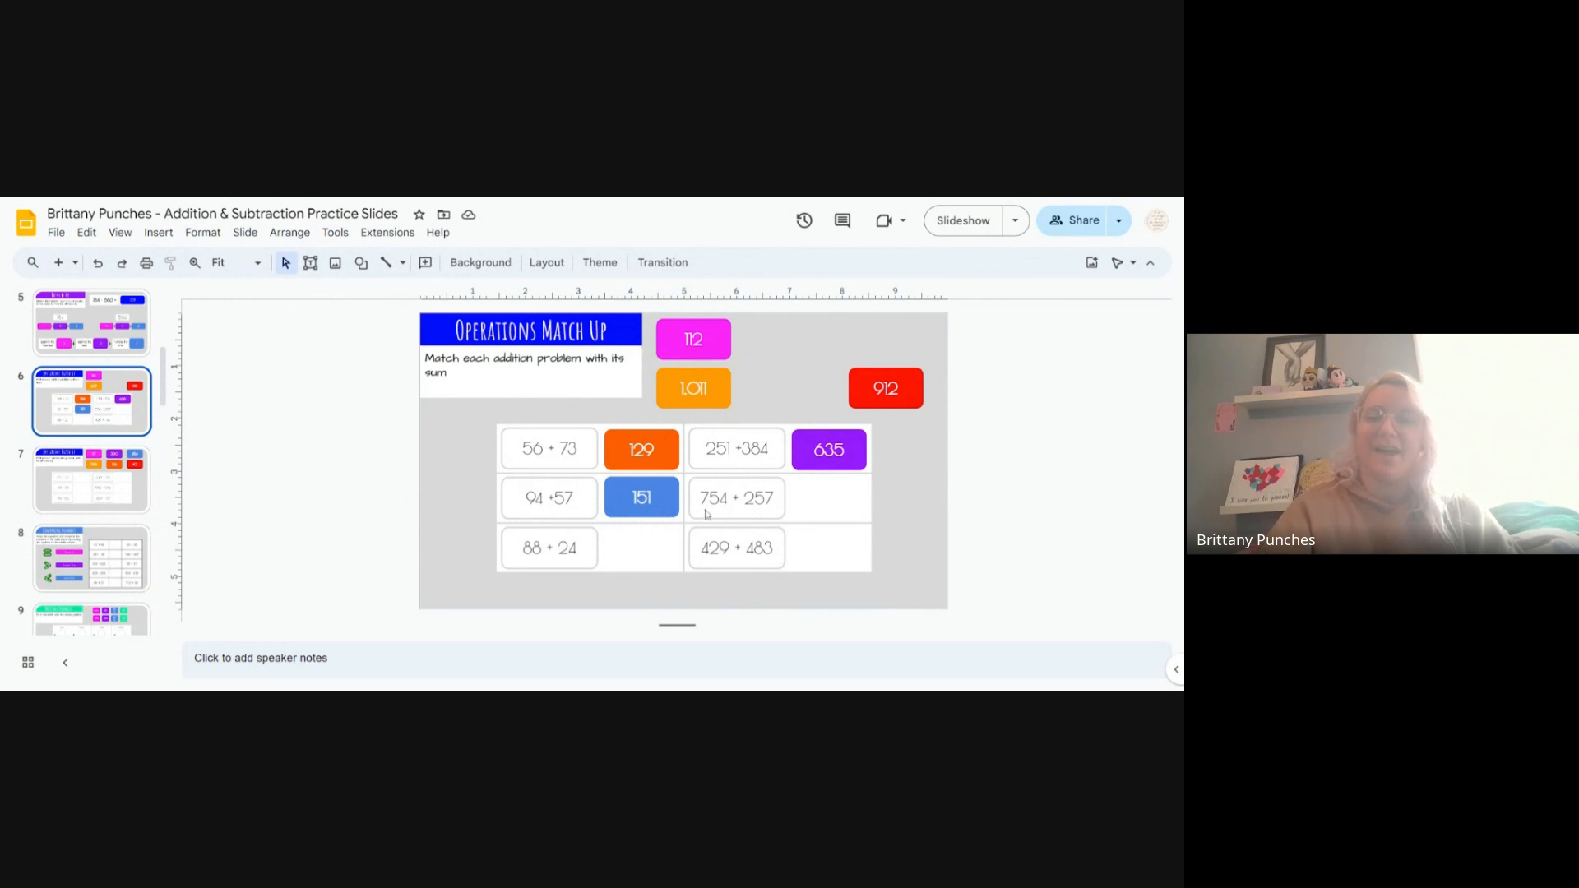
pyautogui.moveTo(737, 514)
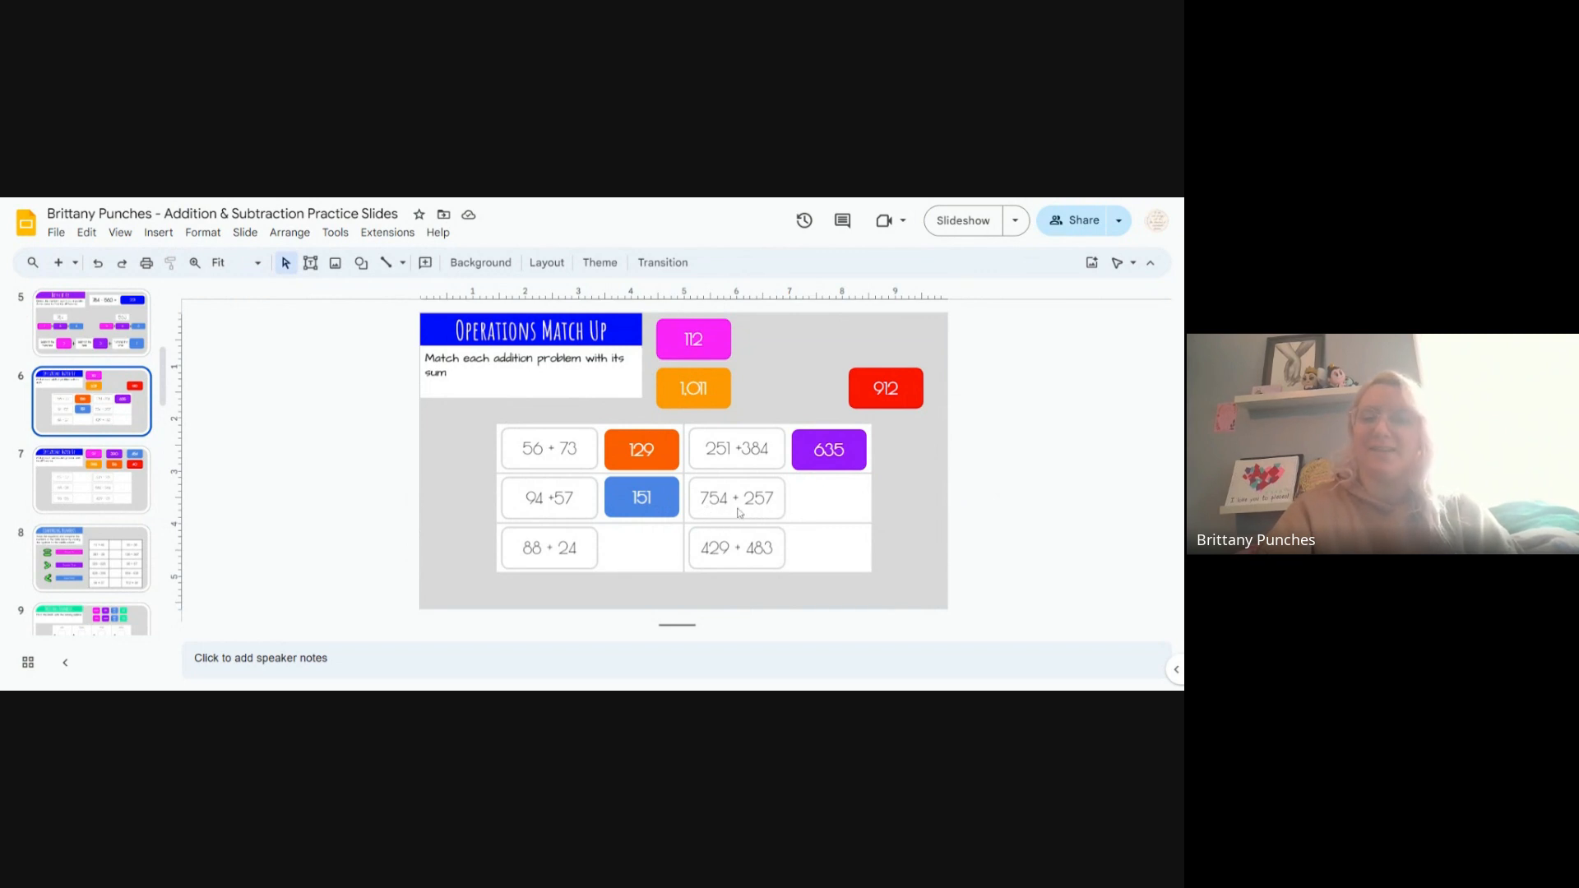
pyautogui.moveTo(776, 515)
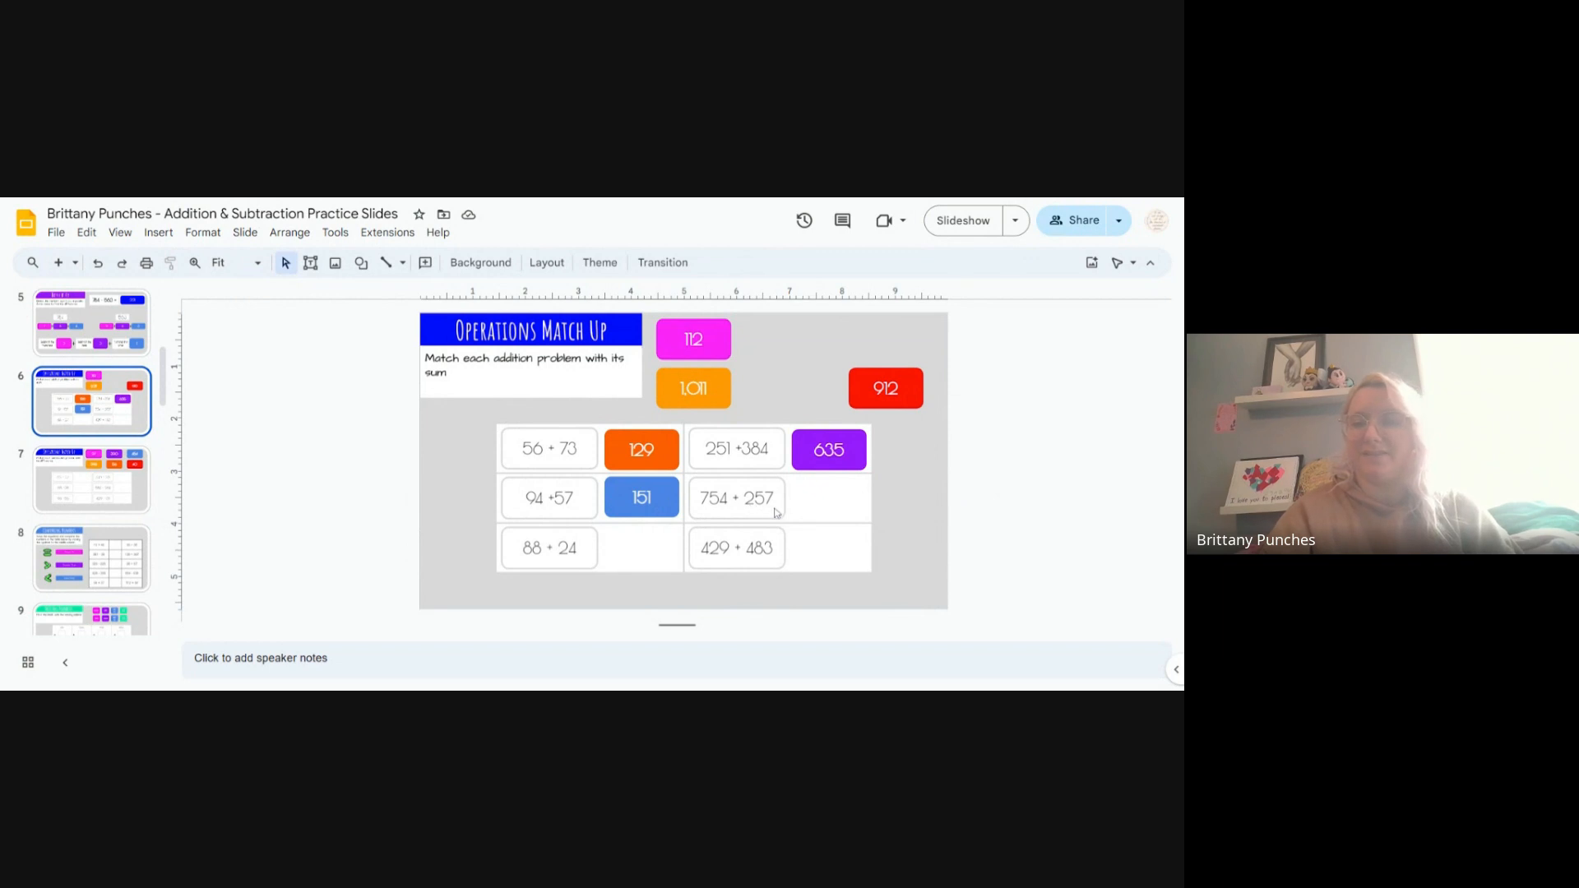
pyautogui.moveTo(718, 504)
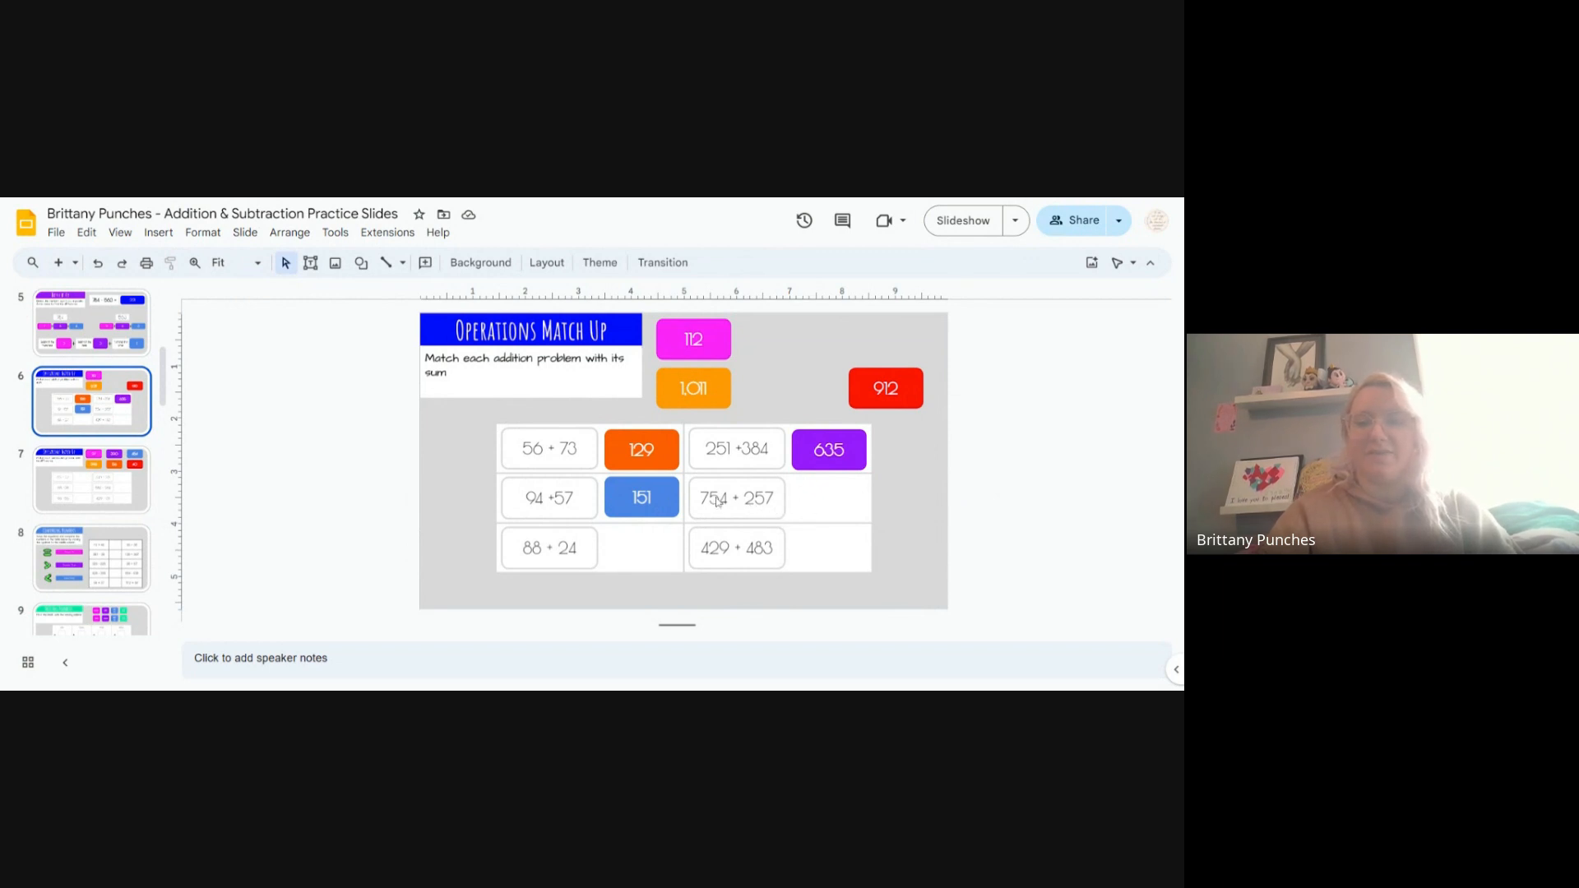
pyautogui.moveTo(725, 513)
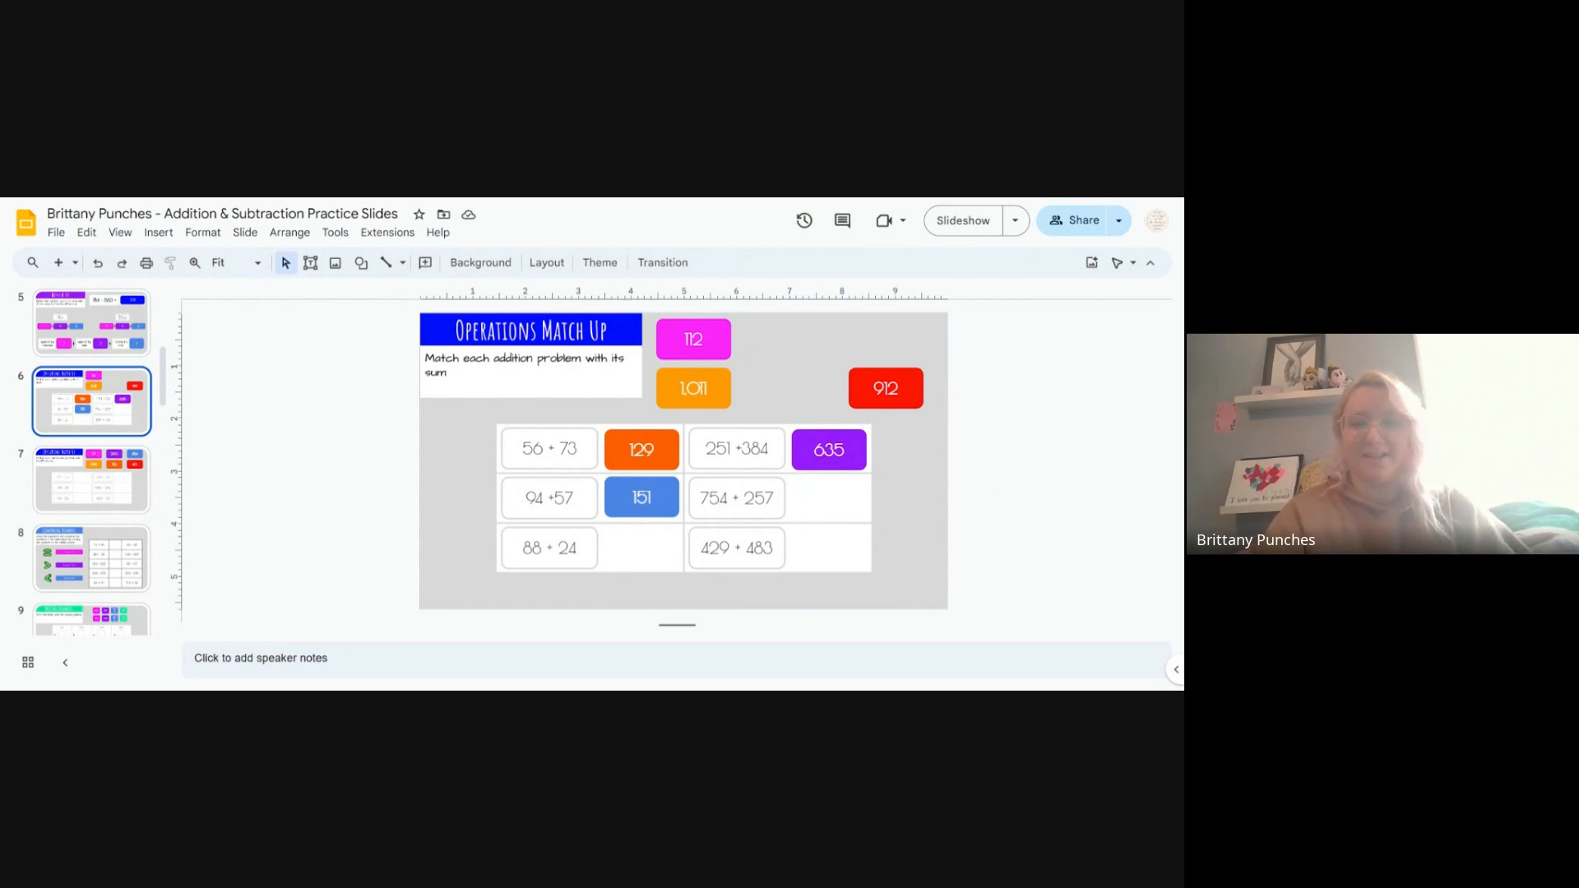
# Step: Move the orange 1,011 tile beside 754 + 257
pyautogui.click(693, 389)
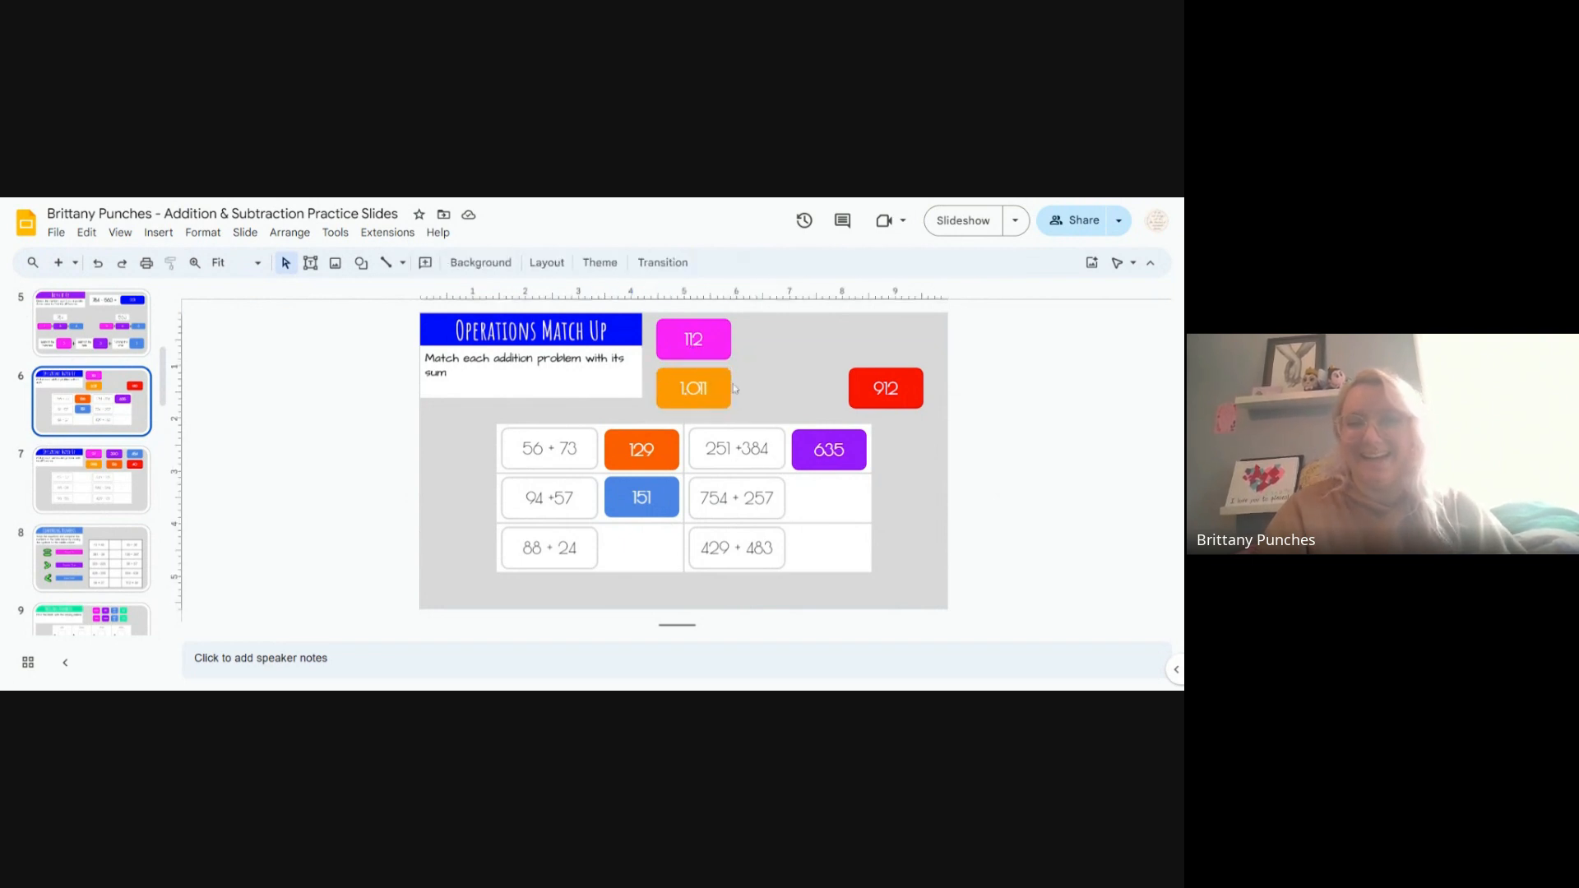
pyautogui.click(693, 387)
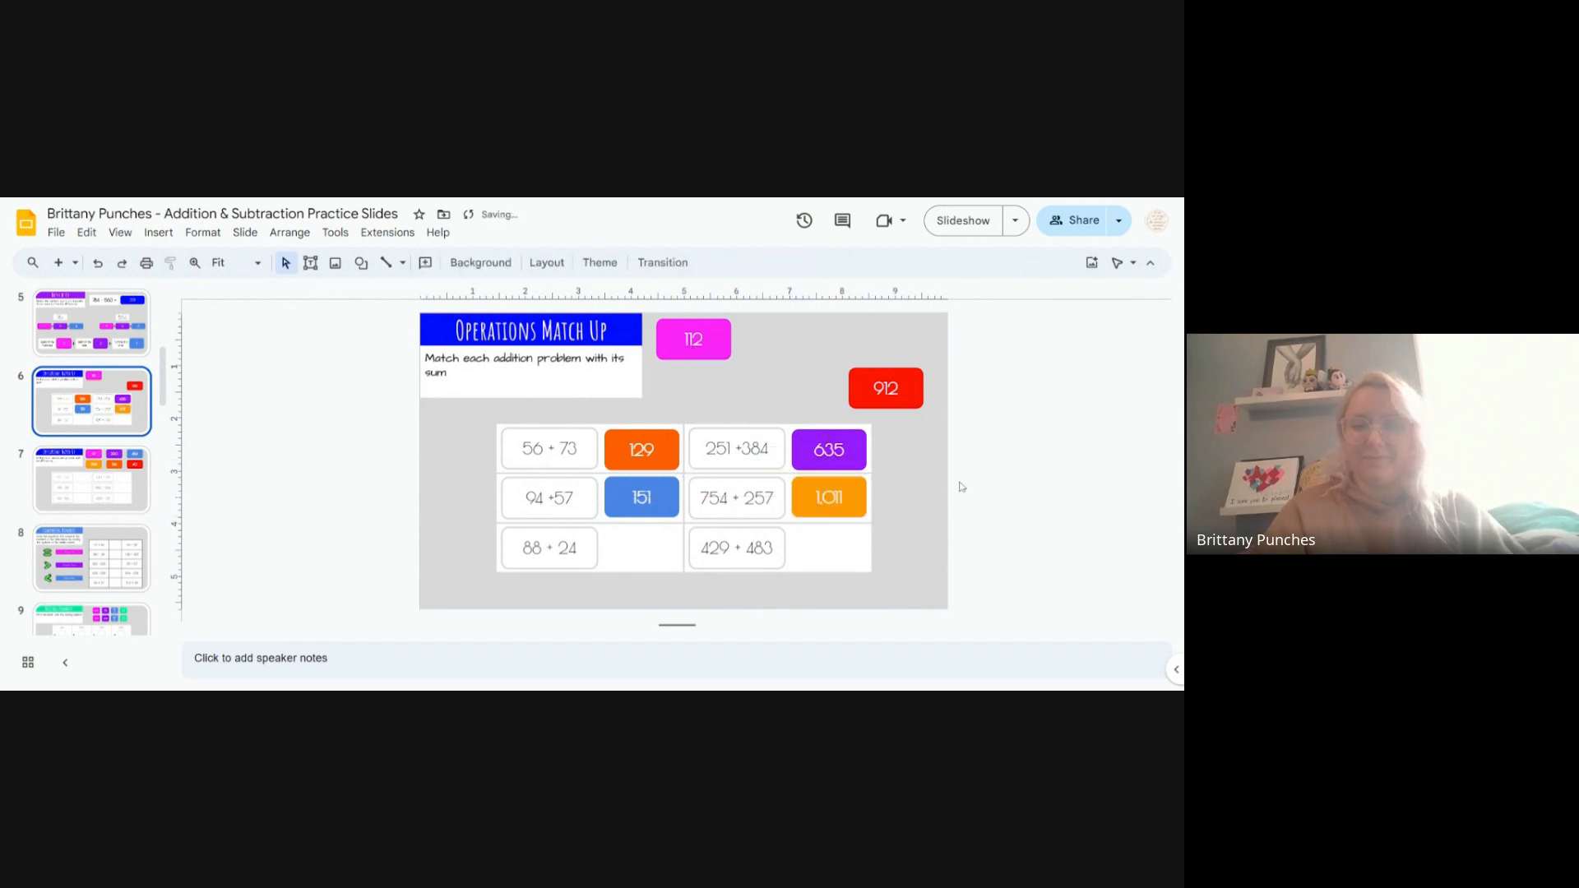
pyautogui.moveTo(763, 510)
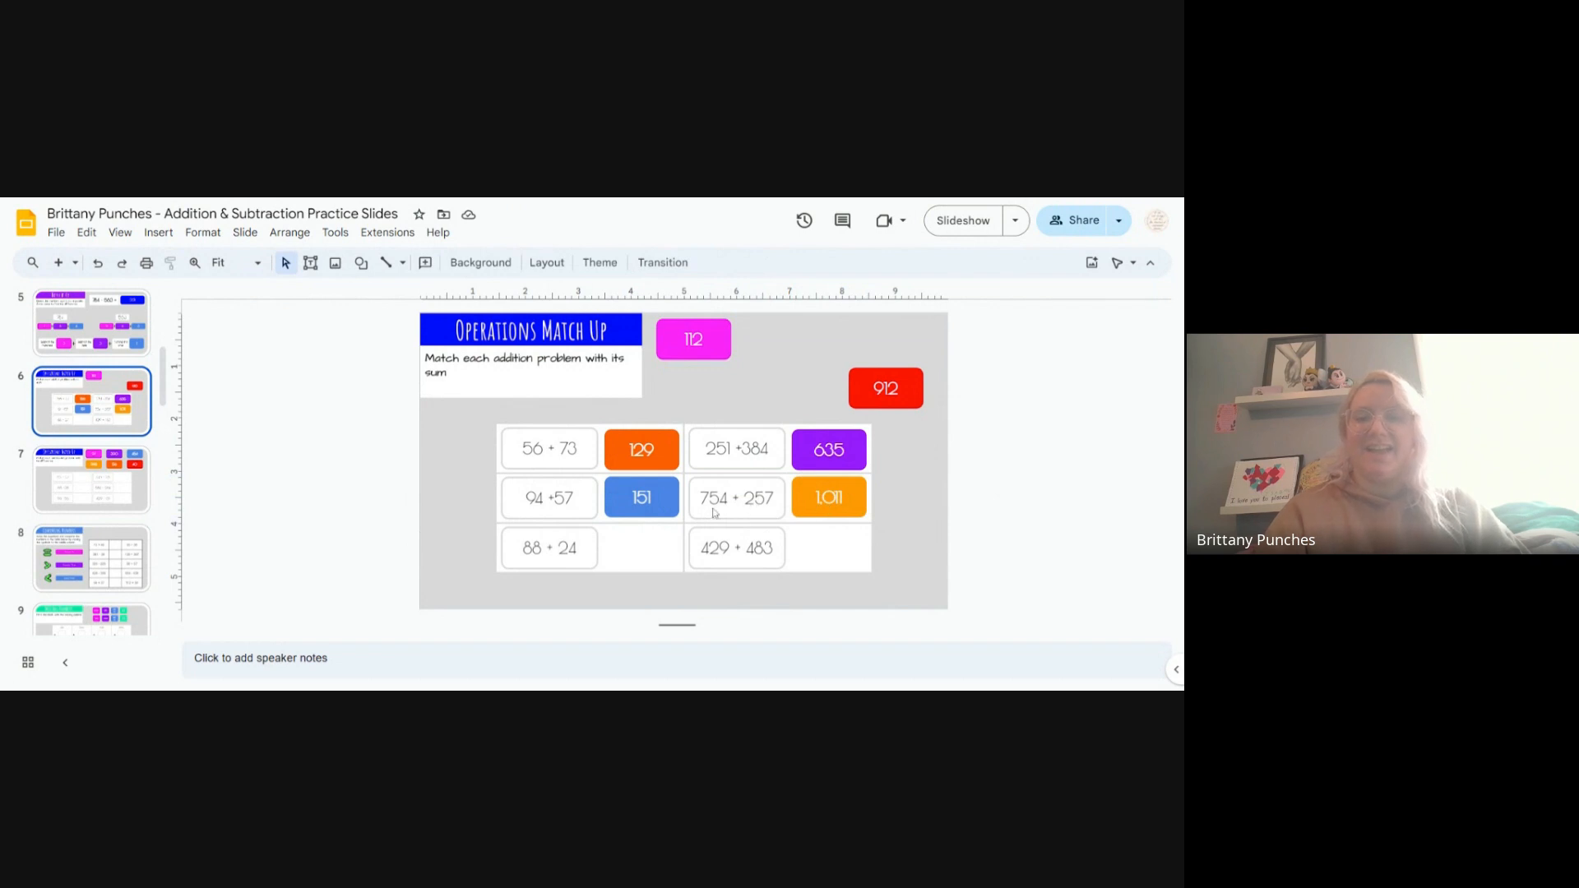
pyautogui.moveTo(749, 502)
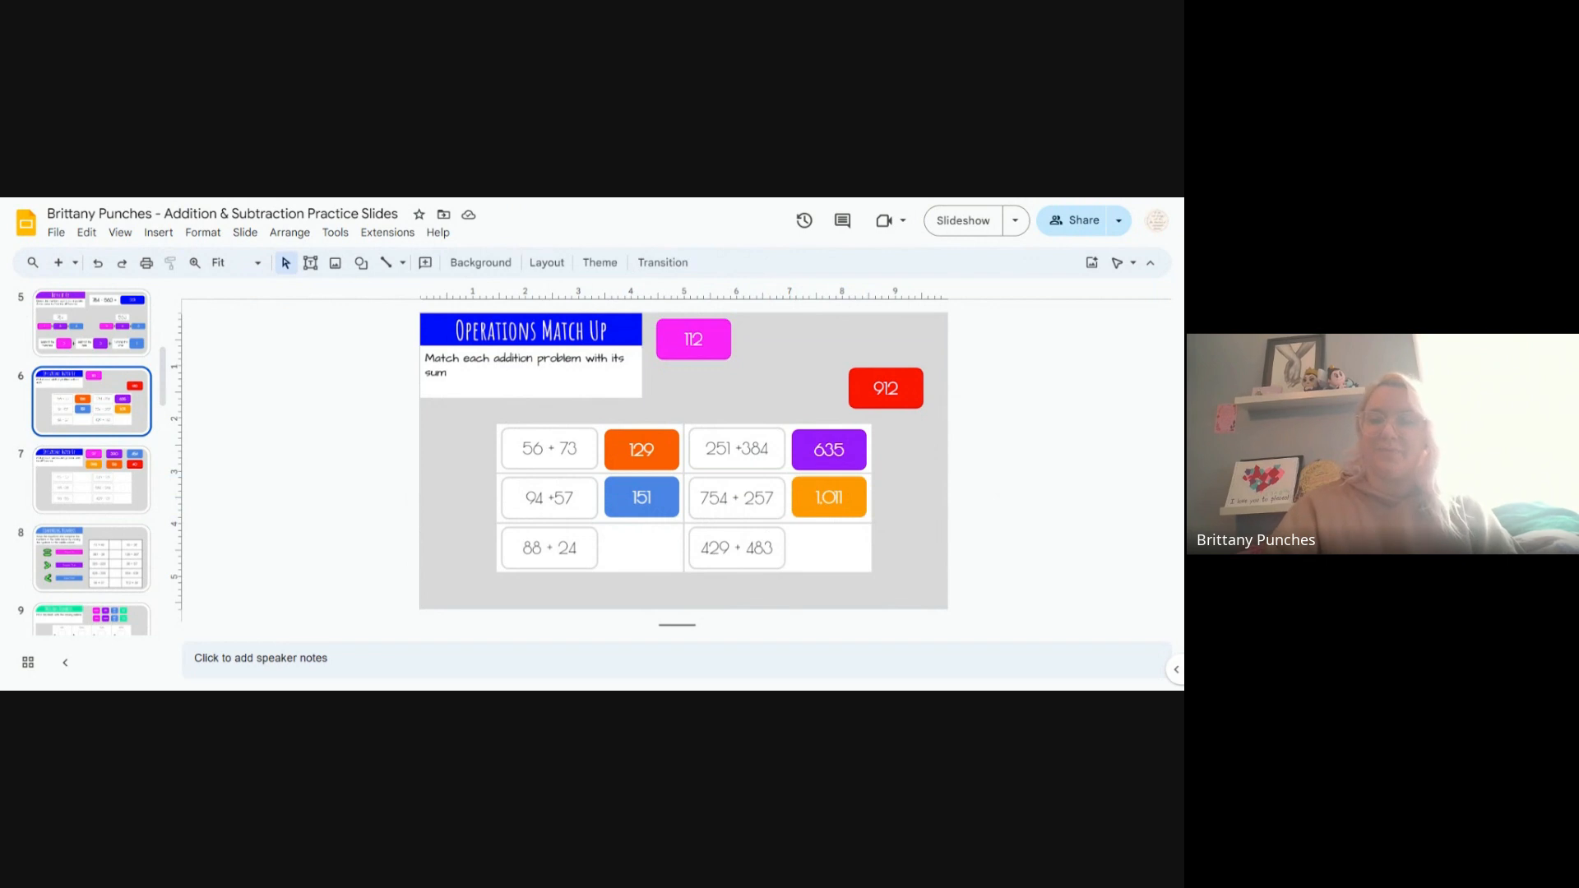
pyautogui.moveTo(830, 537)
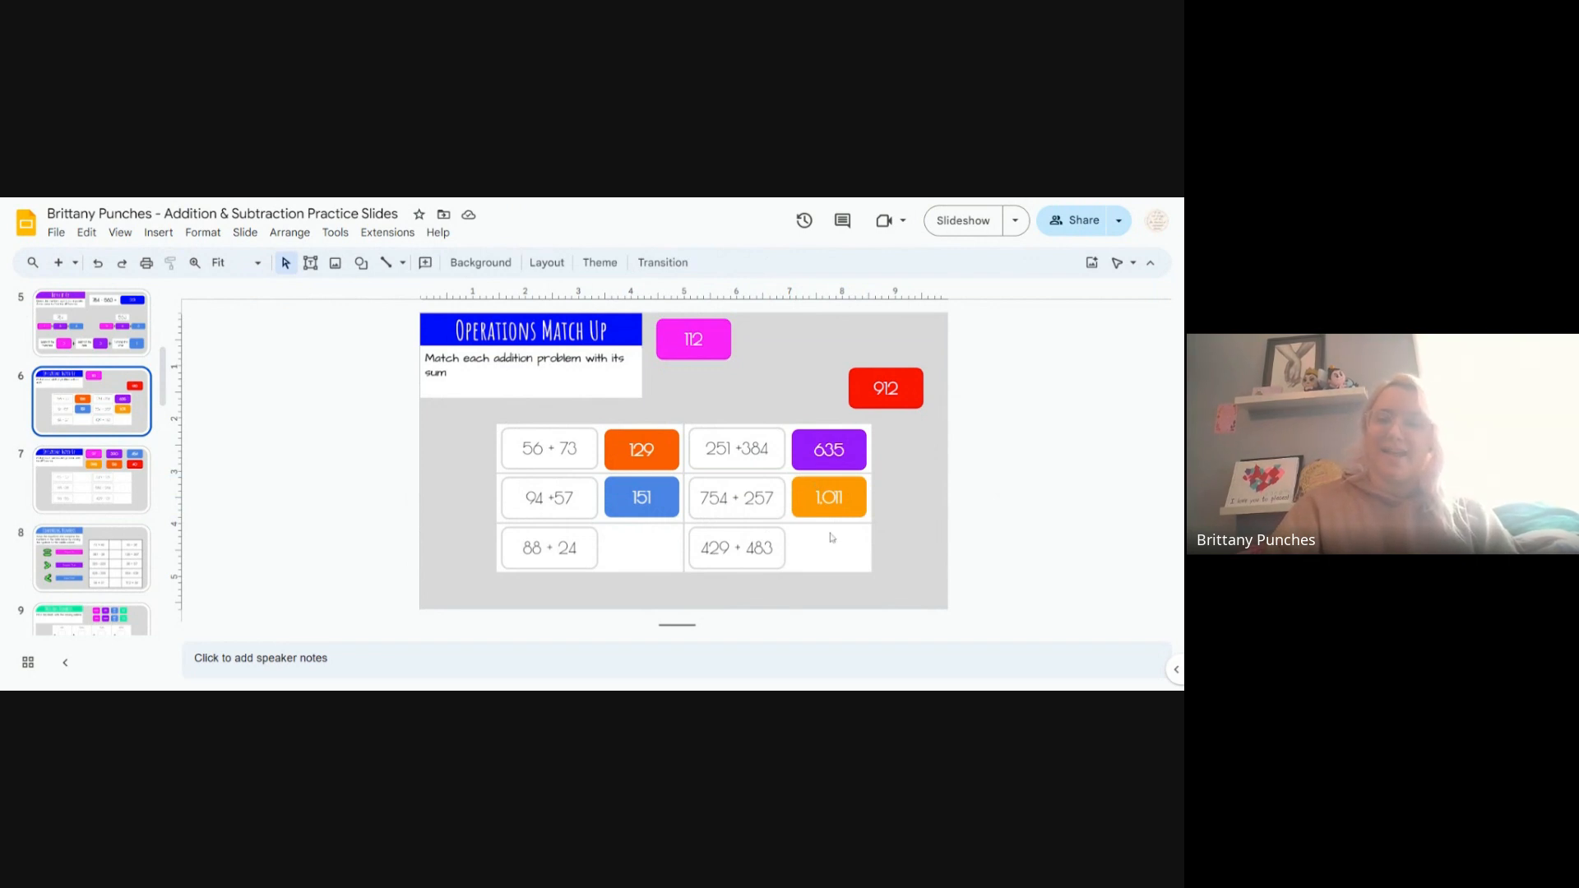
pyautogui.moveTo(887, 607)
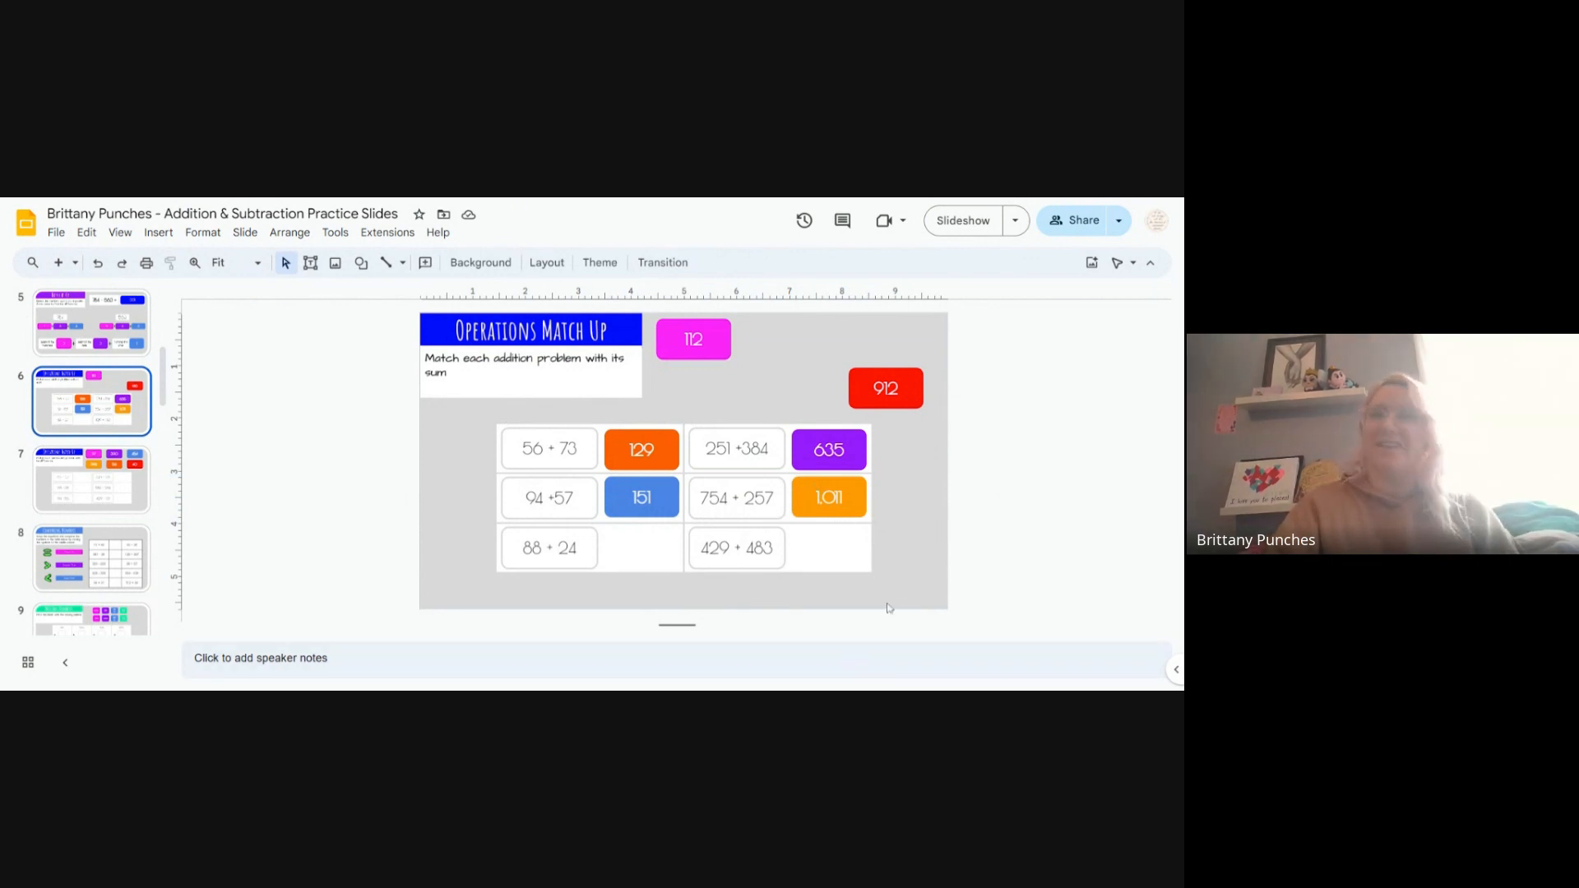
pyautogui.moveTo(1015, 519)
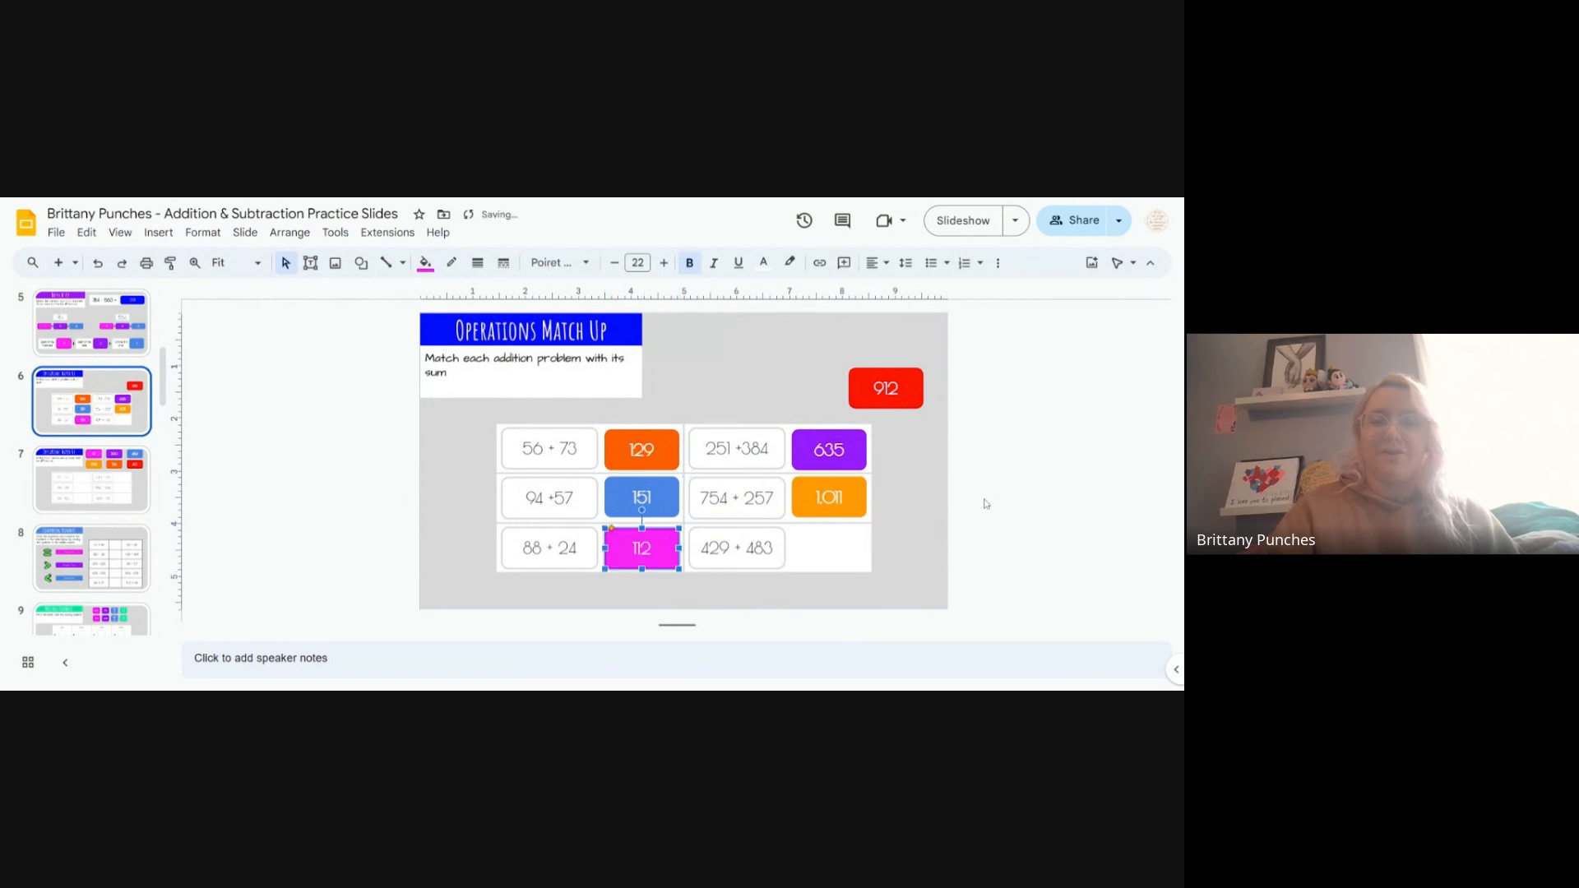
# Step: Place the red 912 tile in the cell beside 429 + 483
pyautogui.click(1032, 503)
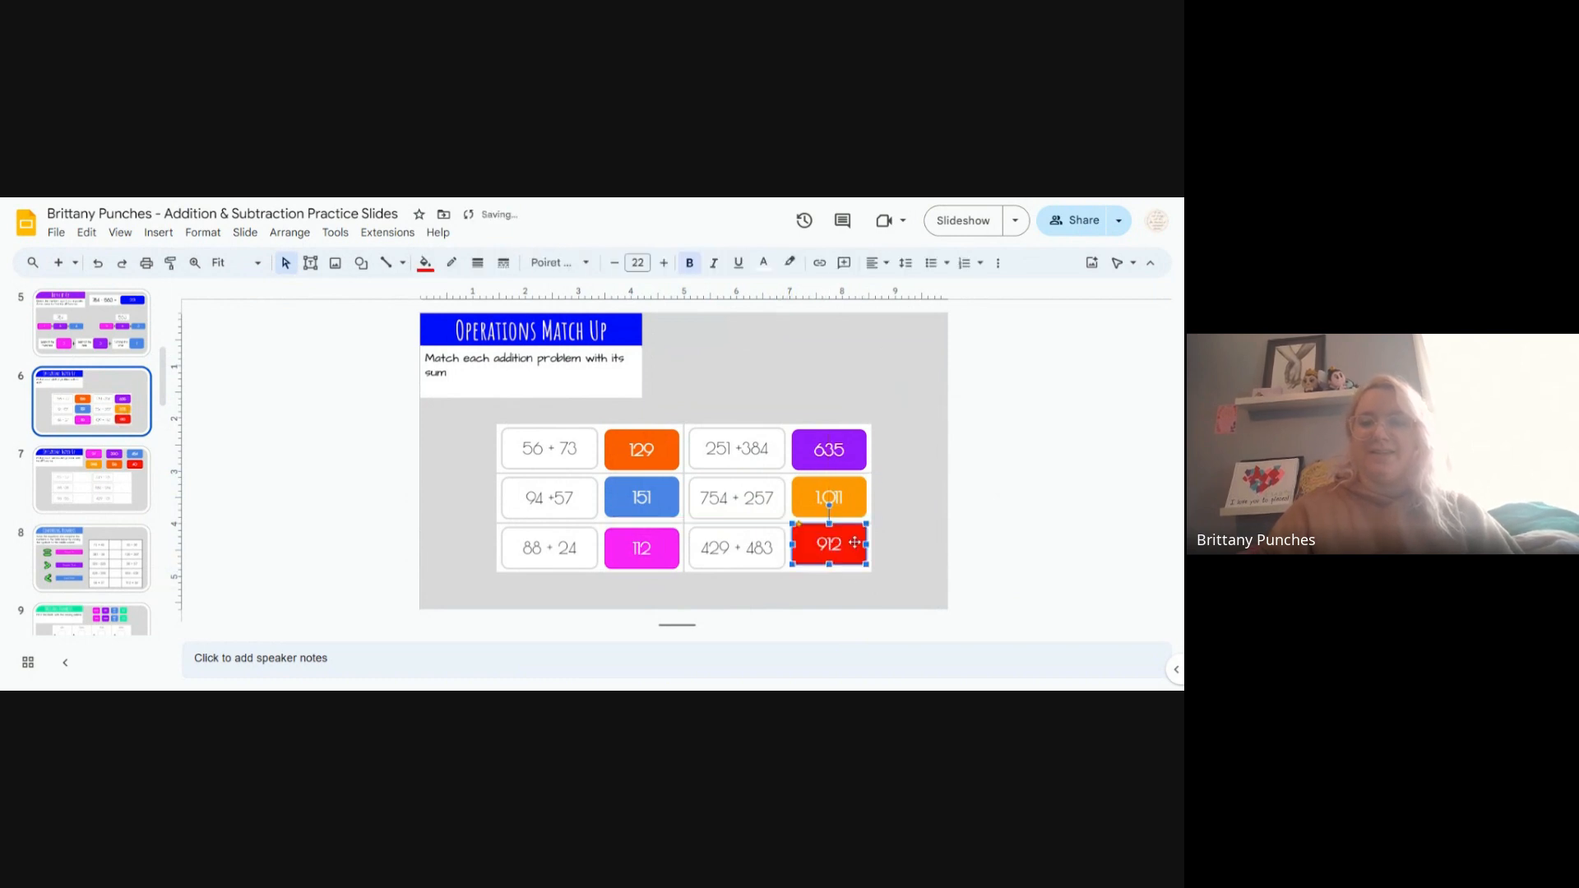
pyautogui.click(730, 547)
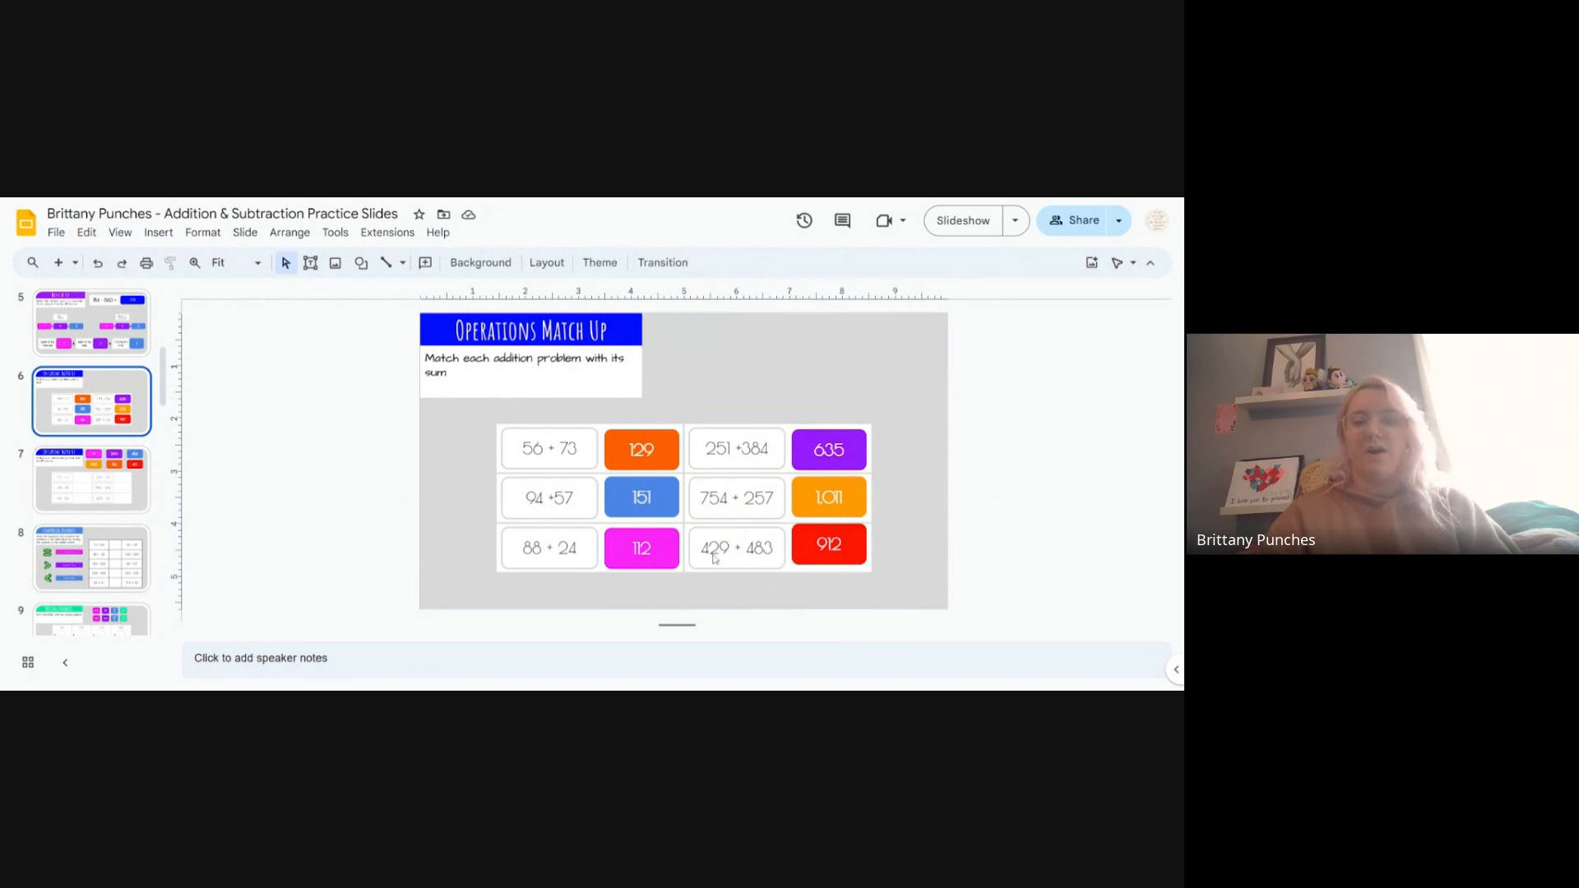
pyautogui.moveTo(753, 564)
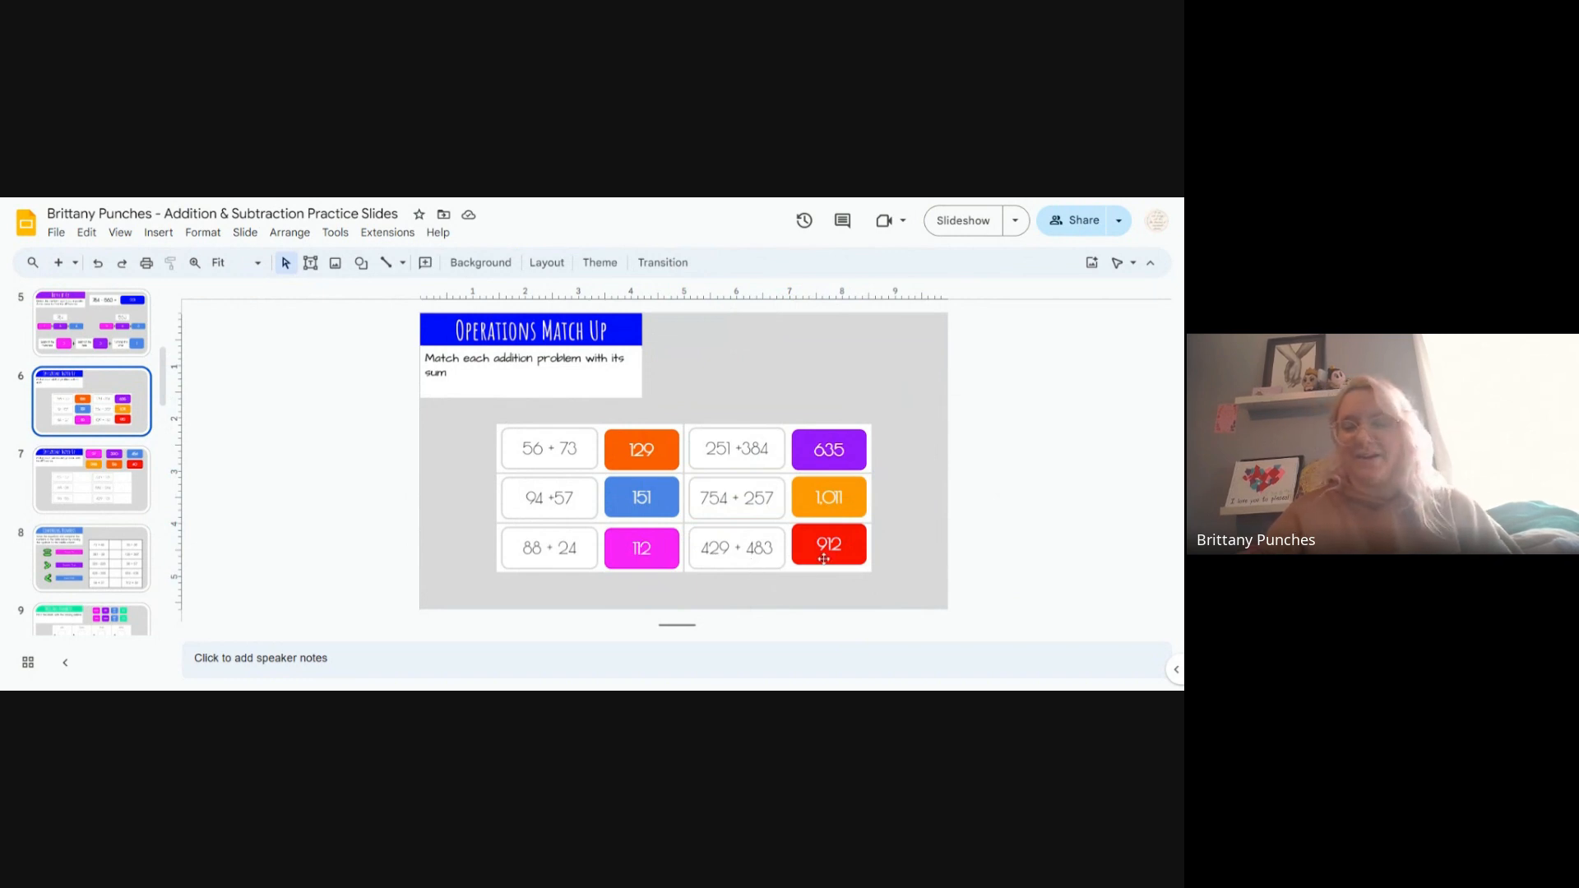
pyautogui.moveTo(910, 581)
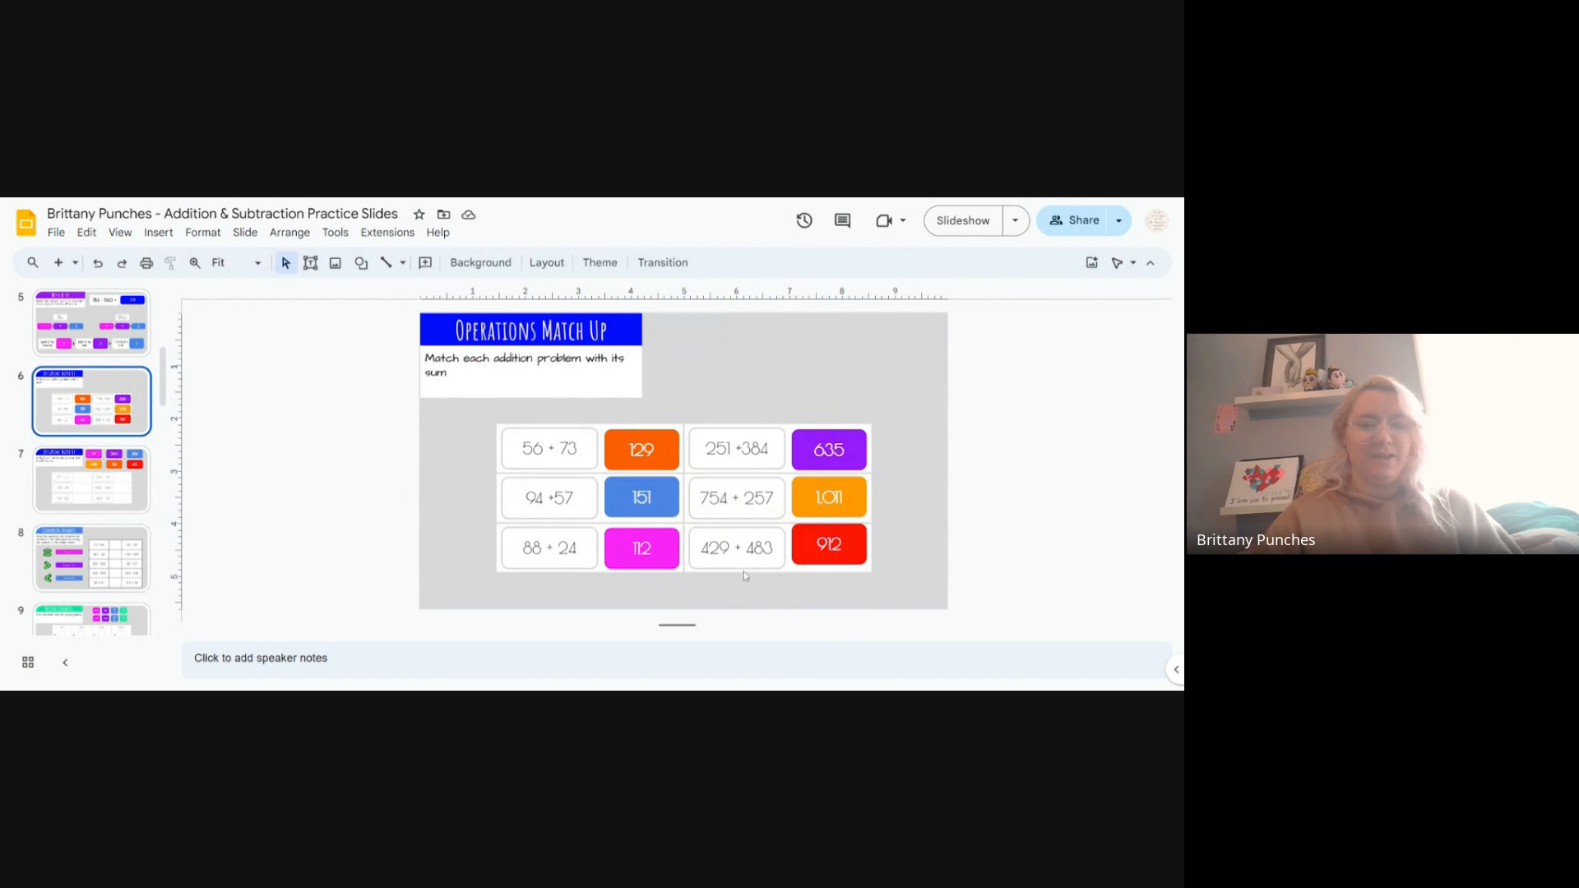
pyautogui.moveTo(730, 577)
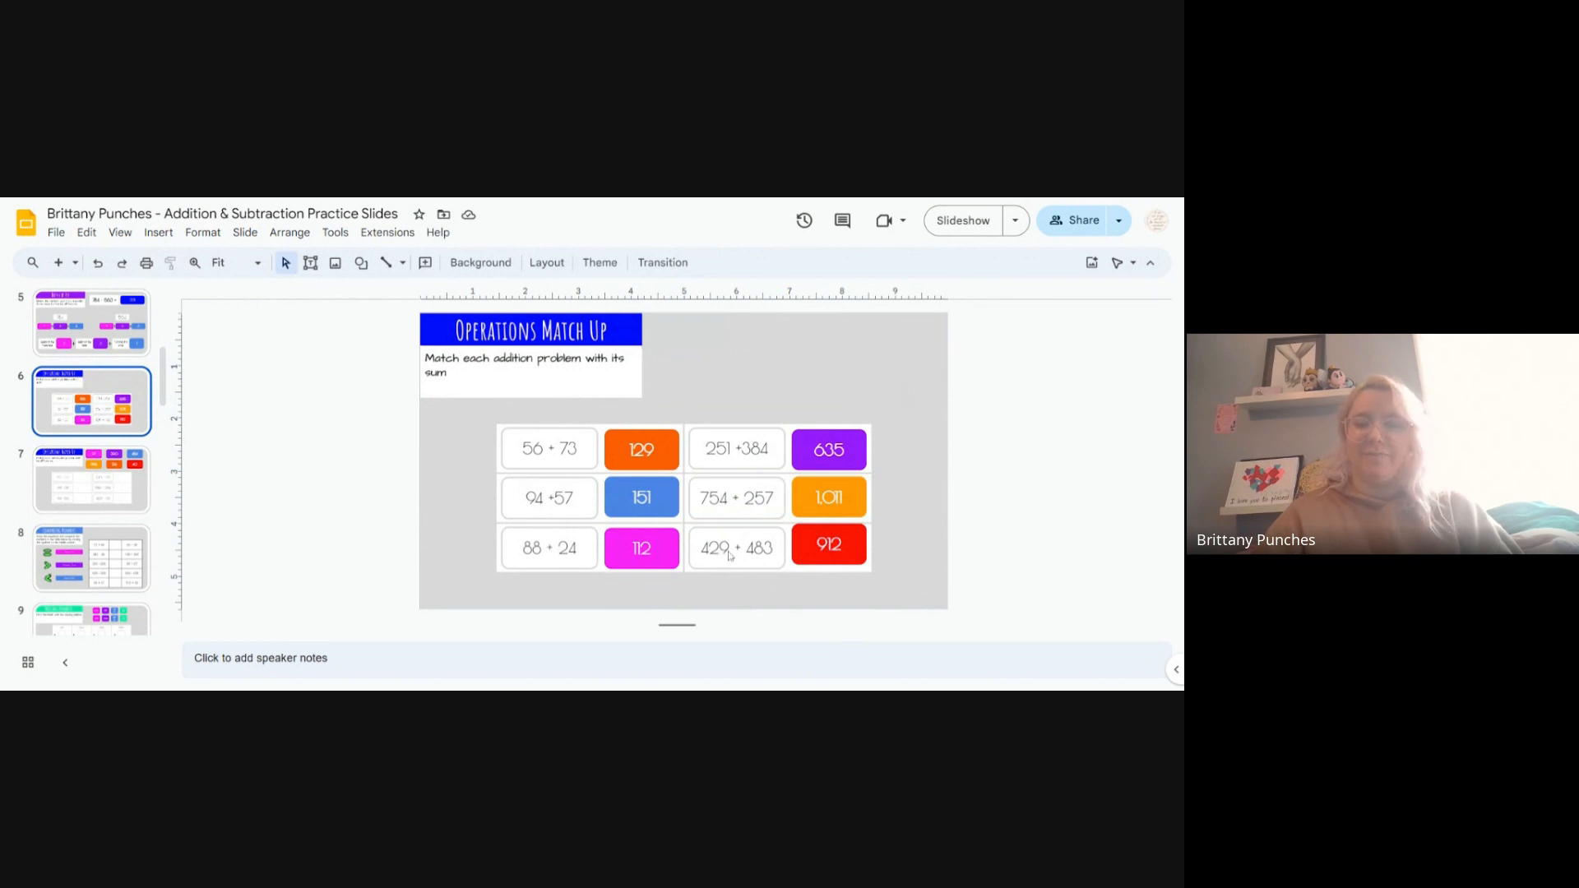
pyautogui.moveTo(777, 560)
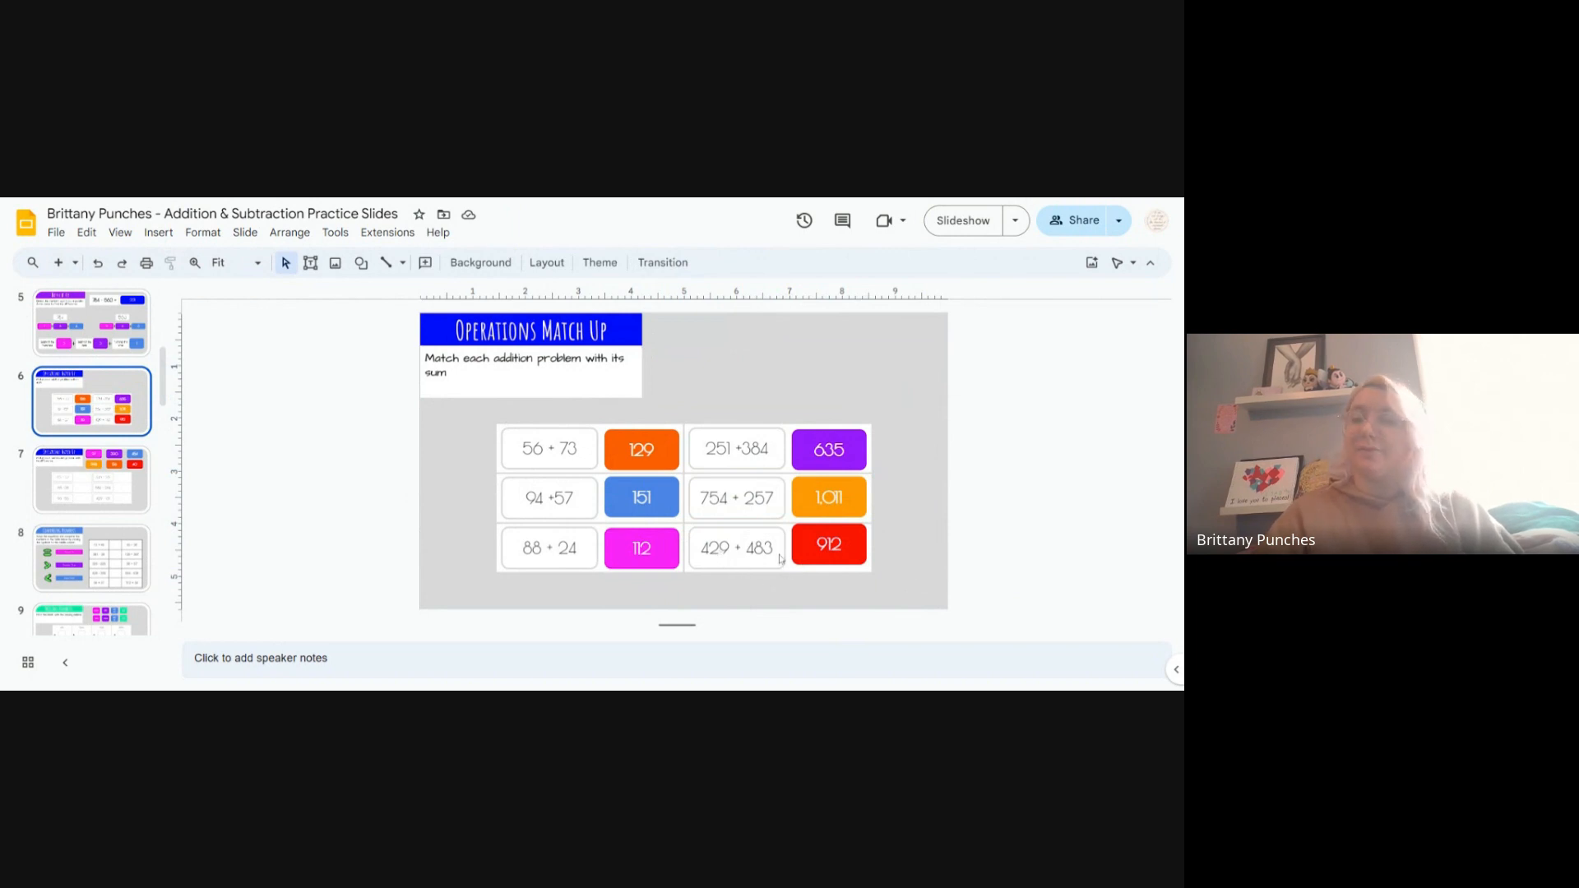
pyautogui.moveTo(955, 484)
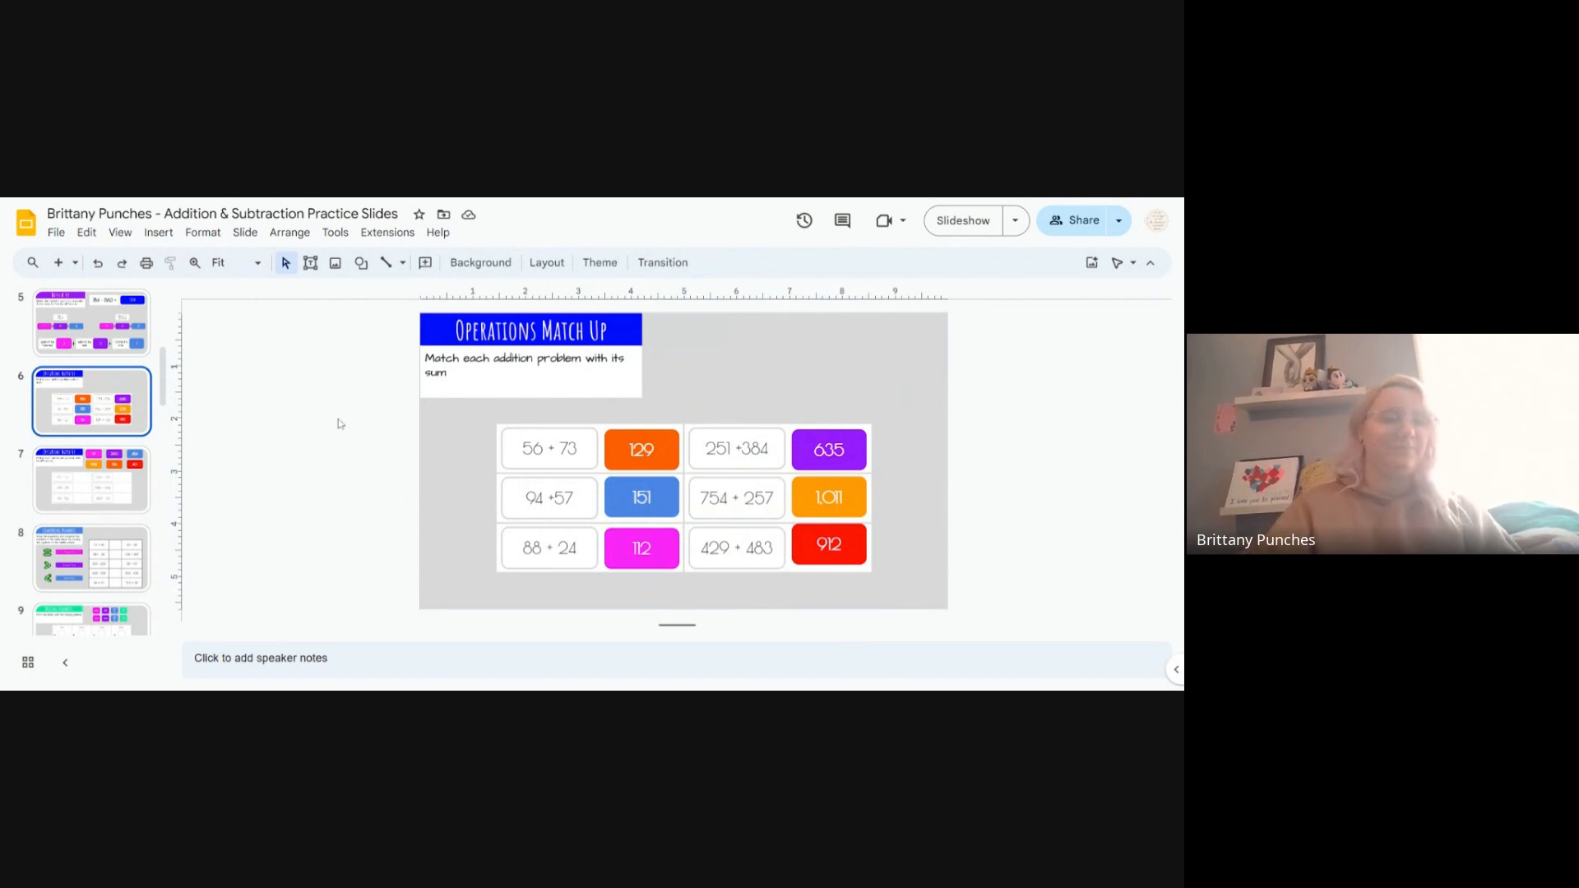
pyautogui.click(92, 480)
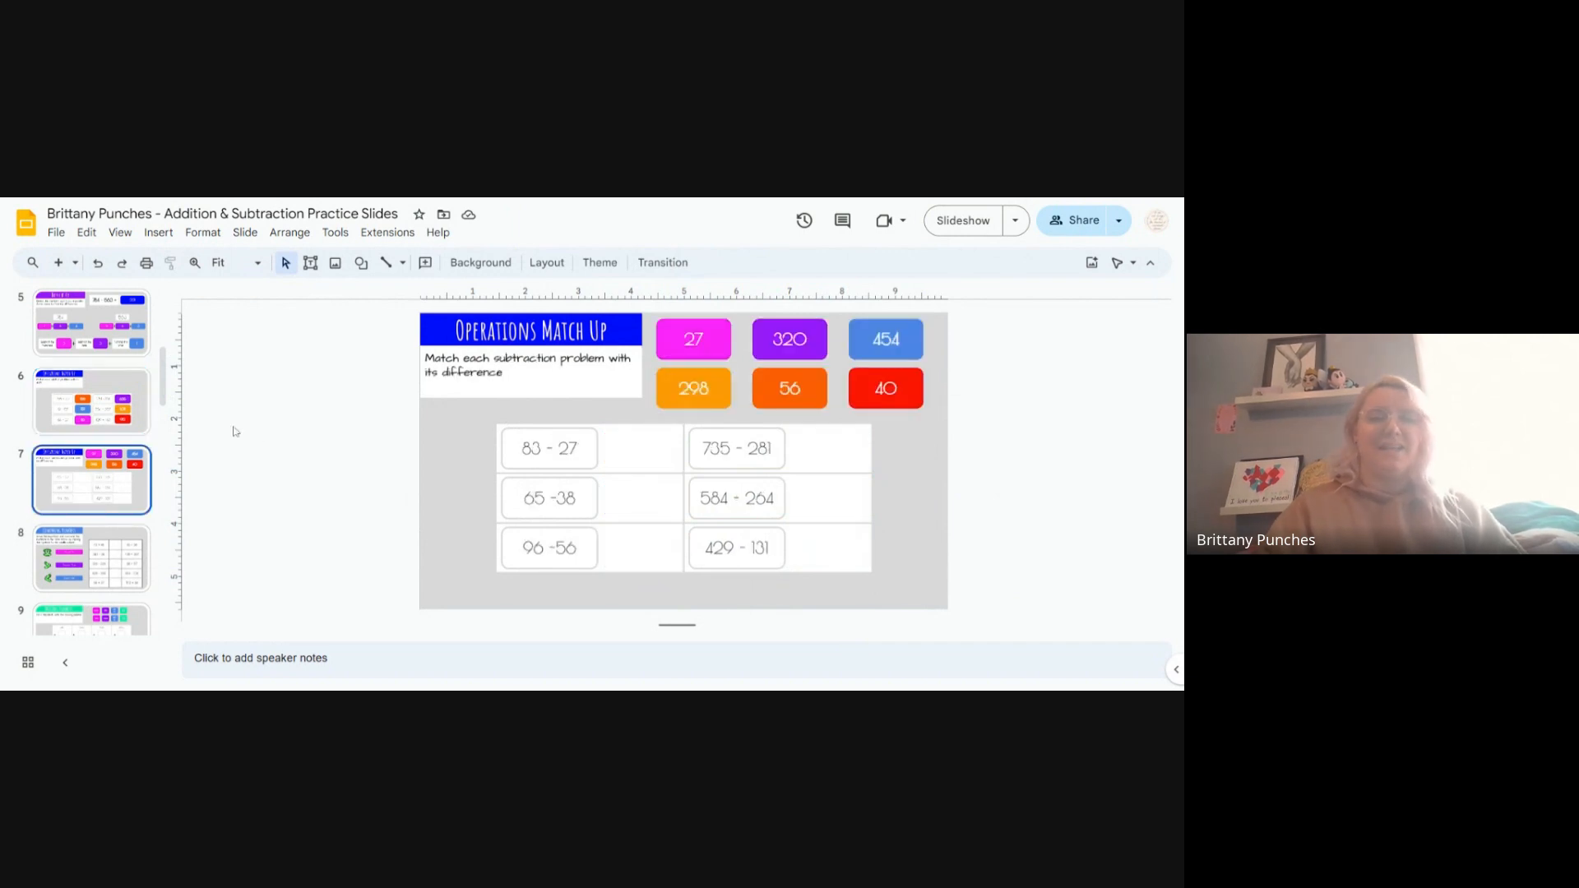
pyautogui.moveTo(354, 459)
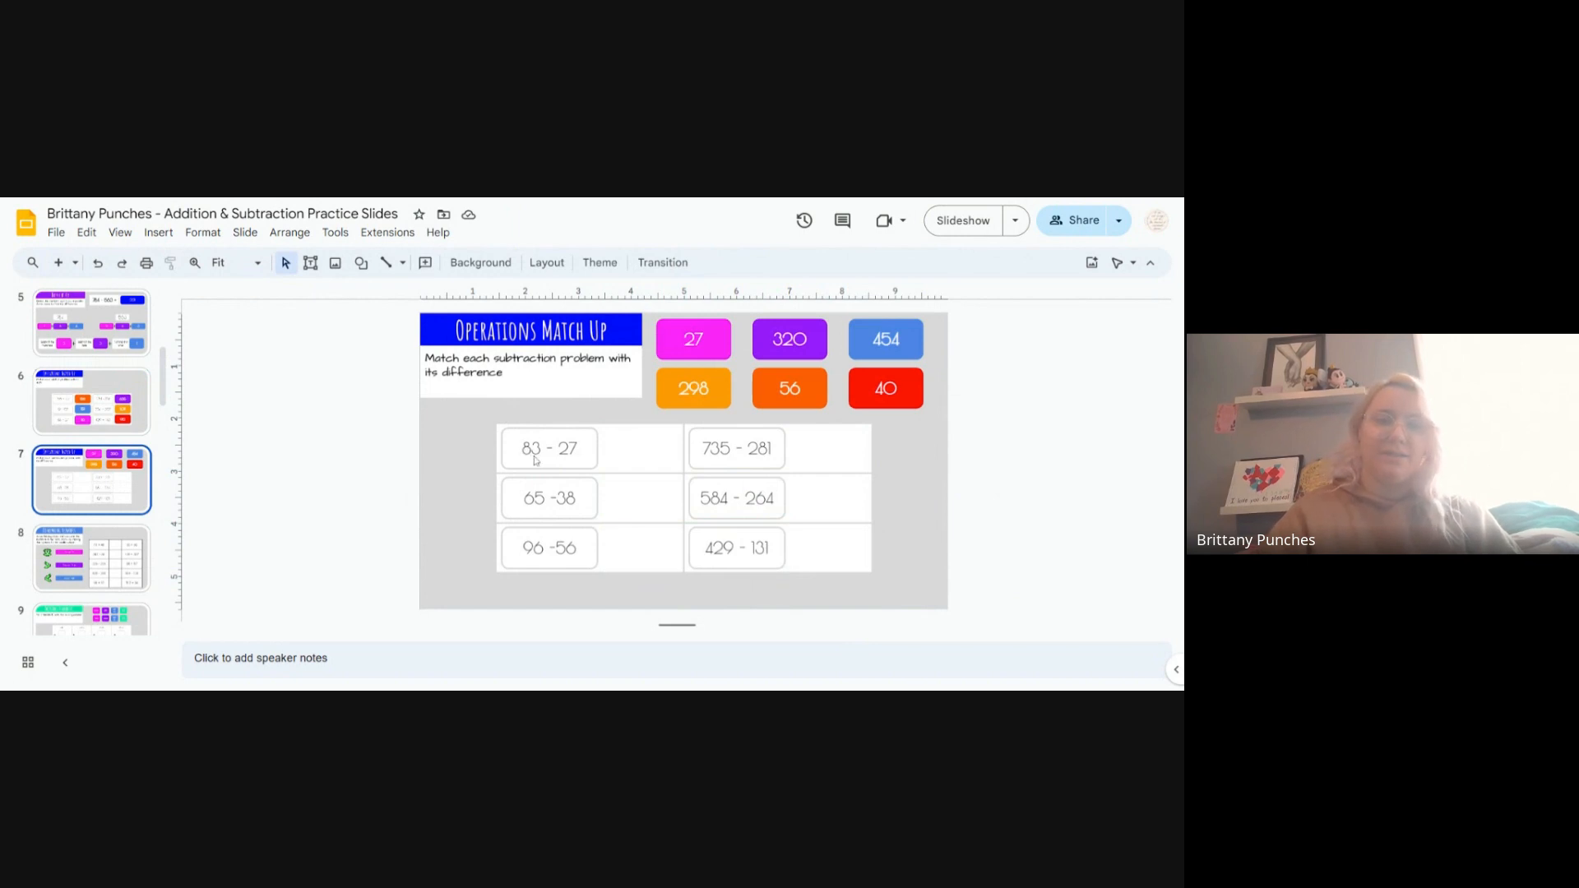
pyautogui.moveTo(624, 454)
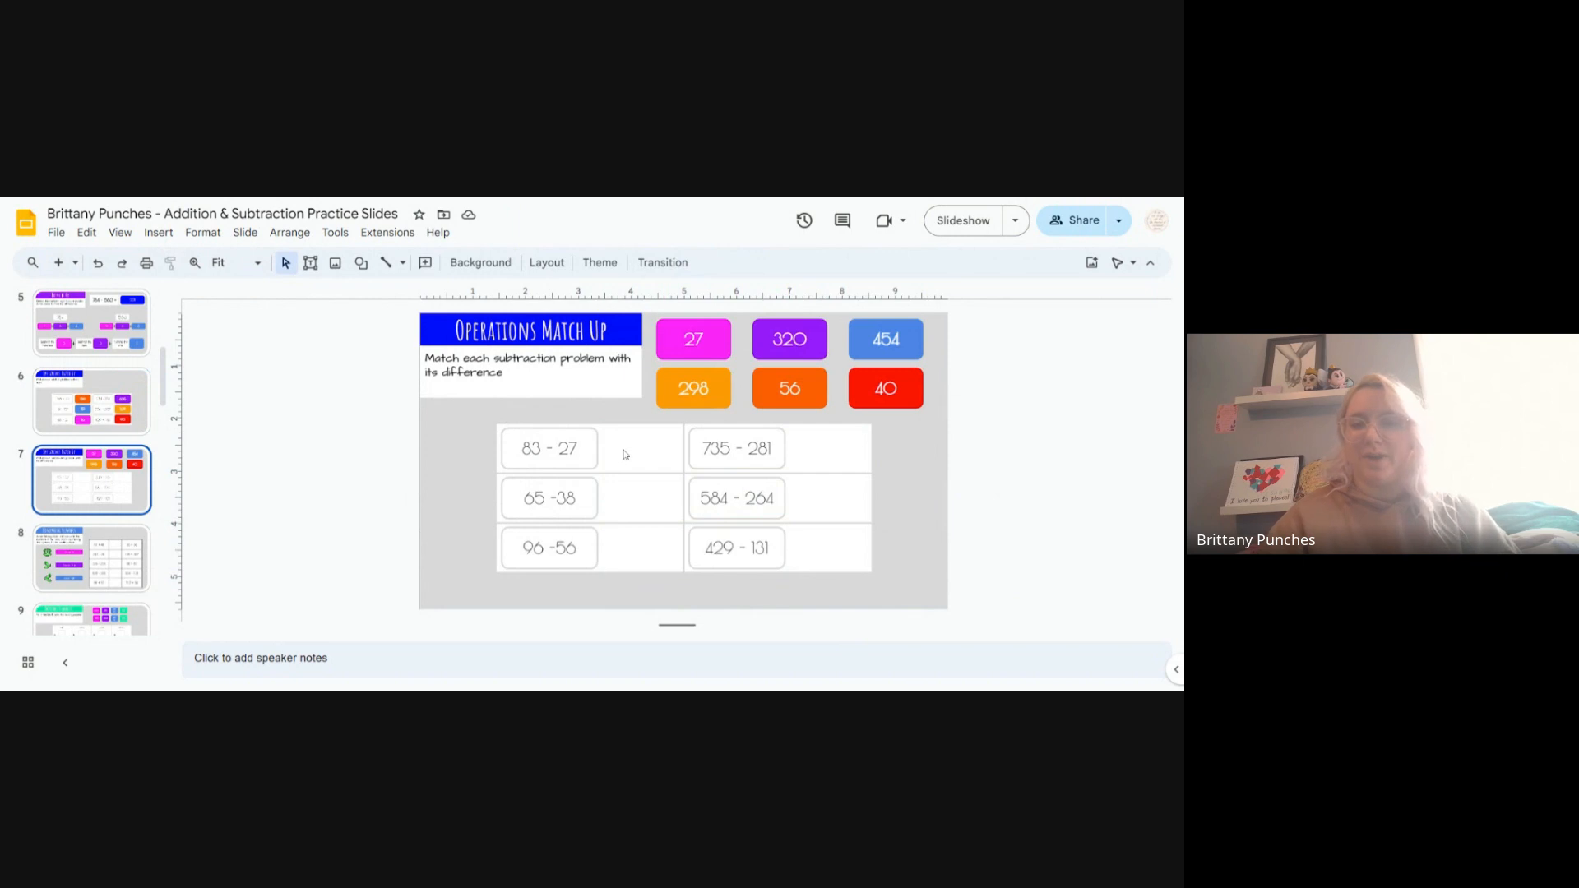
pyautogui.moveTo(615, 452)
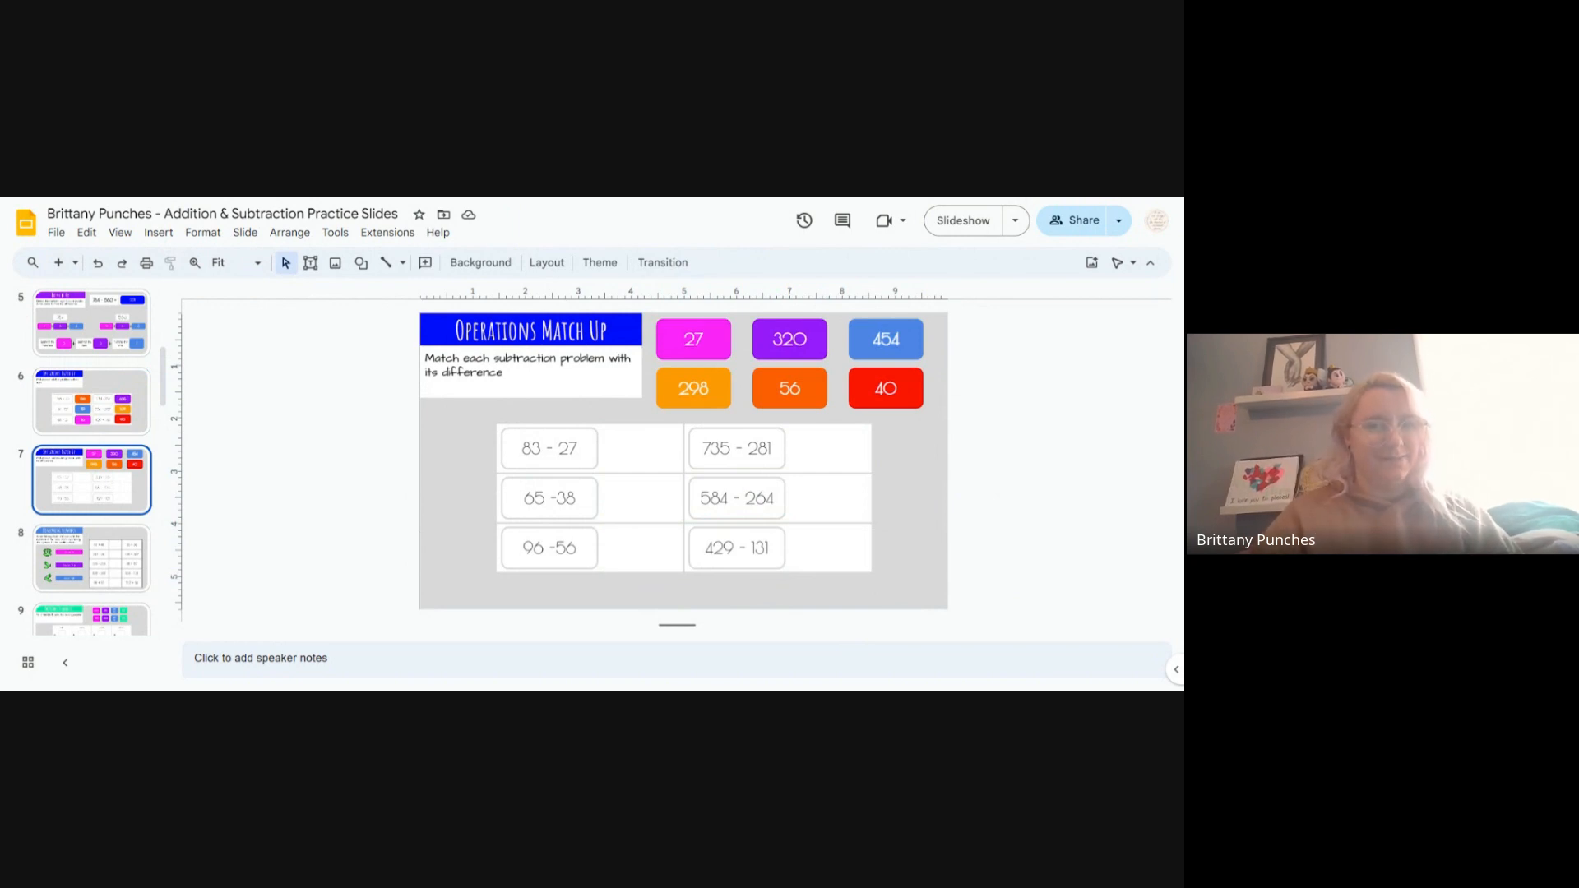
# Step: Move the orange 56 tile beside 83 − 27 and release it
pyautogui.click(789, 387)
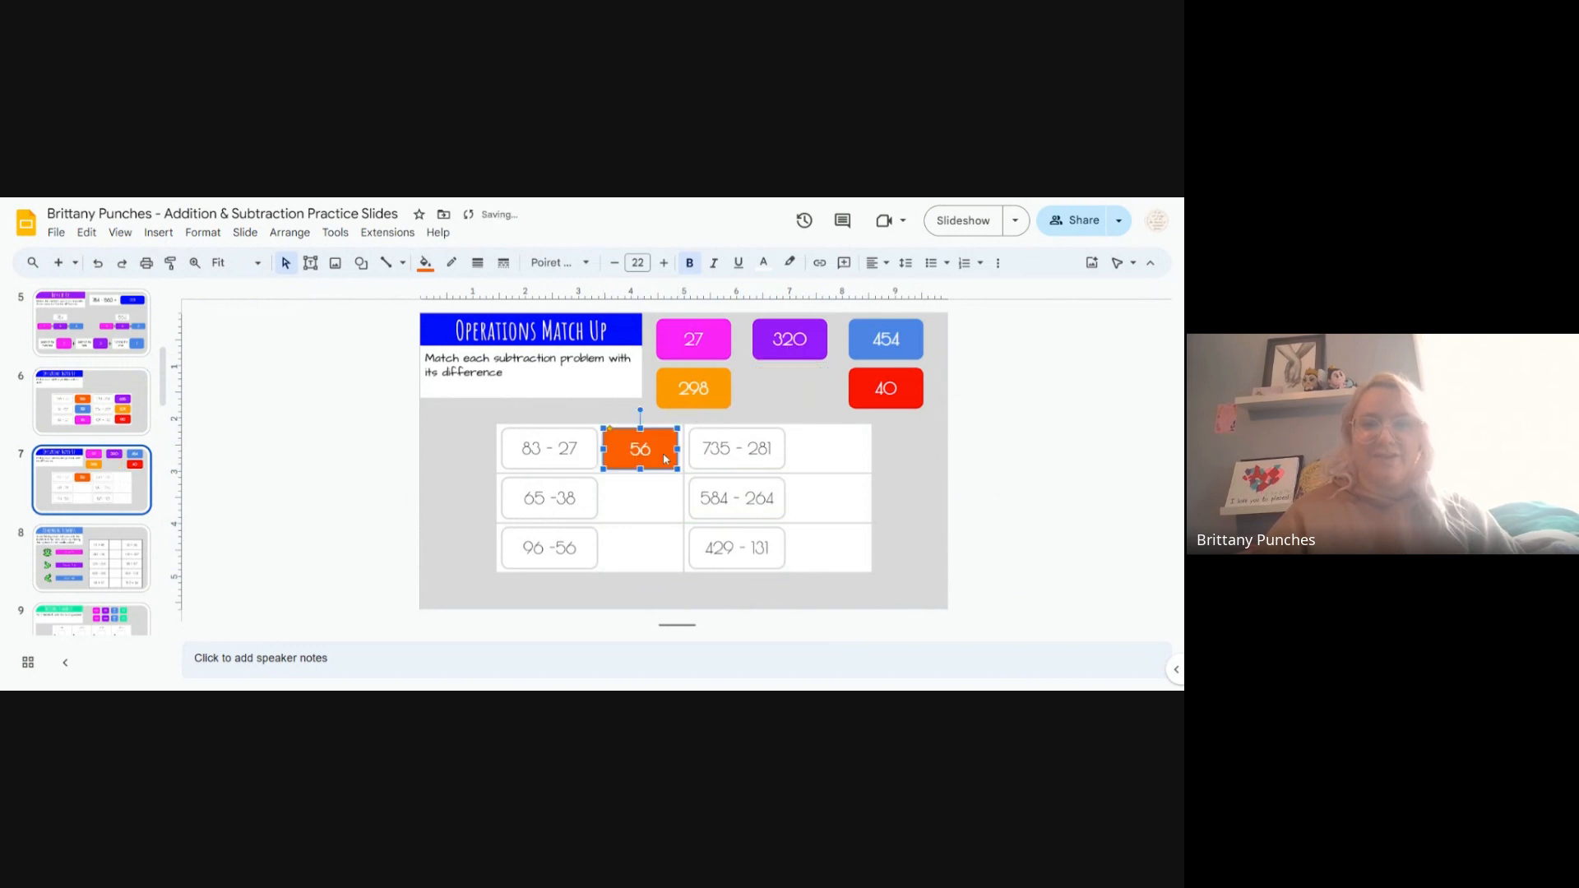
pyautogui.click(1003, 461)
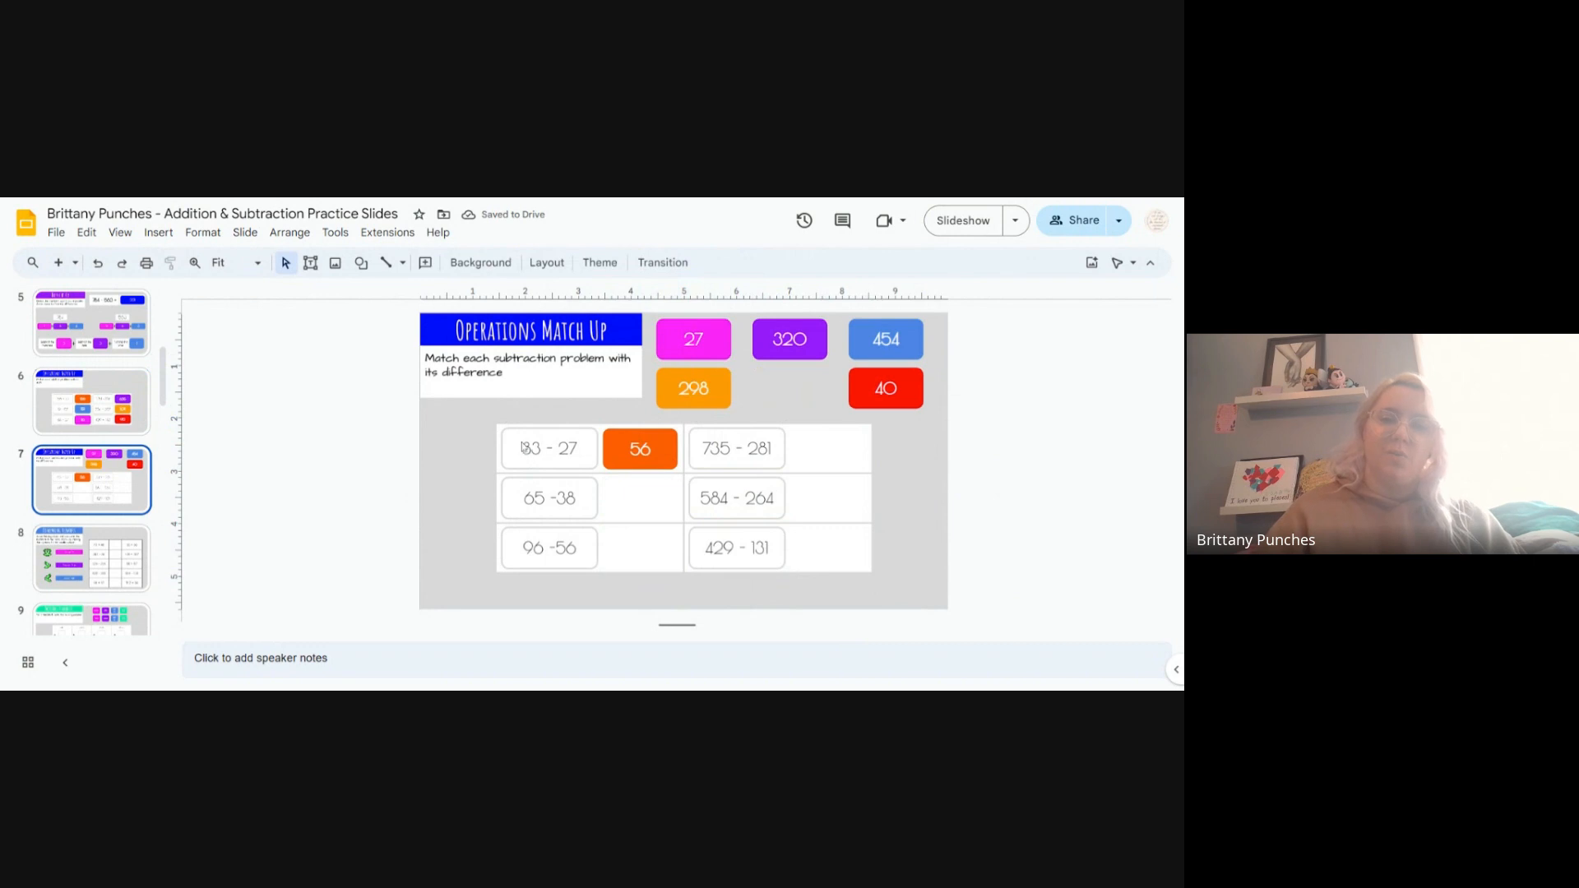
pyautogui.moveTo(452, 477)
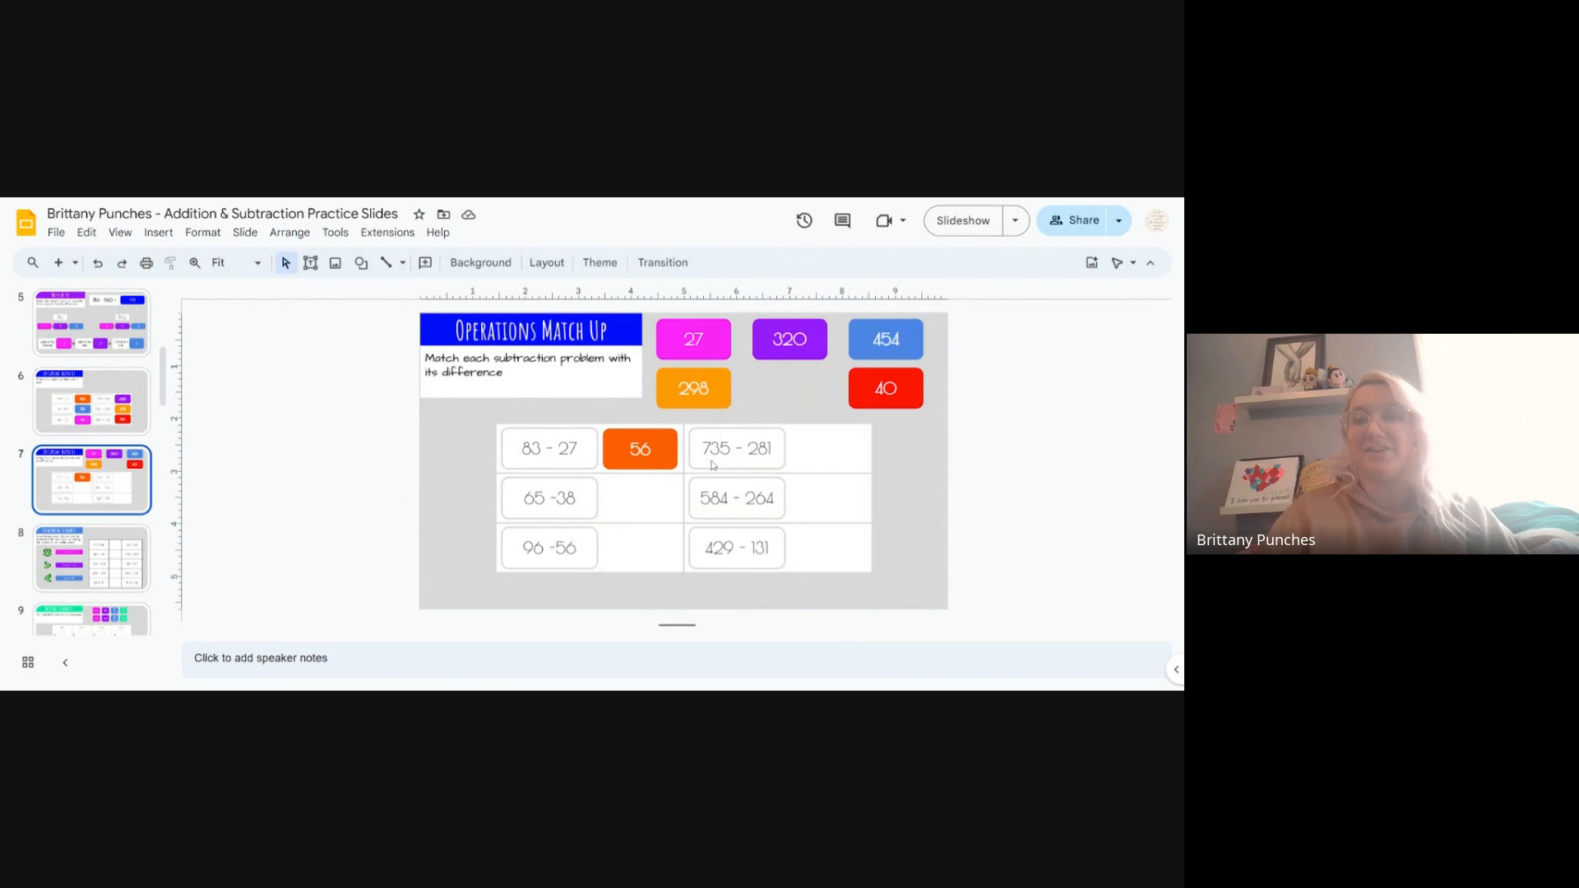
pyautogui.moveTo(1152, 497)
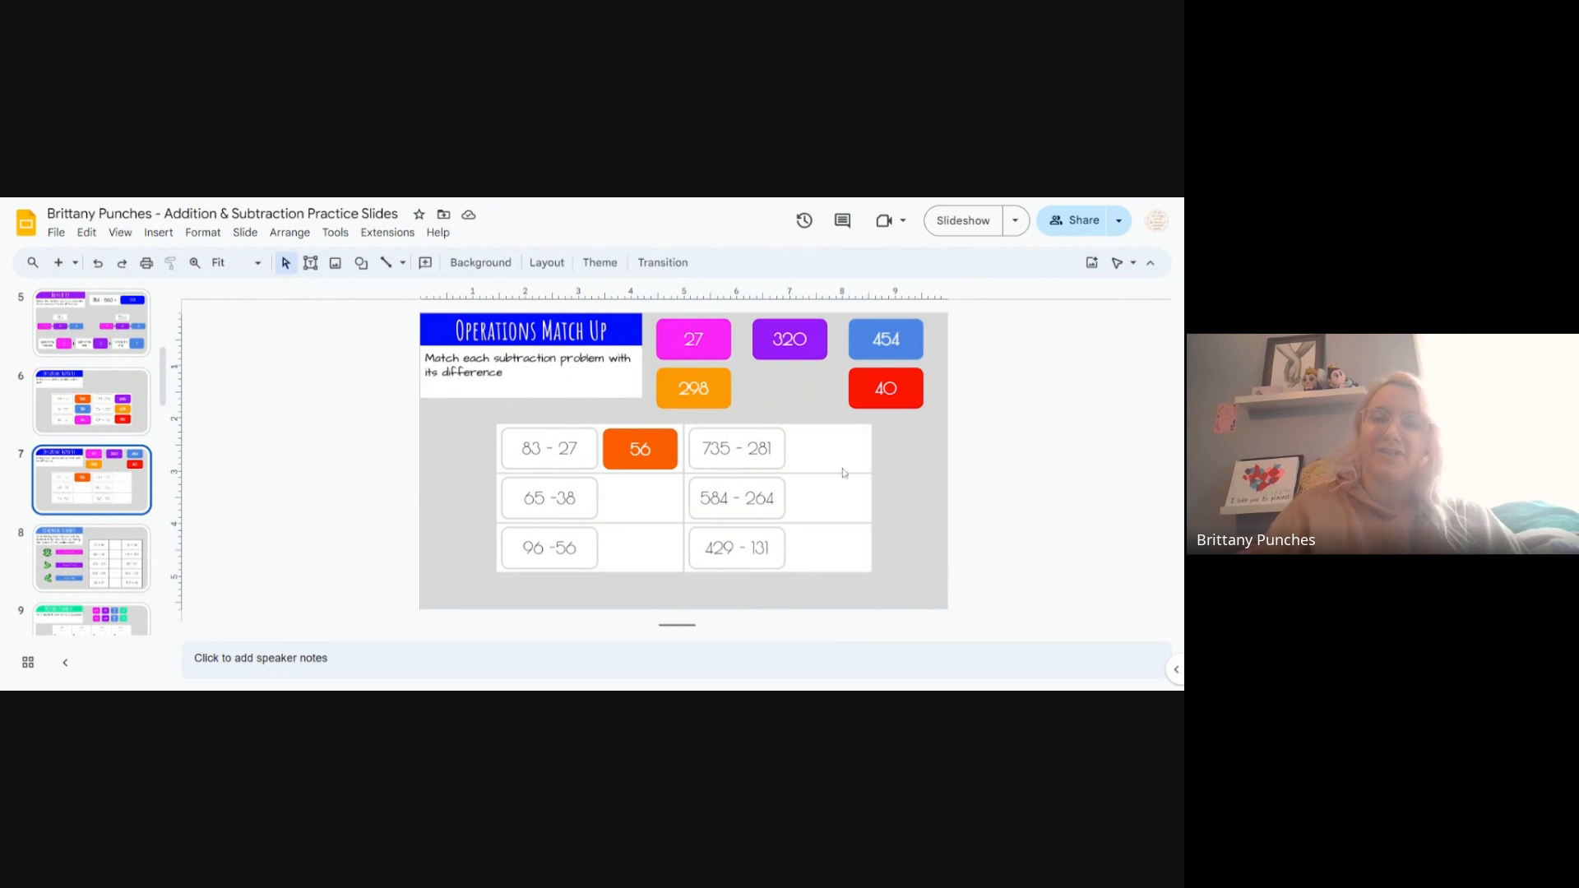
pyautogui.moveTo(739, 461)
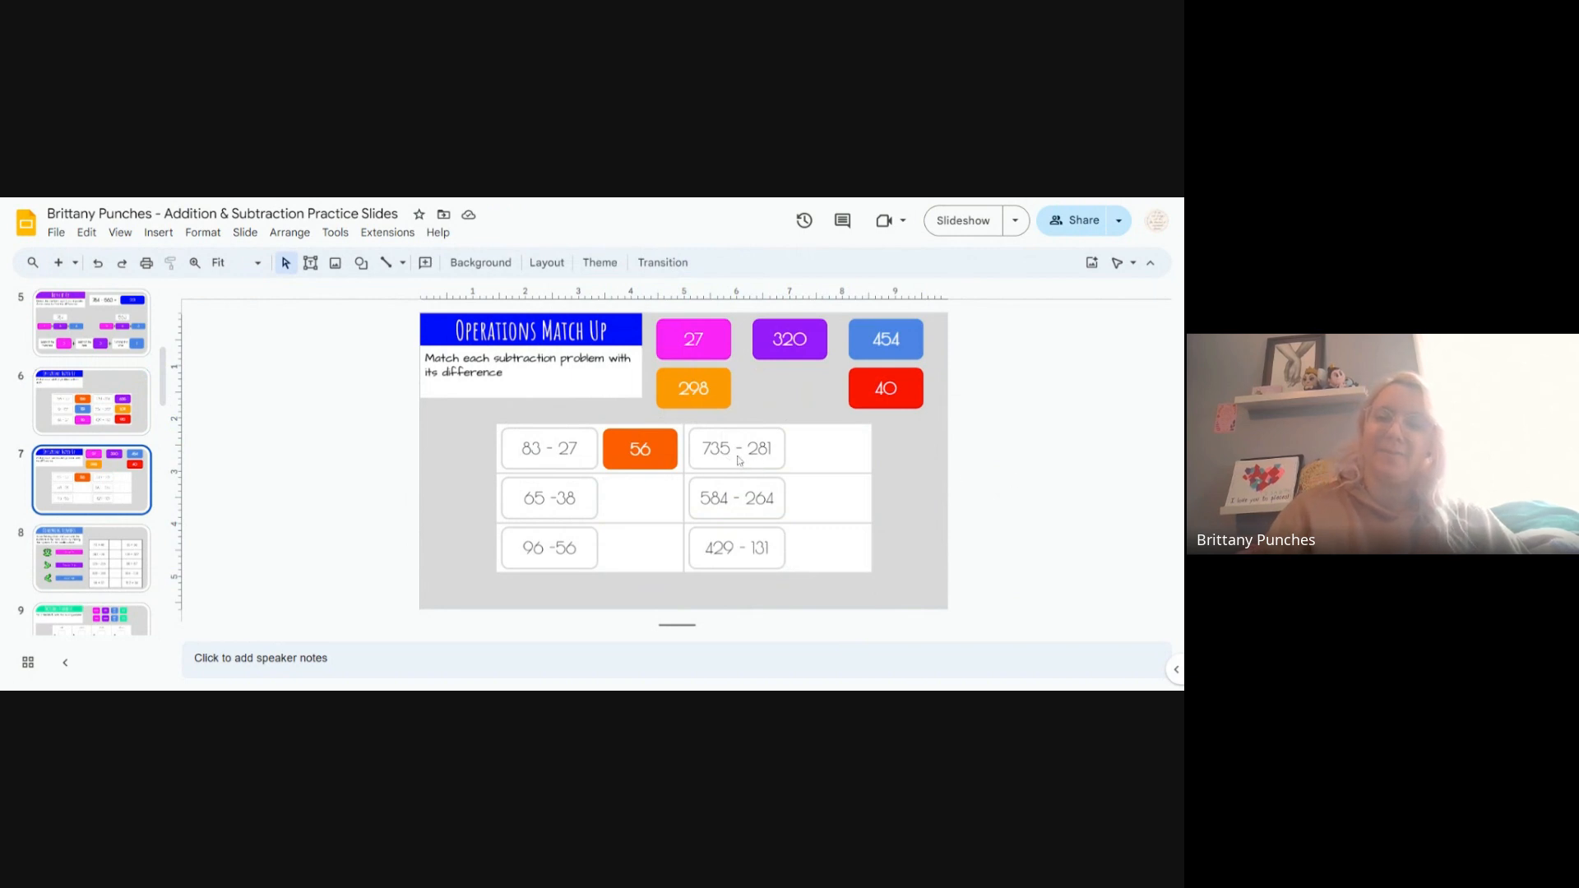
pyautogui.moveTo(796, 457)
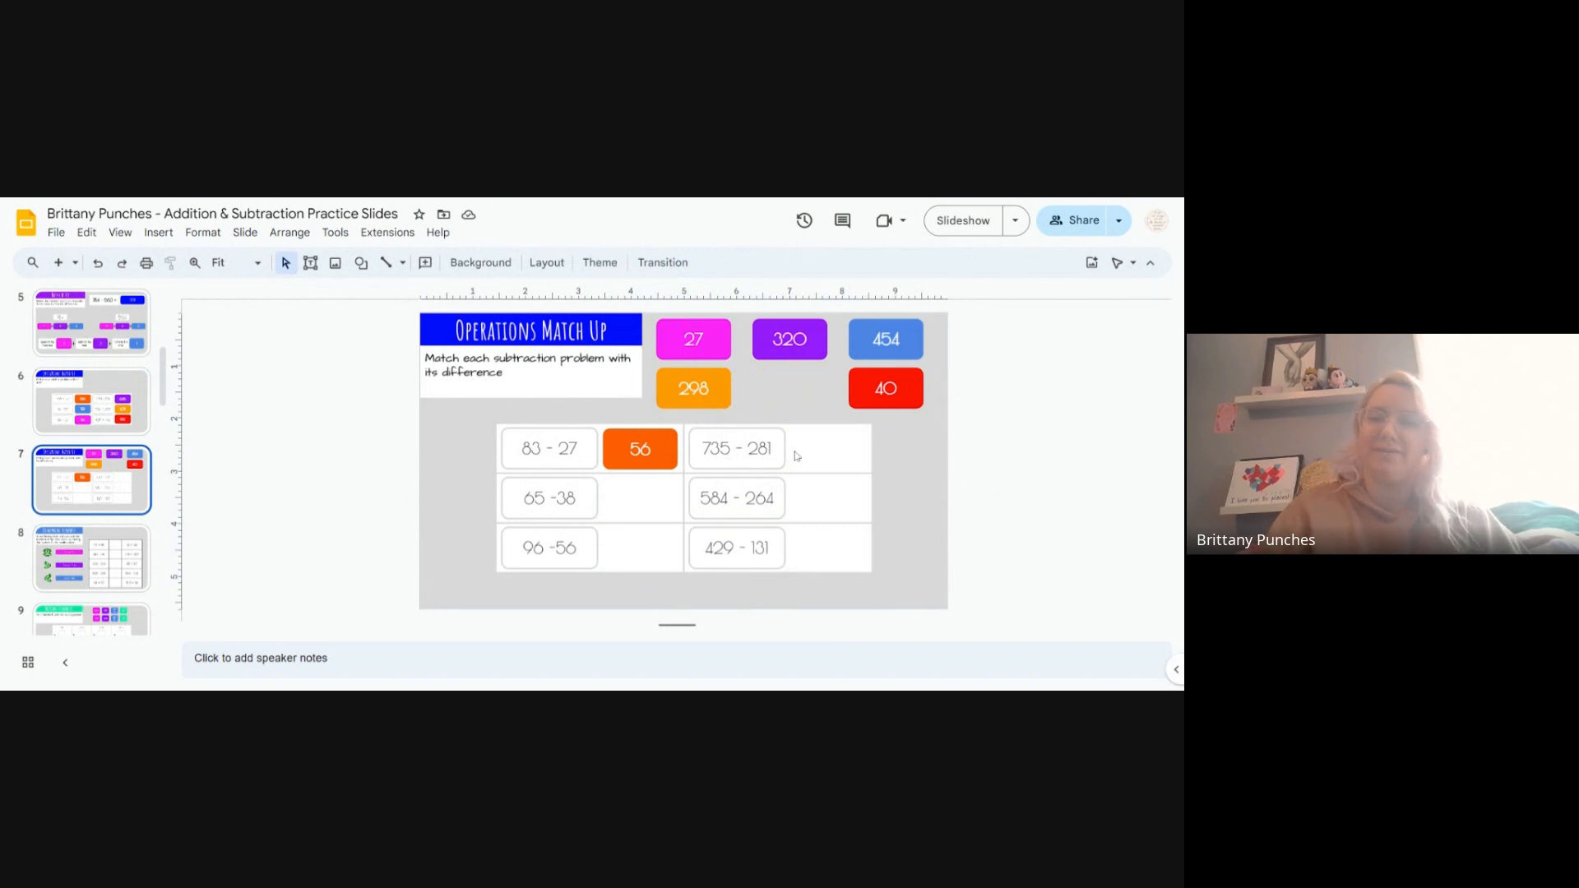
pyautogui.moveTo(856, 455)
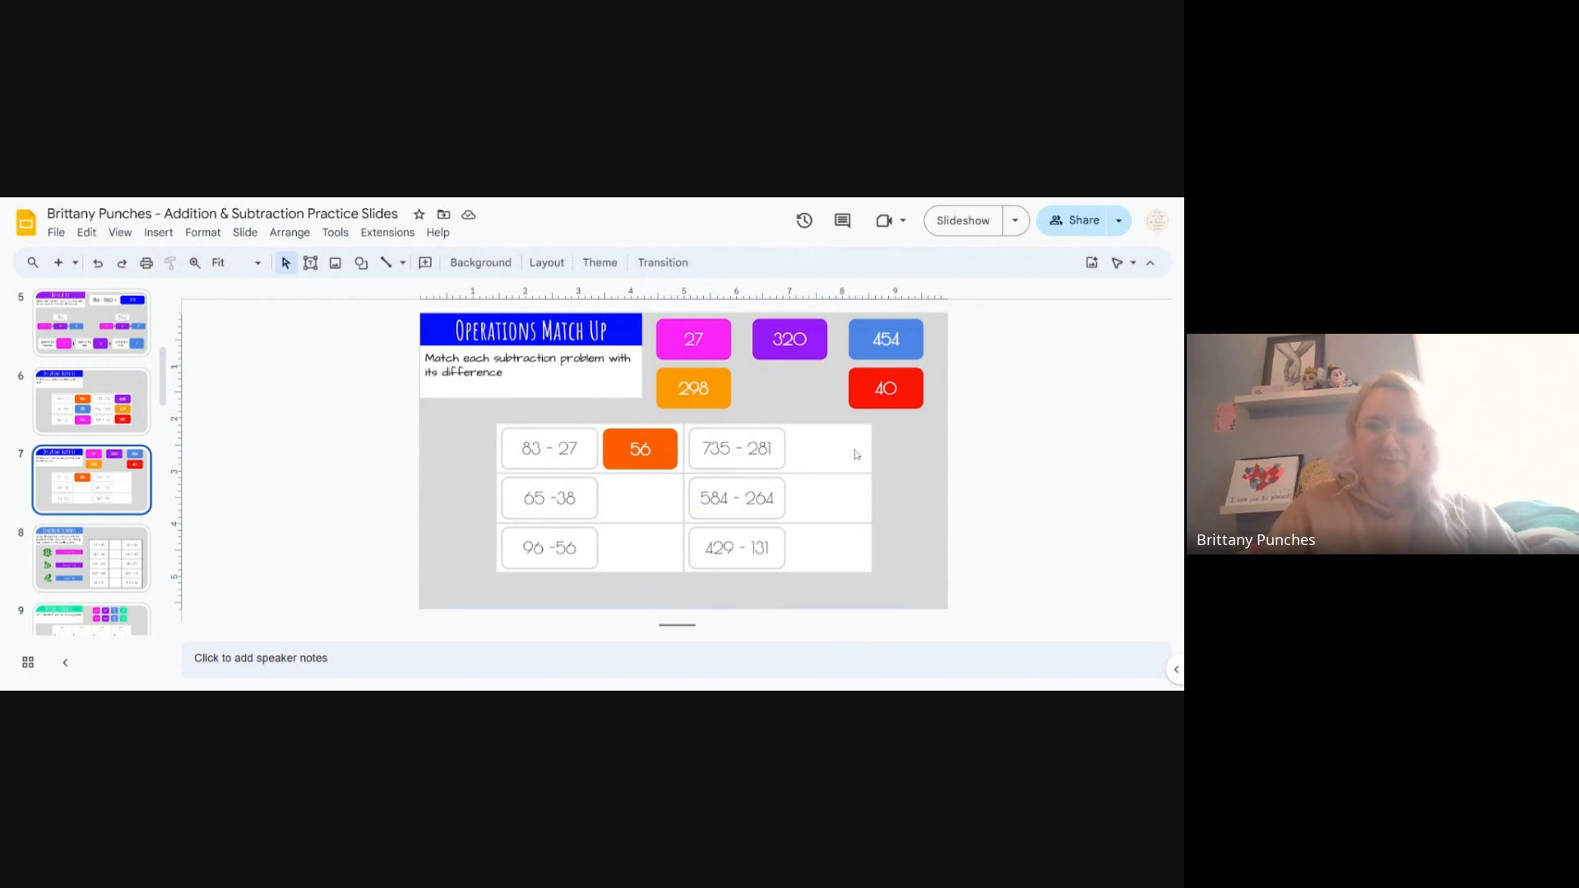
pyautogui.moveTo(910, 353)
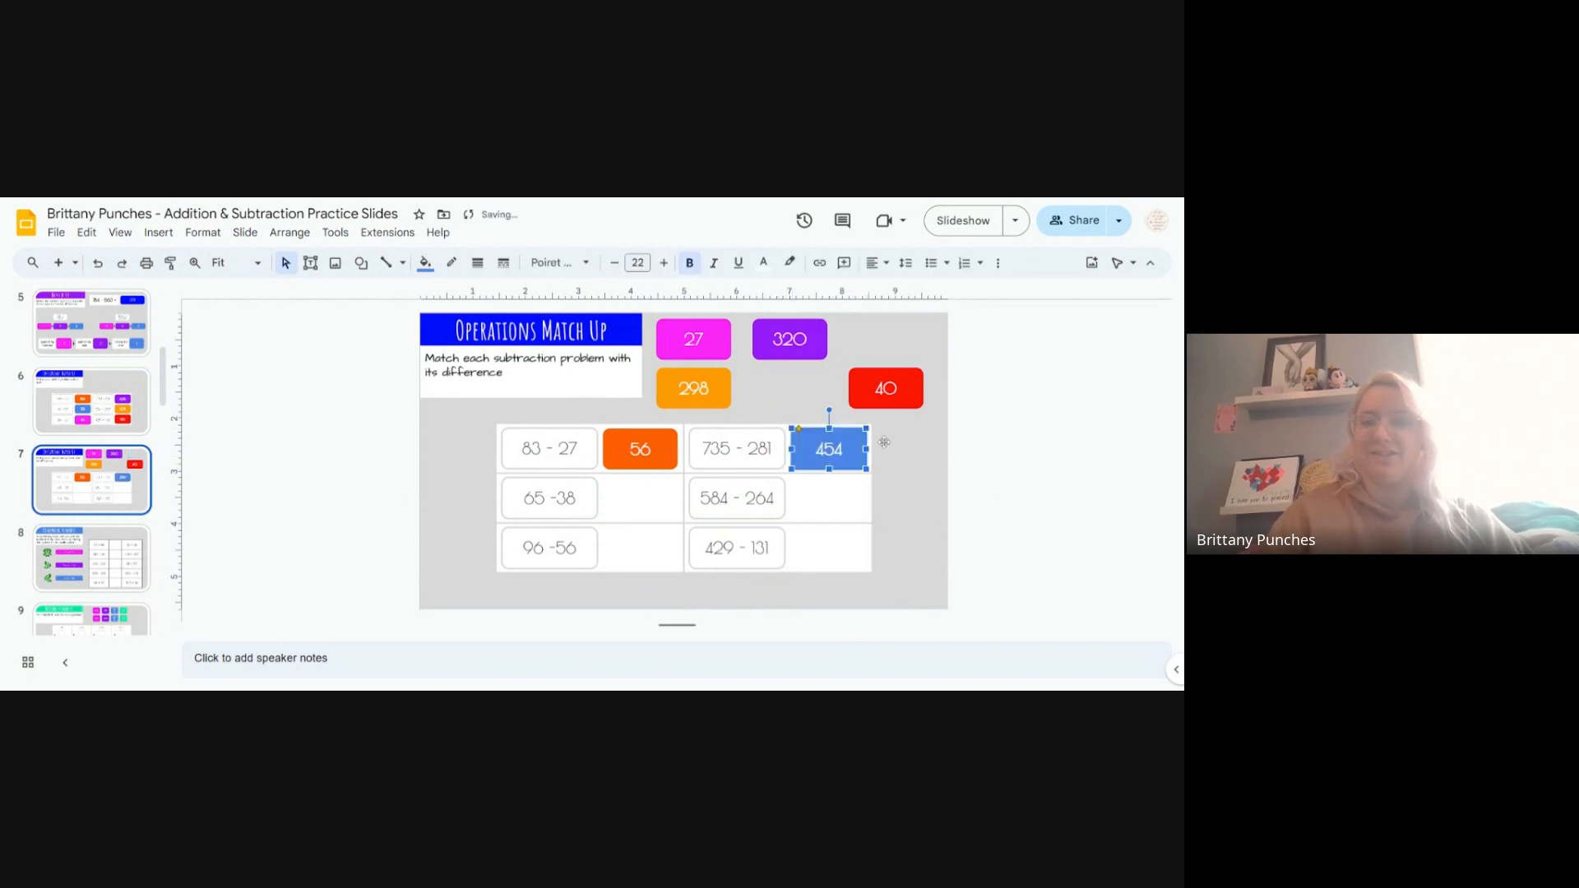
pyautogui.click(723, 460)
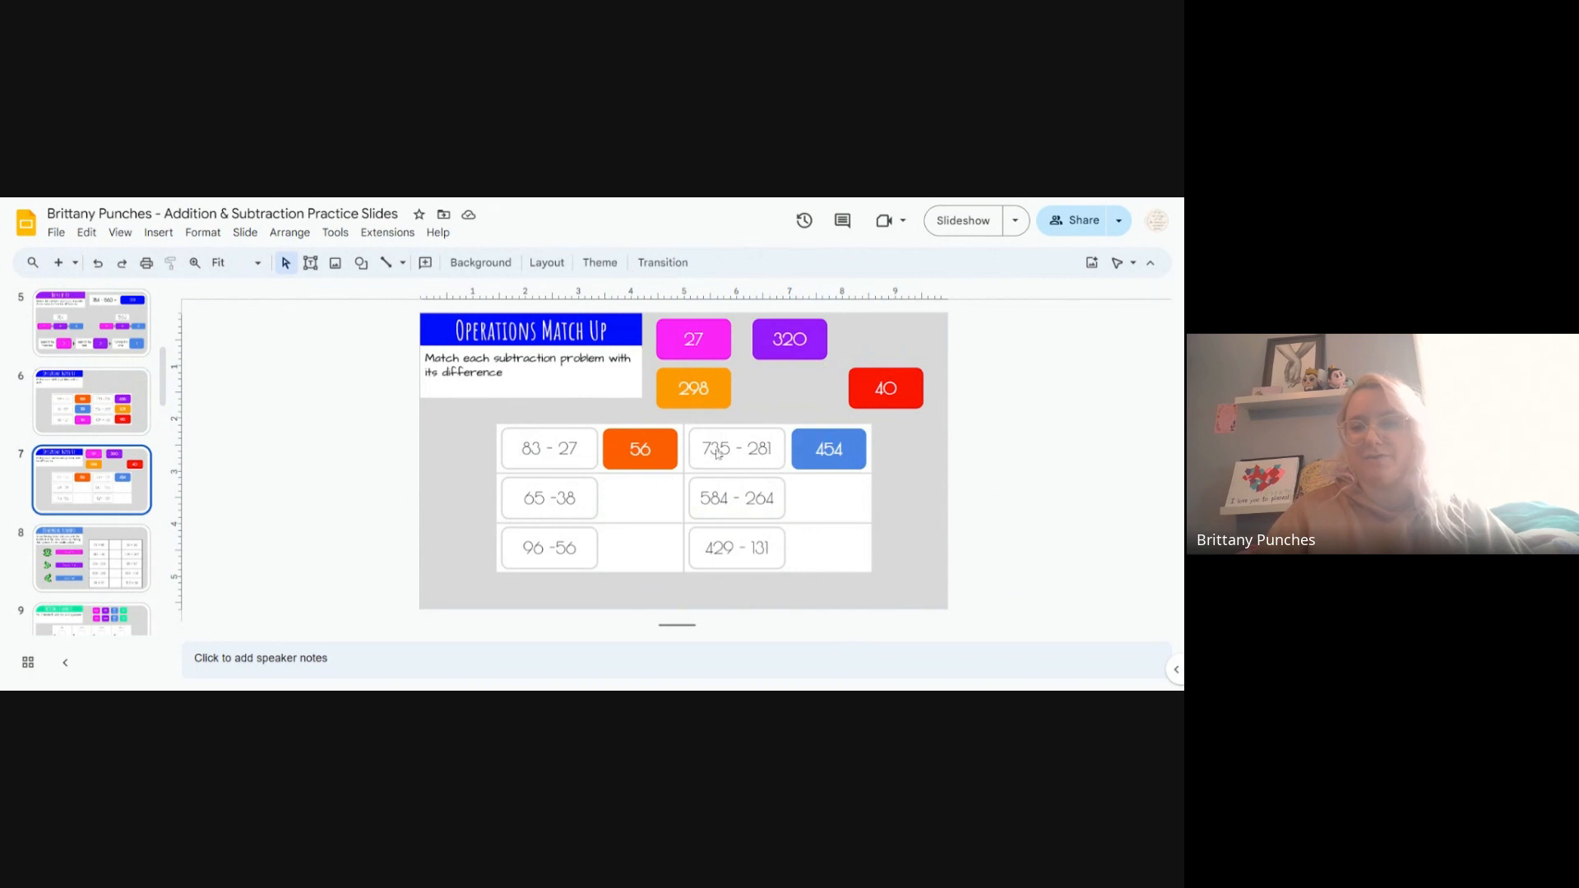
pyautogui.moveTo(1034, 448)
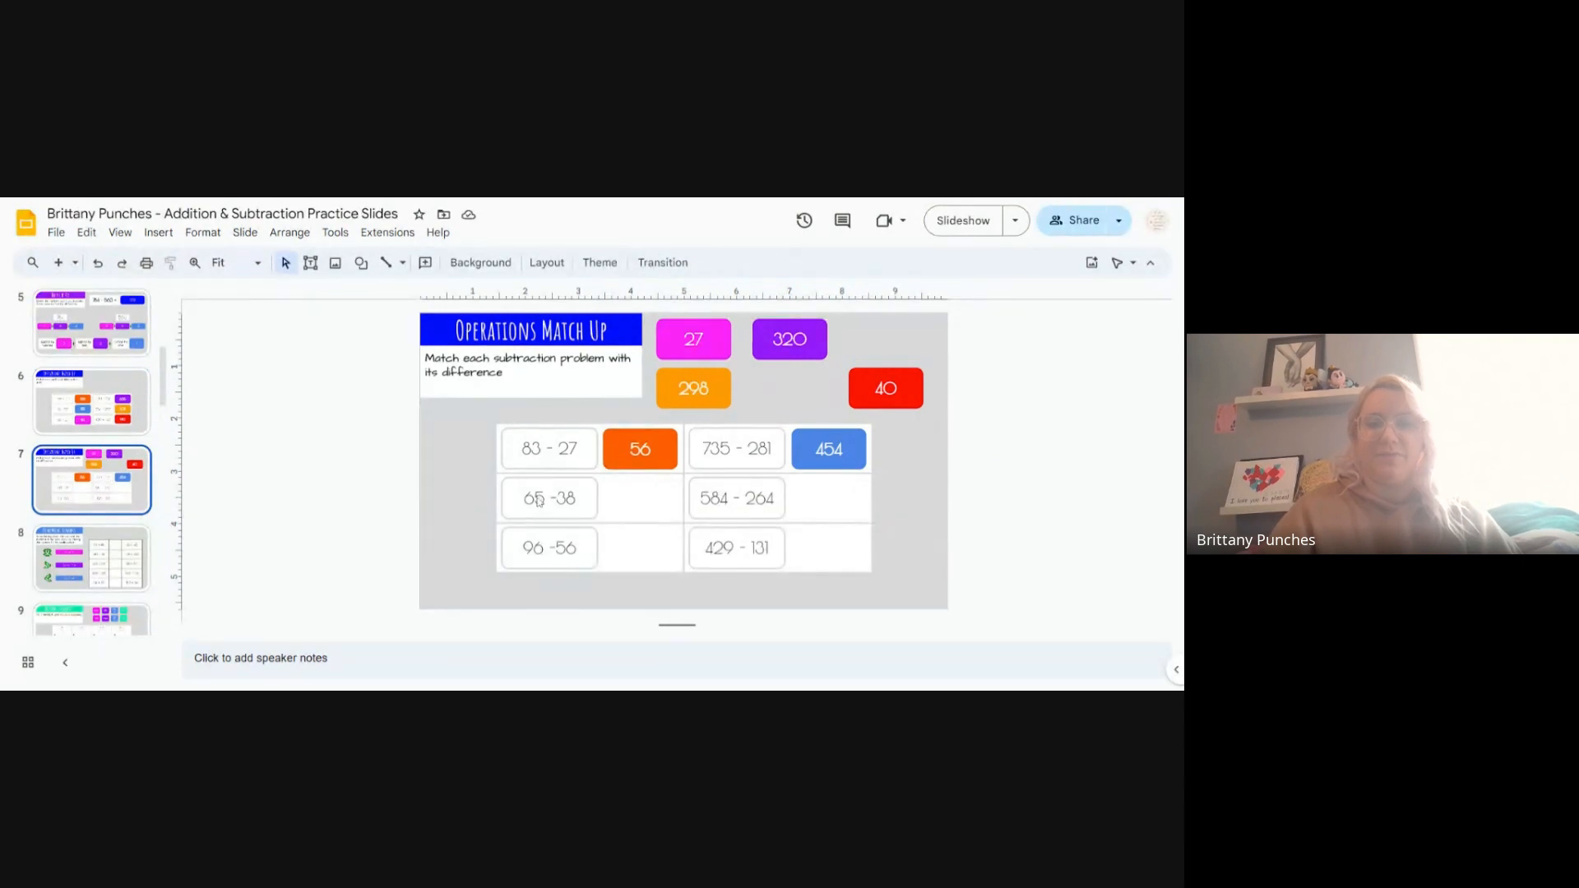
pyautogui.moveTo(1098, 485)
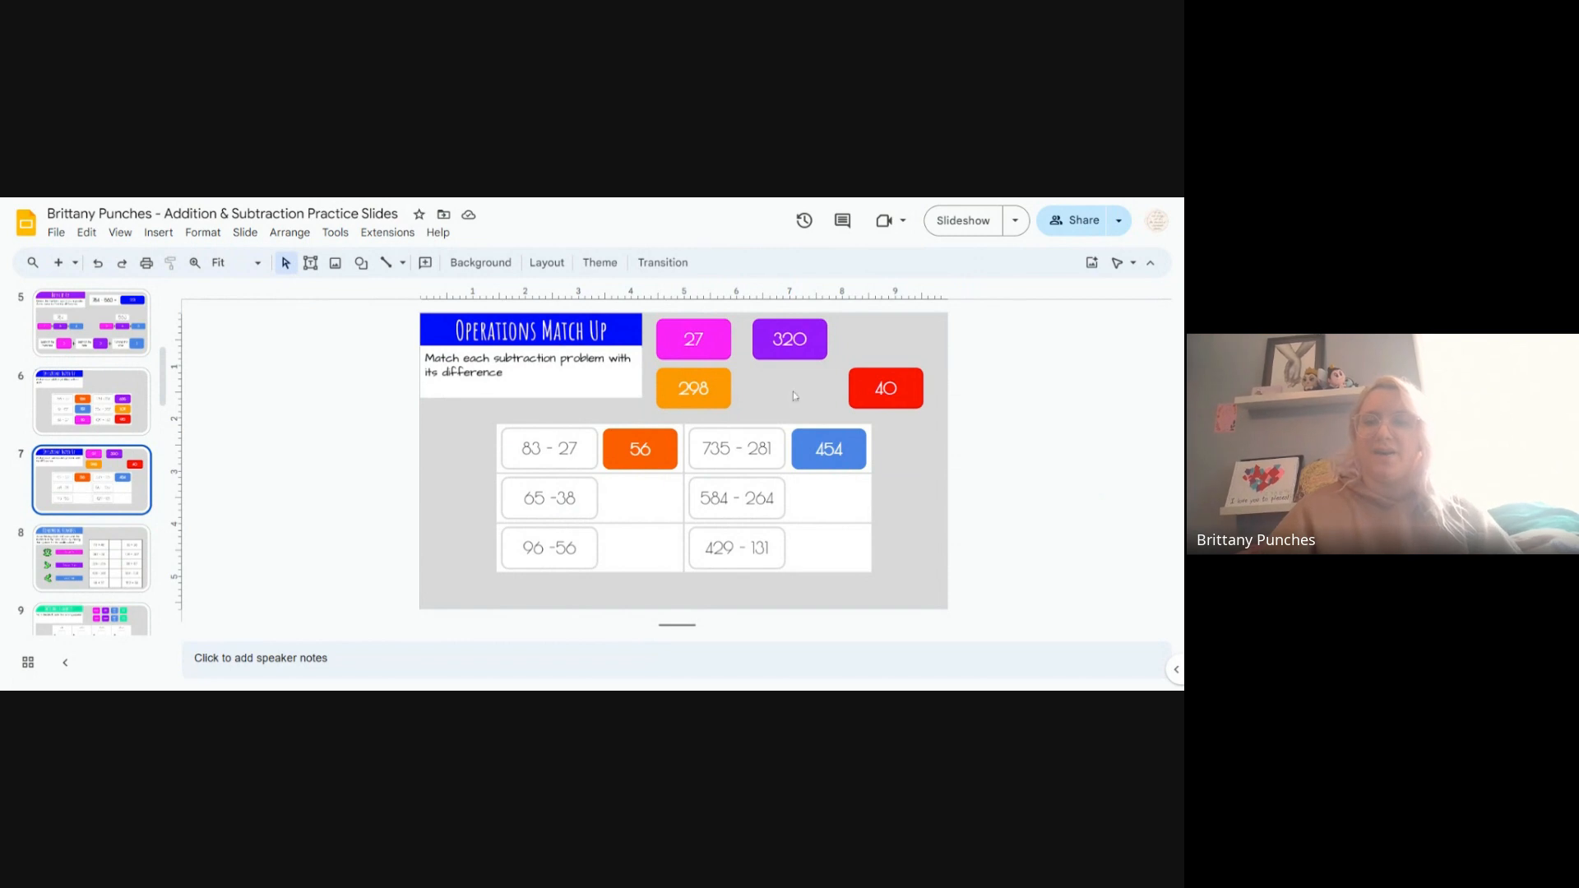
# Step: Place the pink 27 tile in the cell beside 65 − 38
pyautogui.click(693, 340)
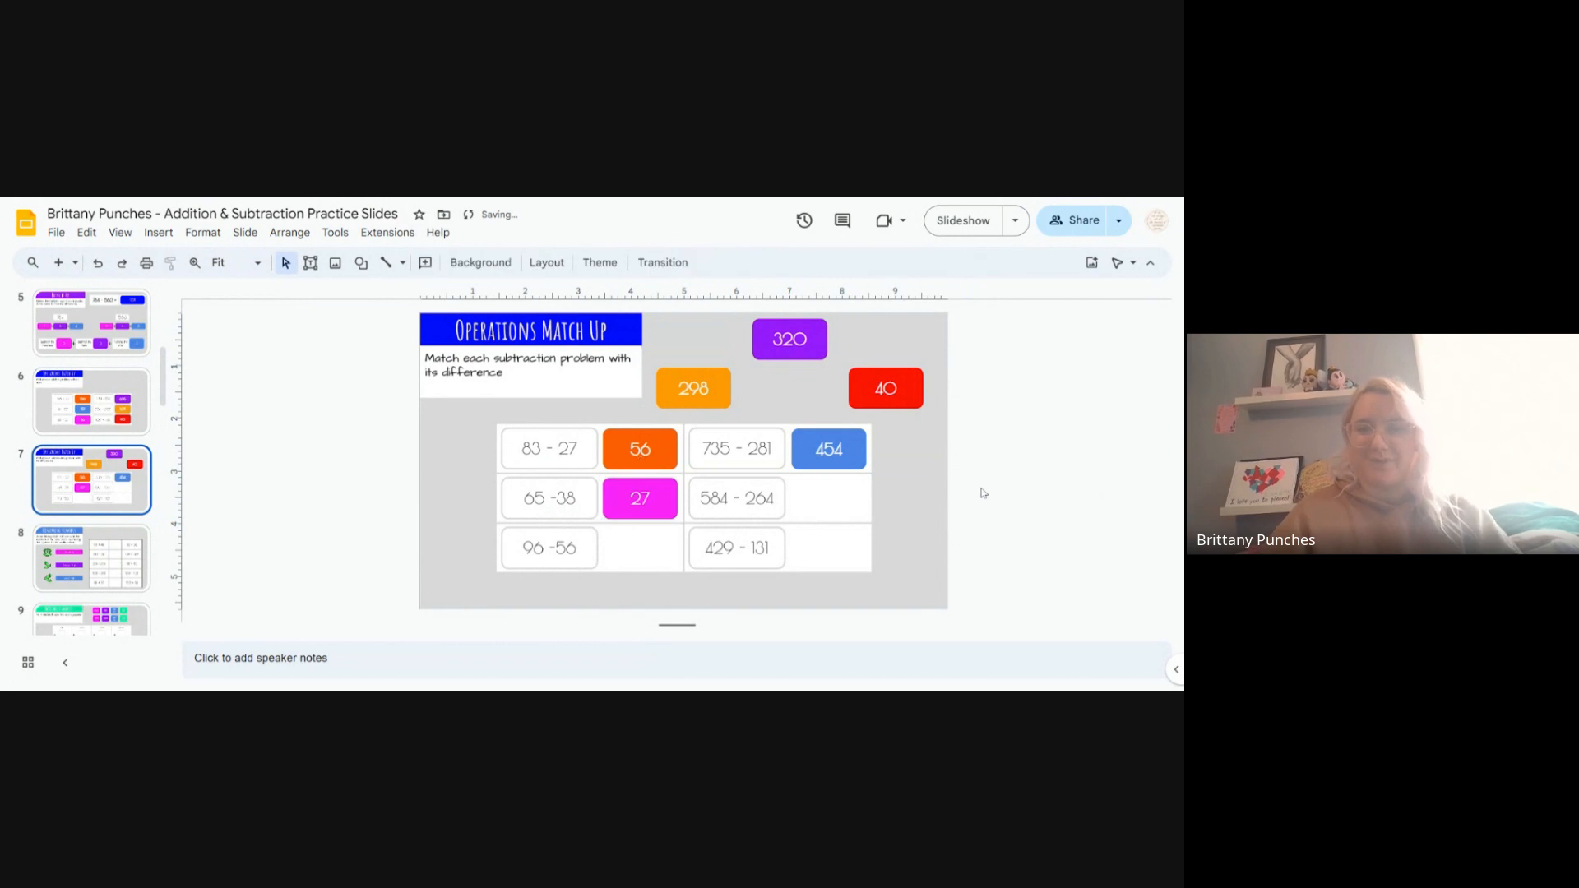
pyautogui.moveTo(539, 521)
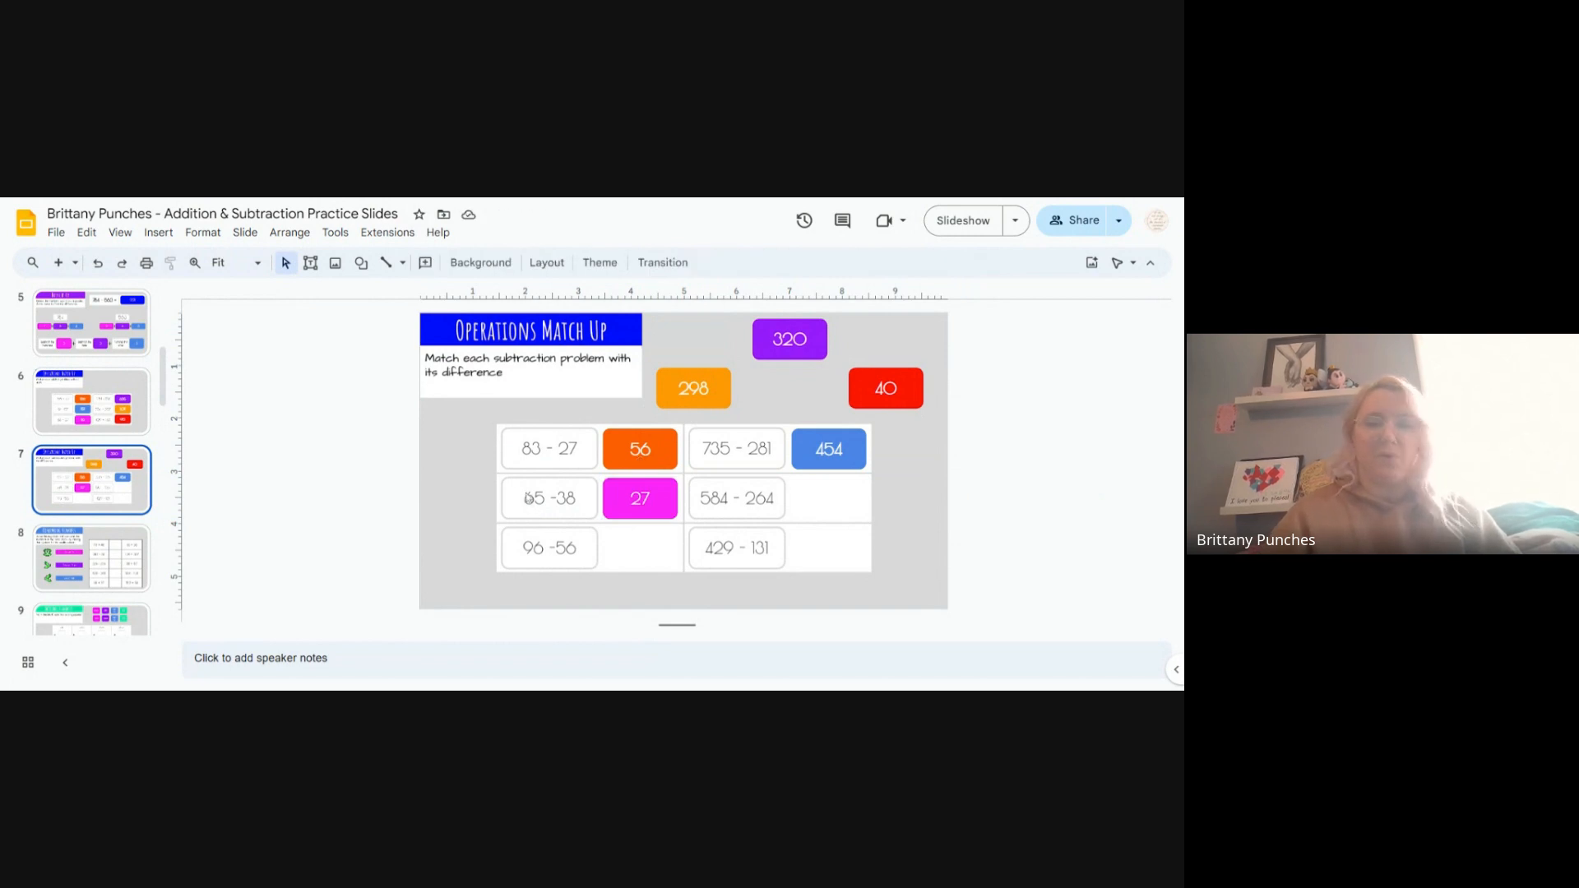
pyautogui.moveTo(521, 512)
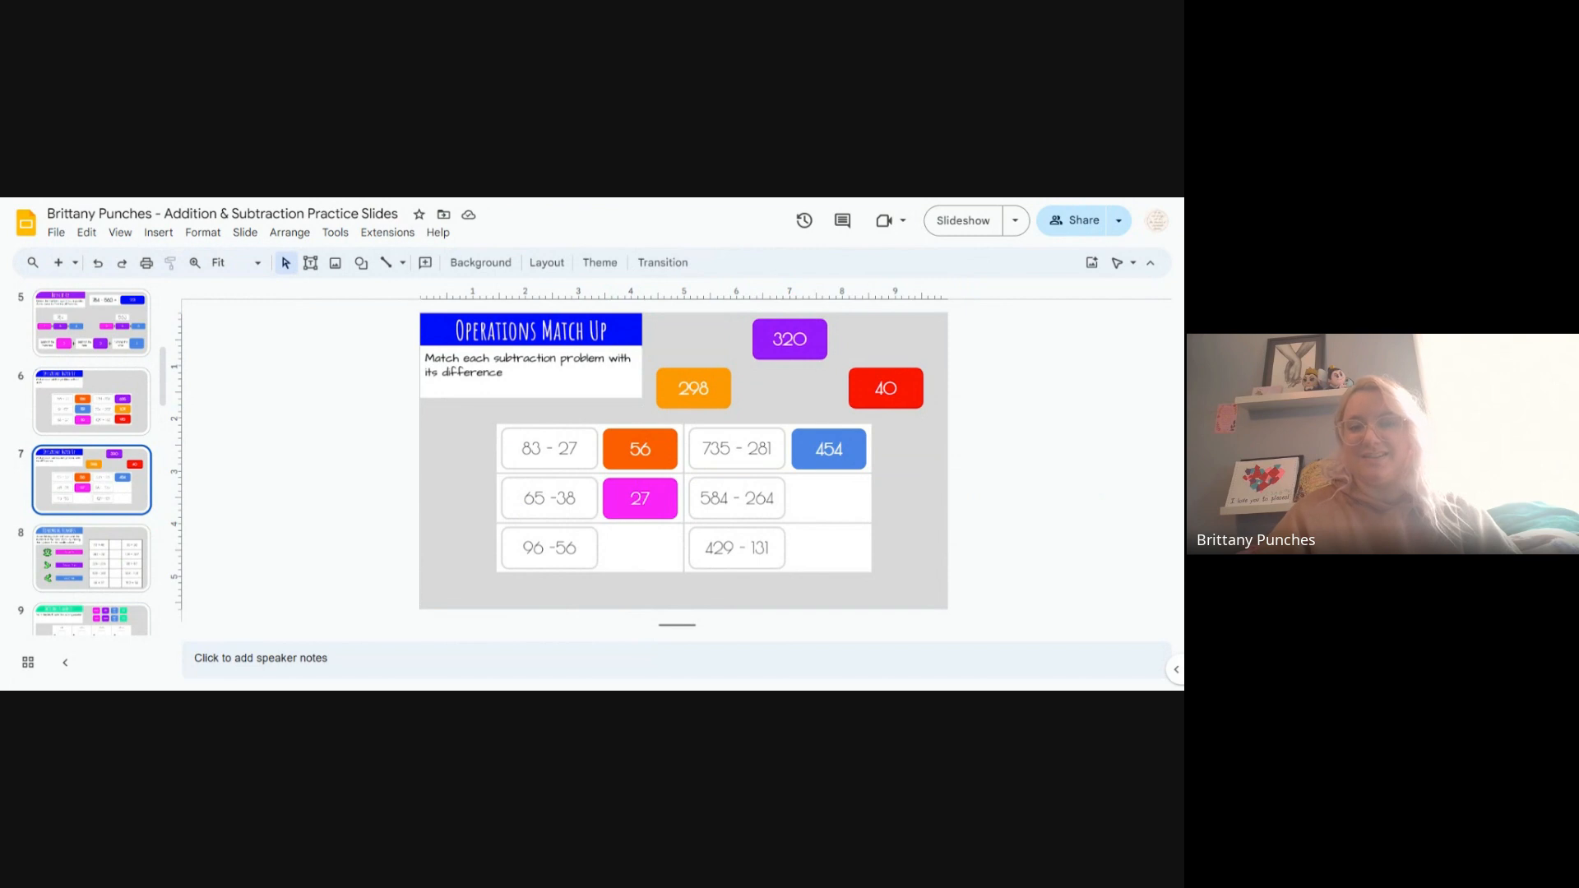
pyautogui.moveTo(847, 484)
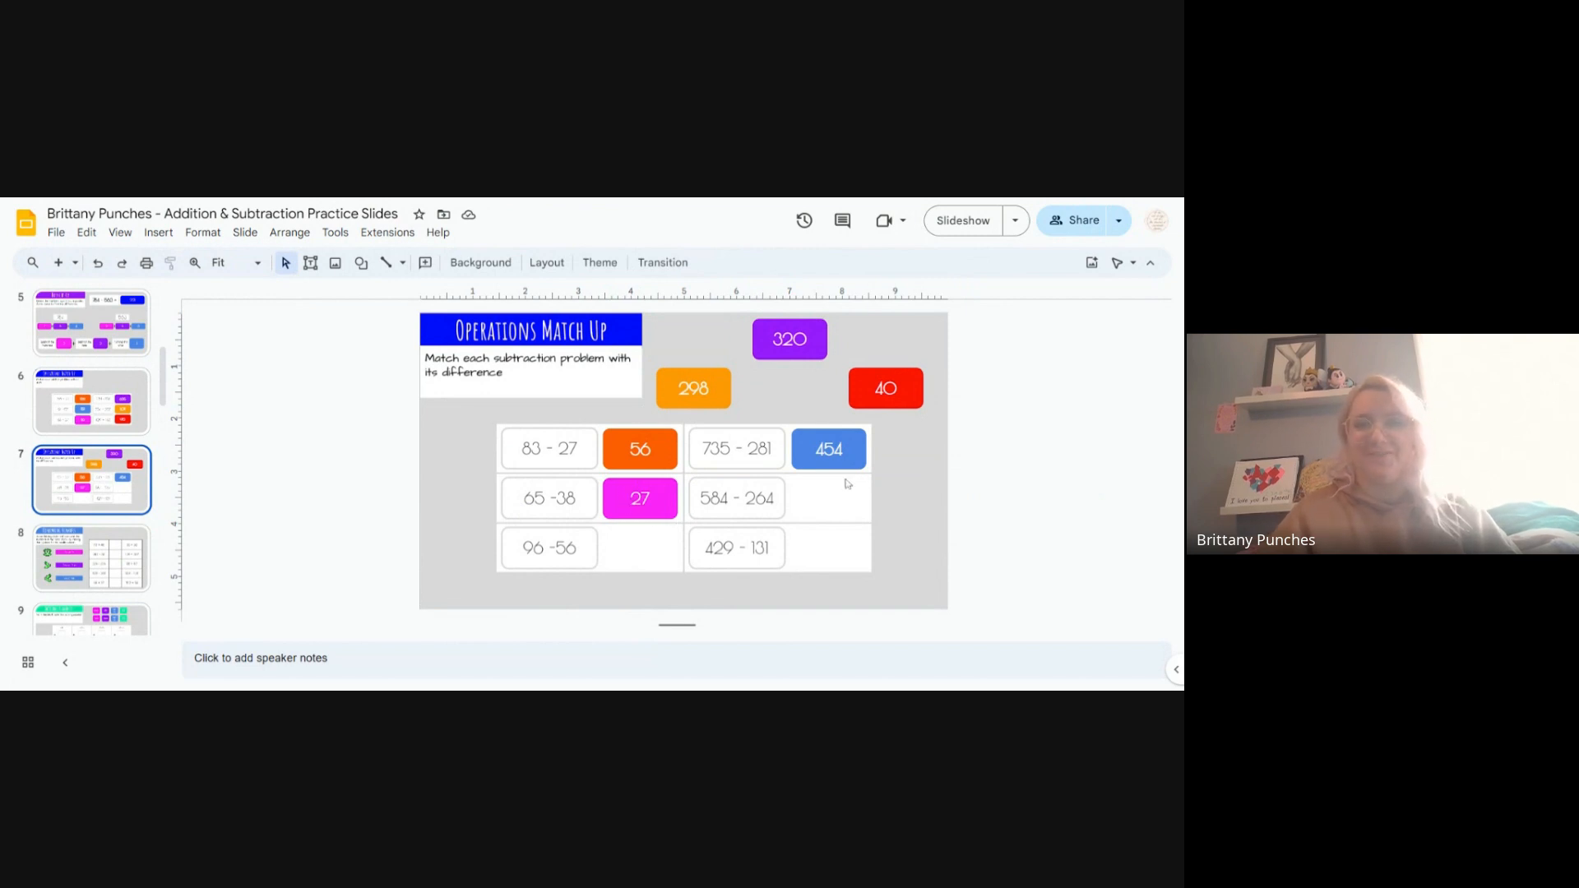
pyautogui.moveTo(851, 501)
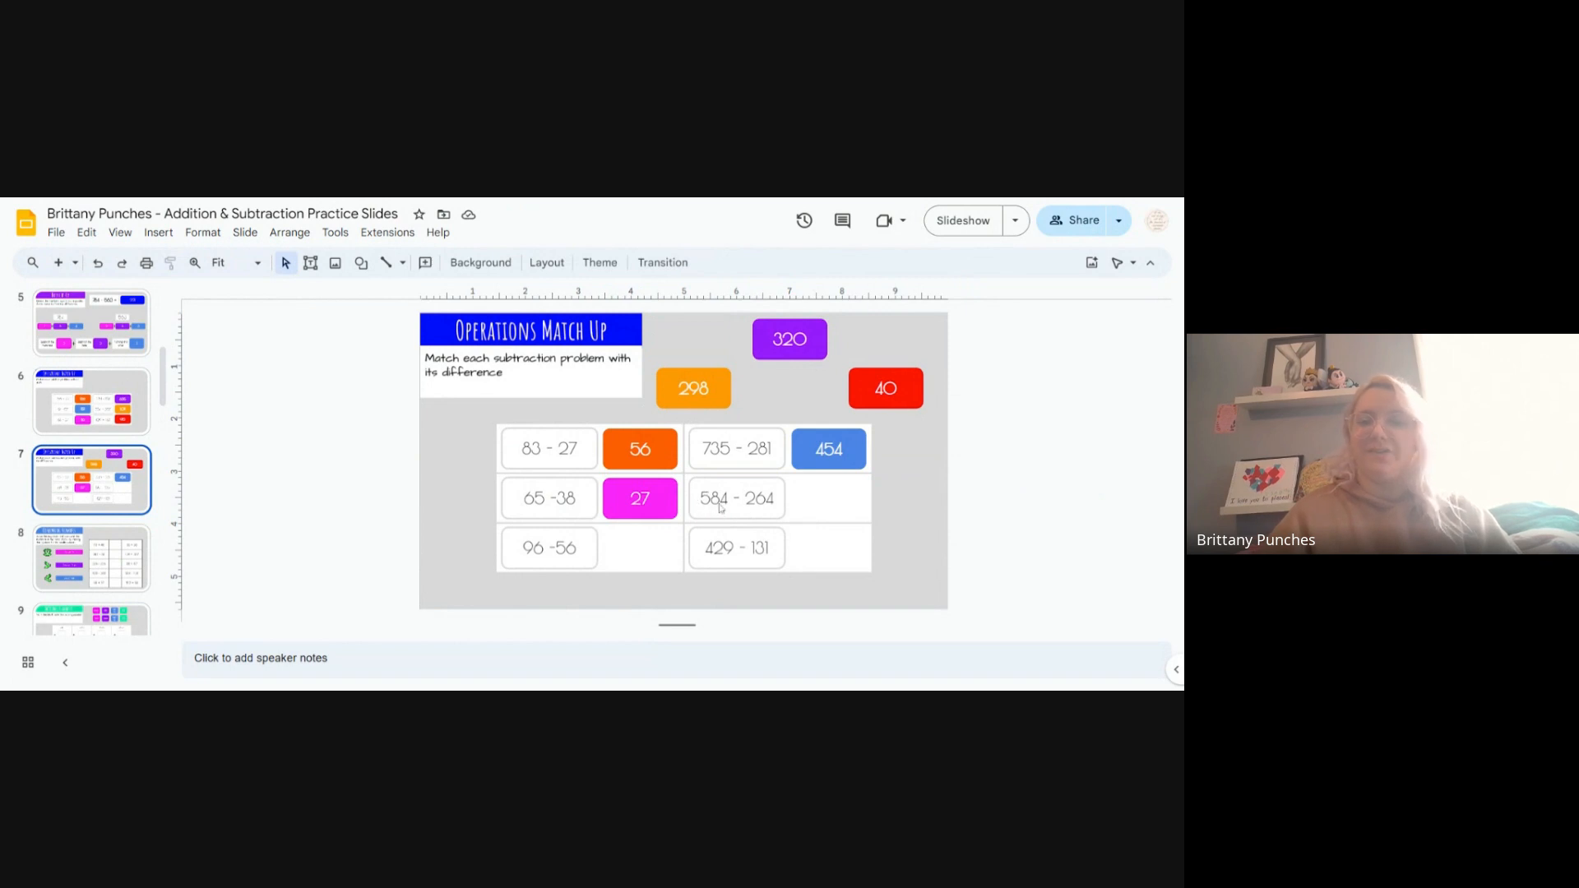
pyautogui.moveTo(737, 507)
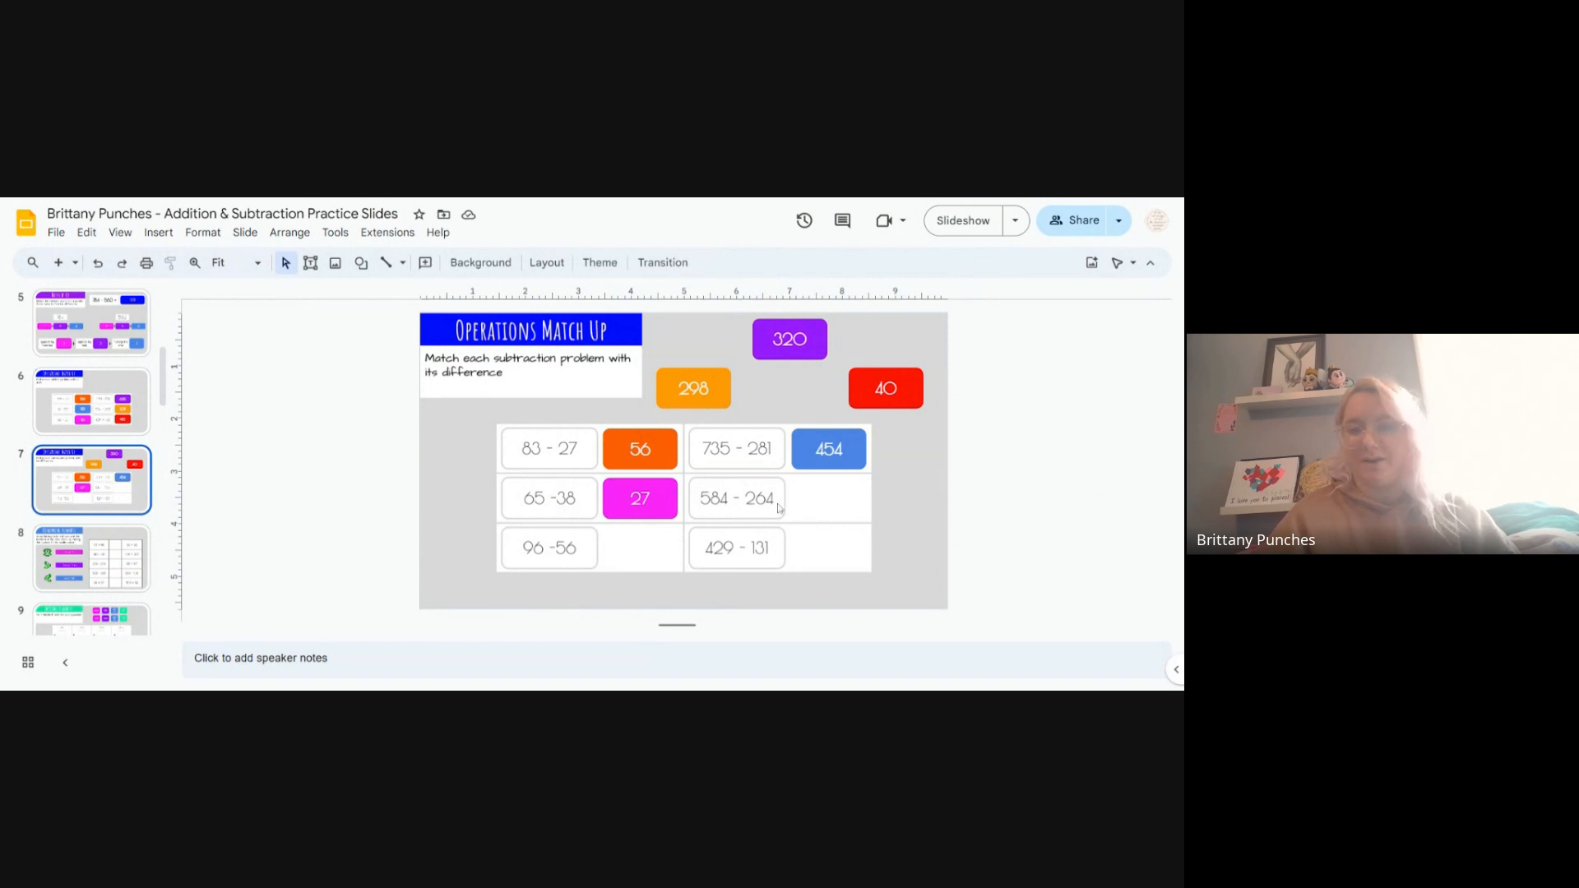
pyautogui.moveTo(772, 511)
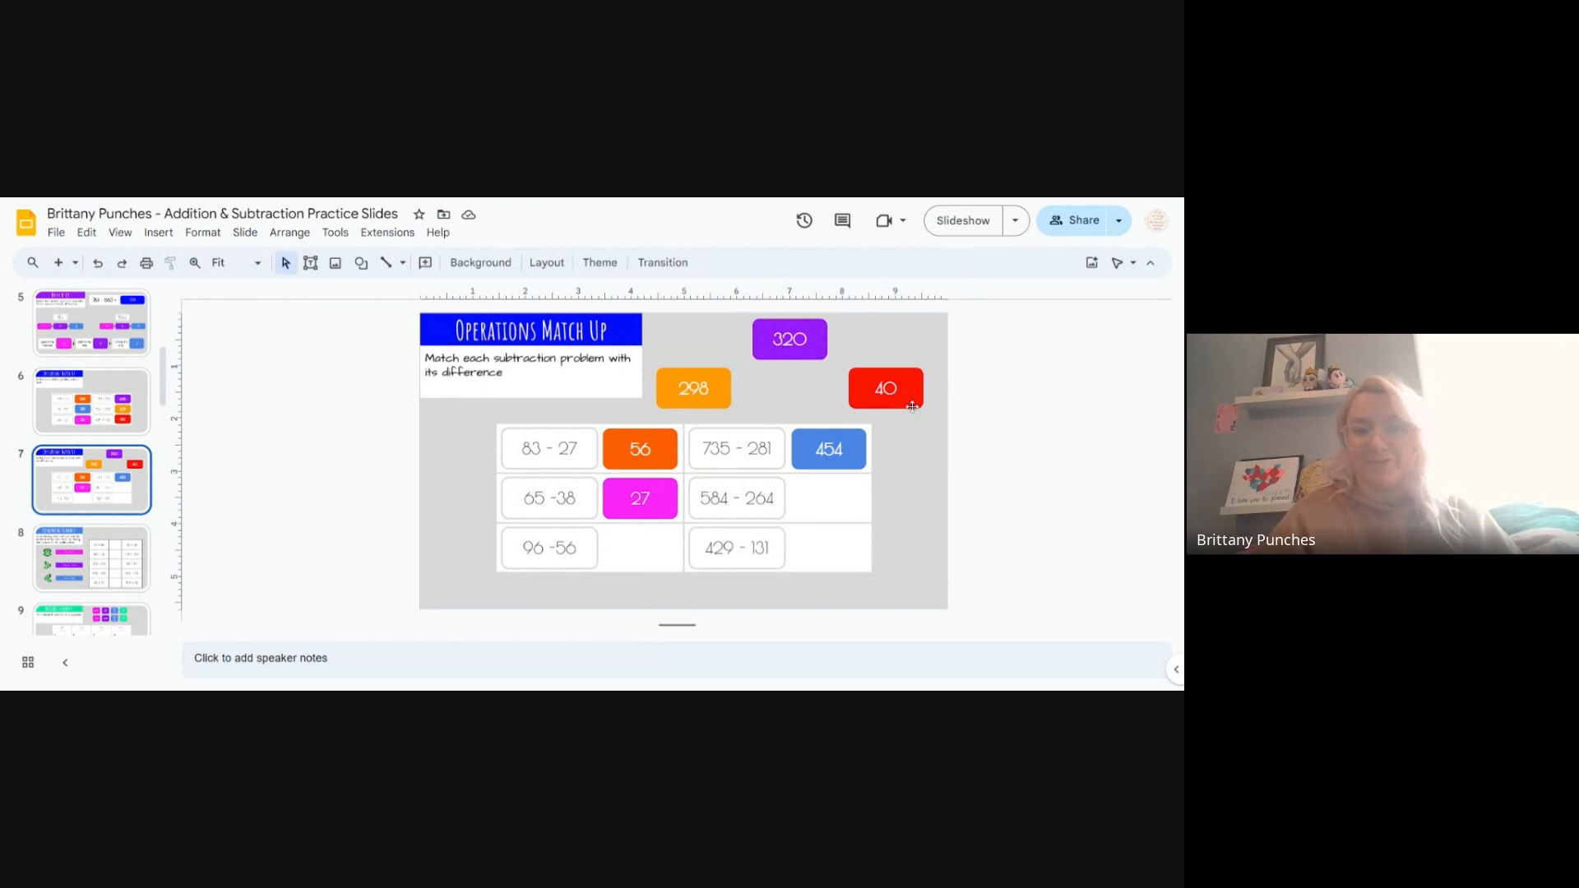
pyautogui.moveTo(815, 474)
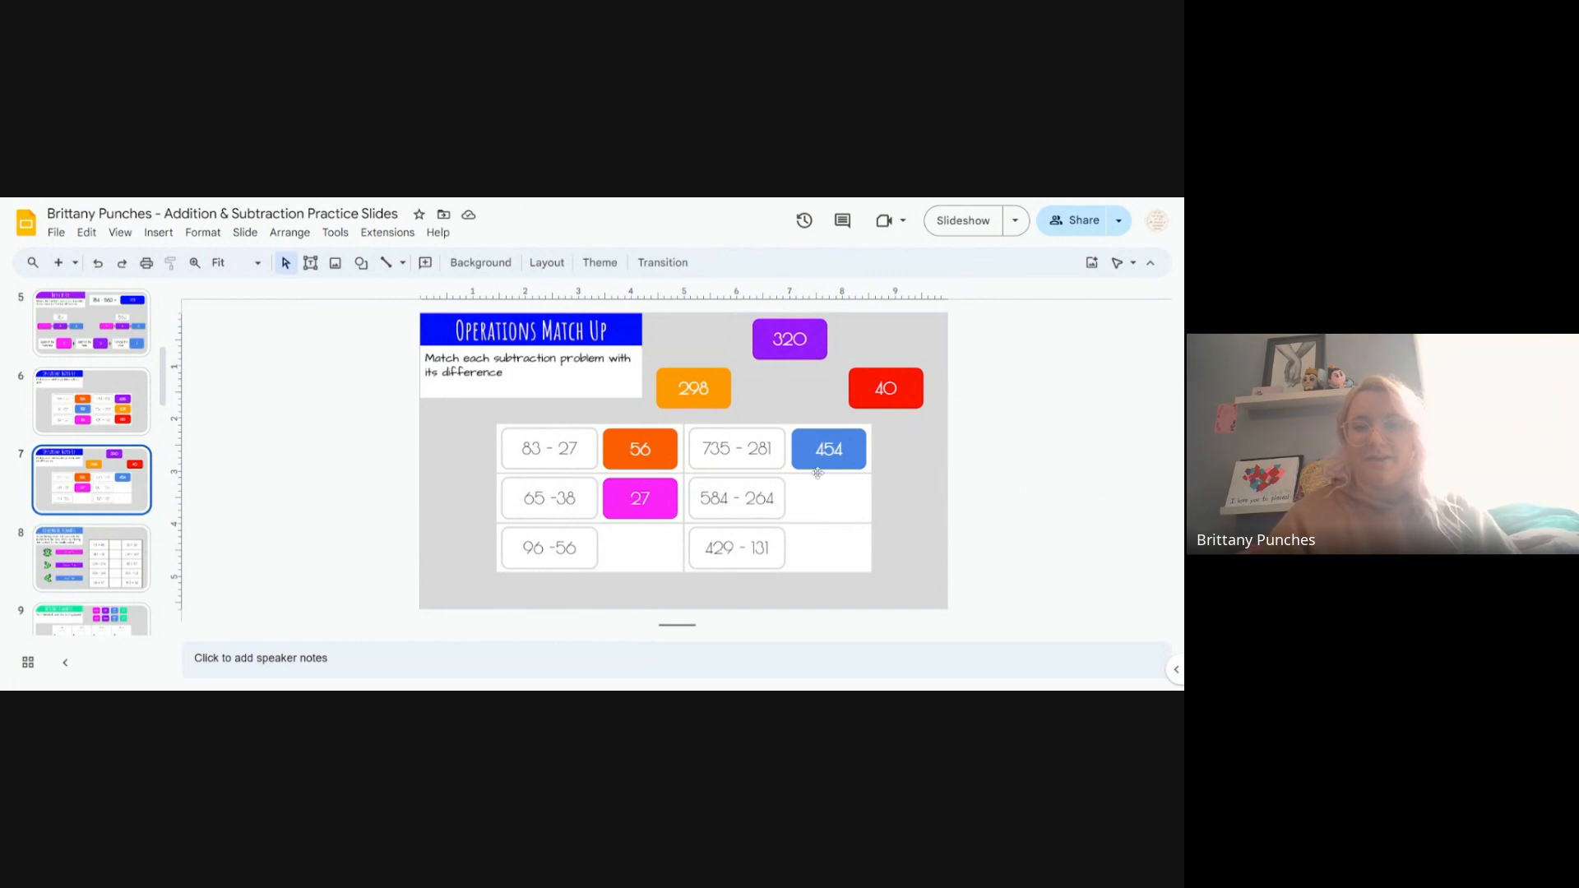
pyautogui.moveTo(709, 513)
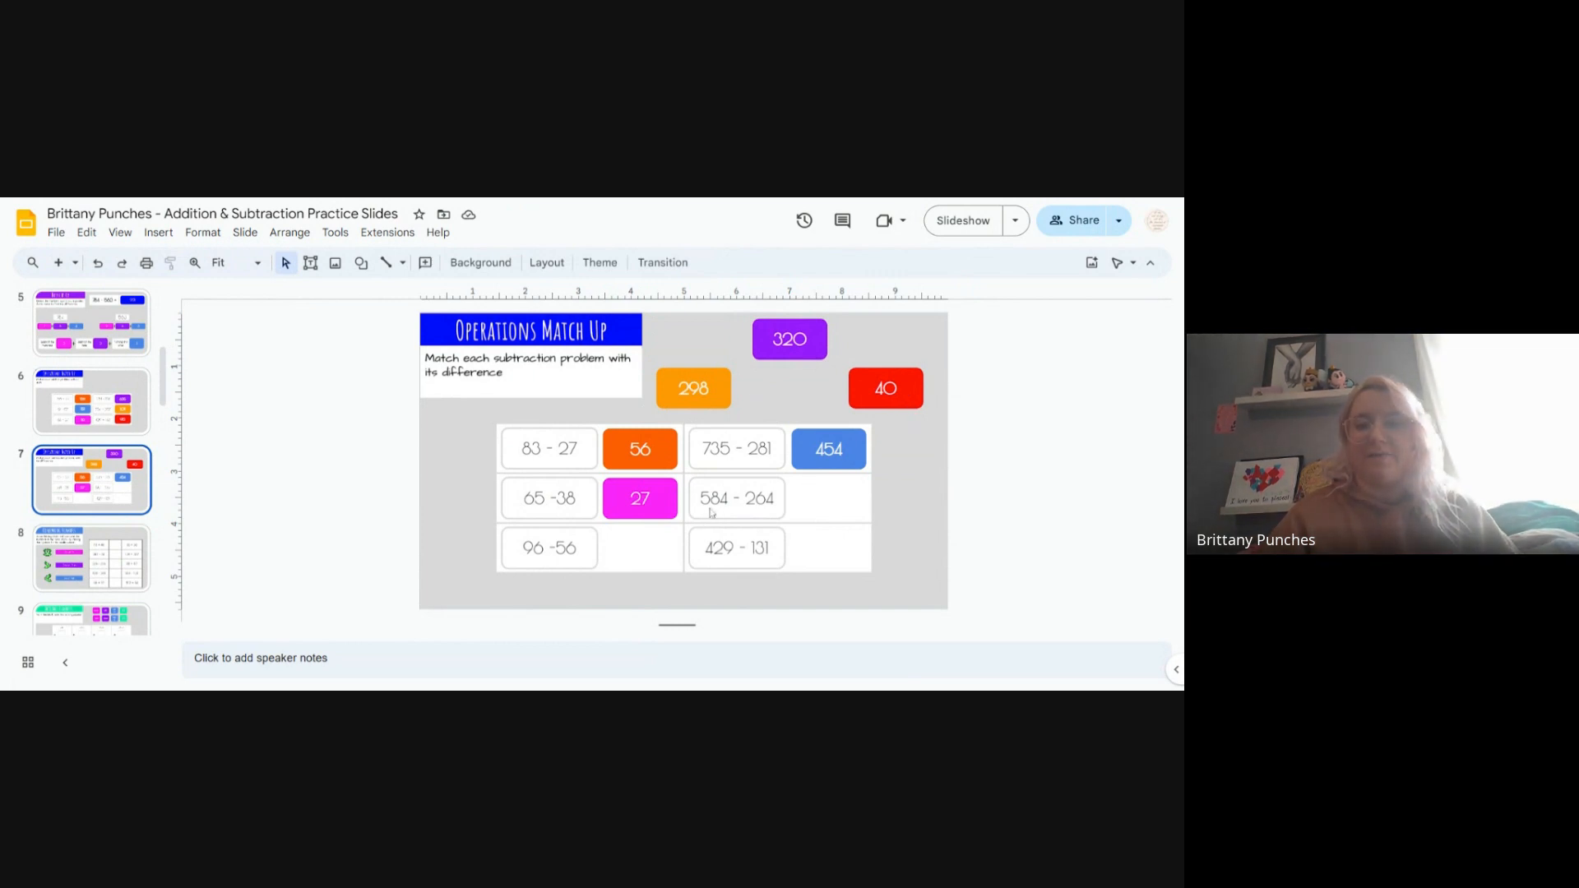
pyautogui.moveTo(784, 381)
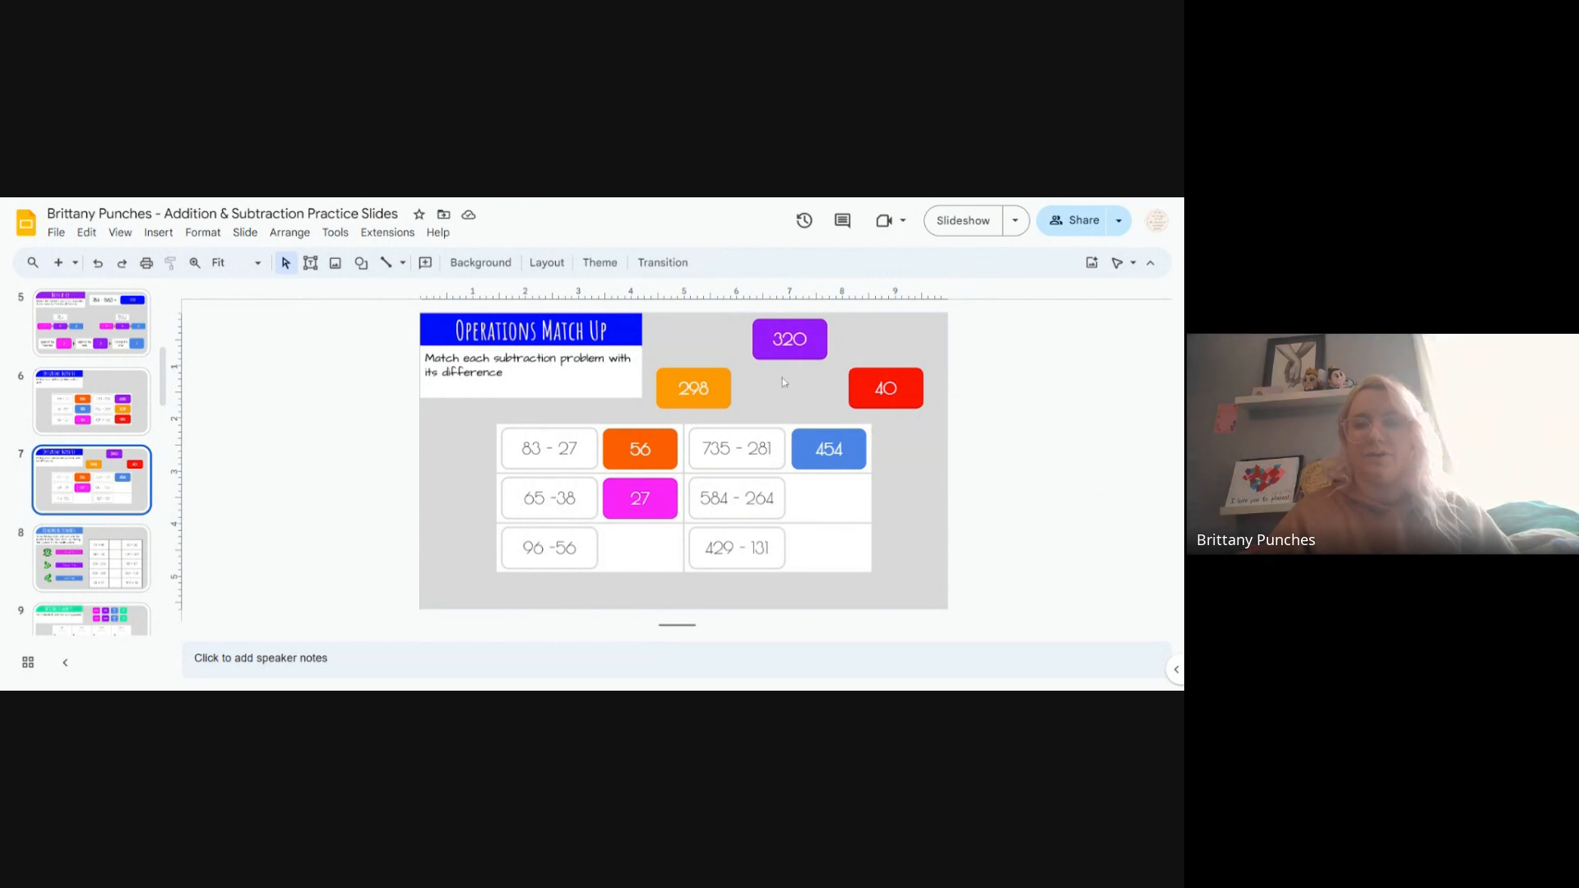
pyautogui.moveTo(709, 501)
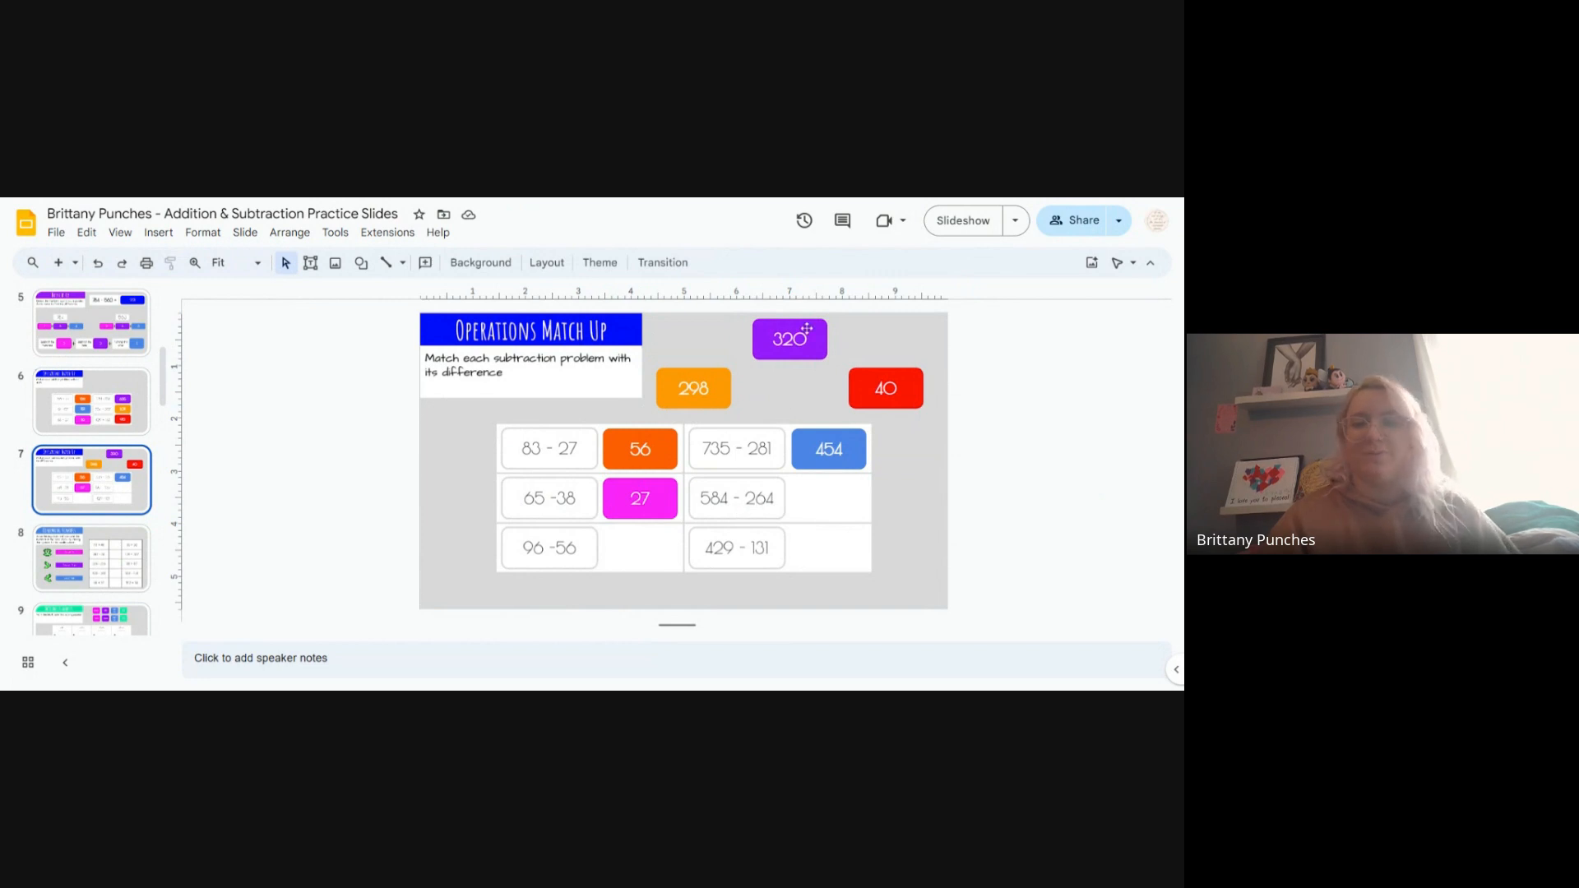
# Step: Place the purple 320 tile beside 584 − 264 and red 40 beside 96 − 56
pyautogui.click(789, 340)
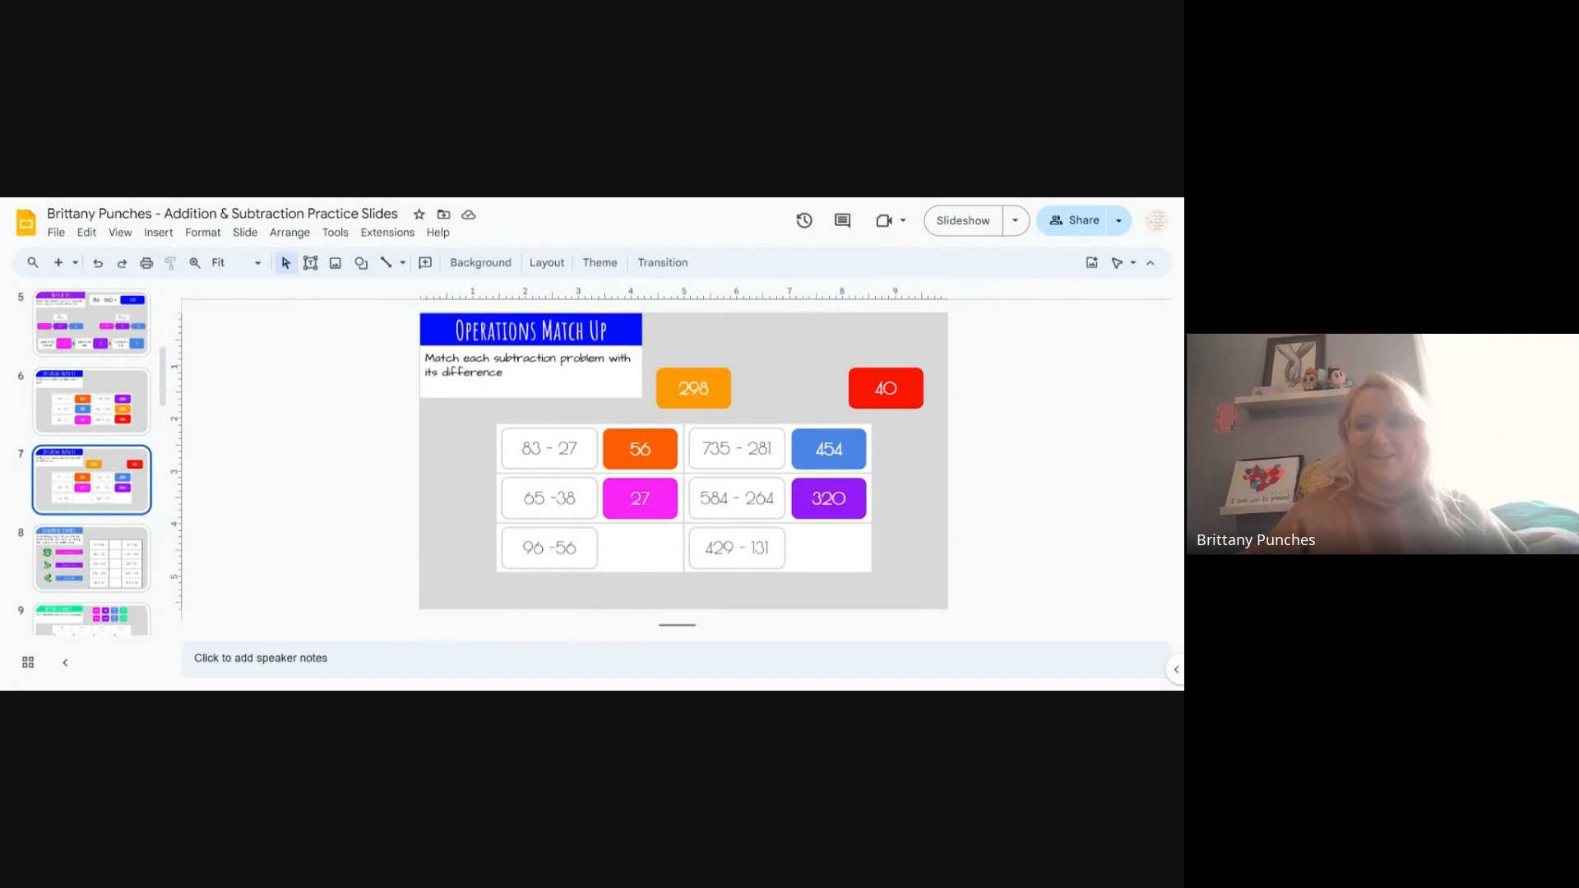
pyautogui.click(884, 389)
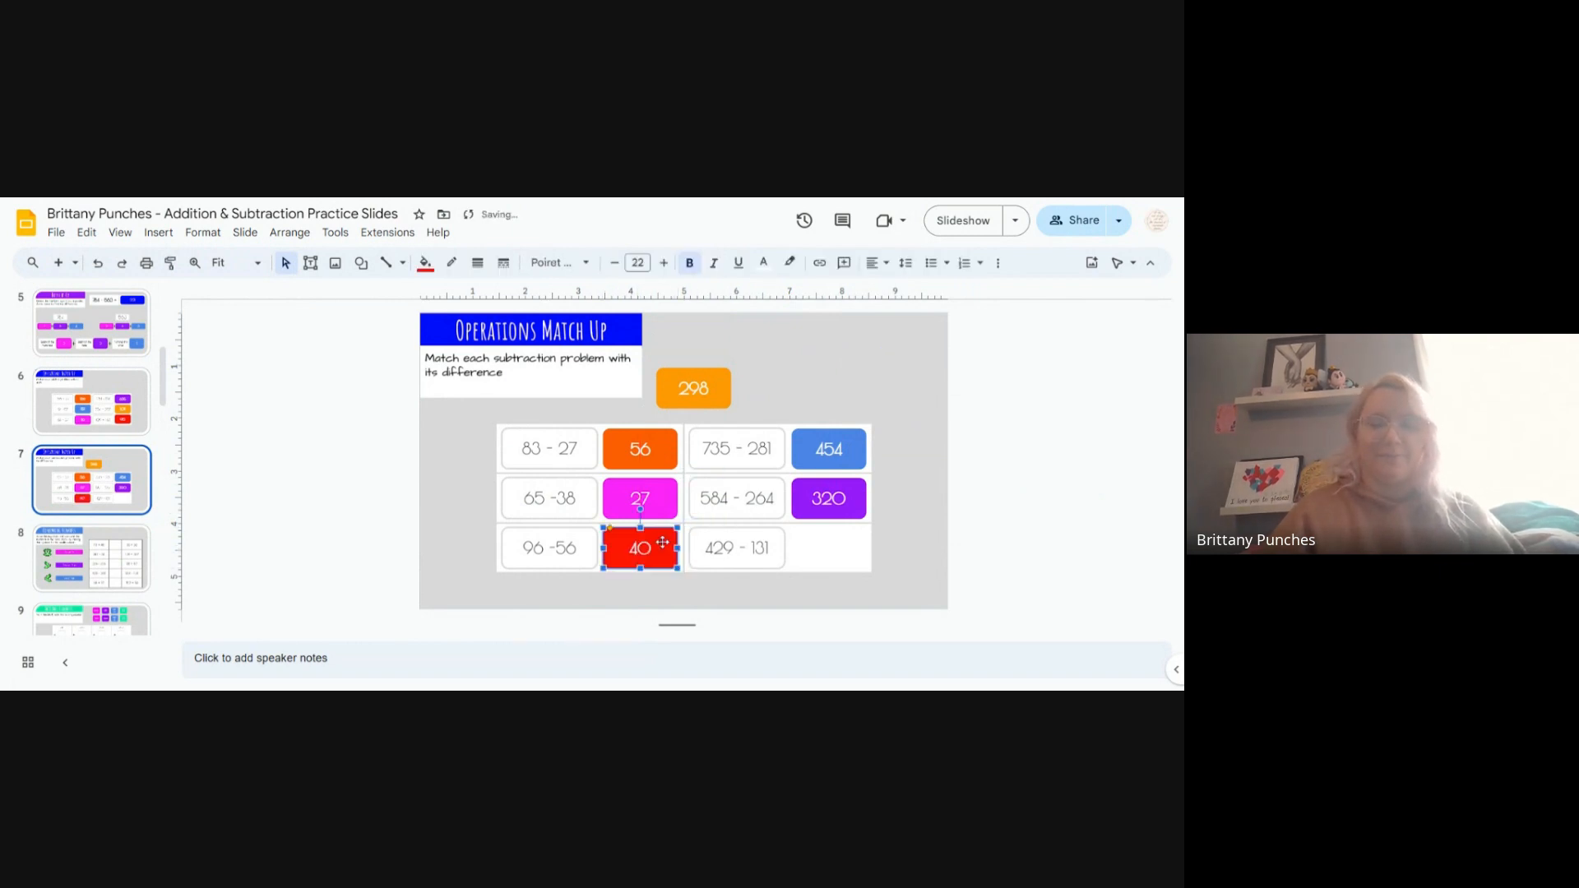
pyautogui.click(1026, 459)
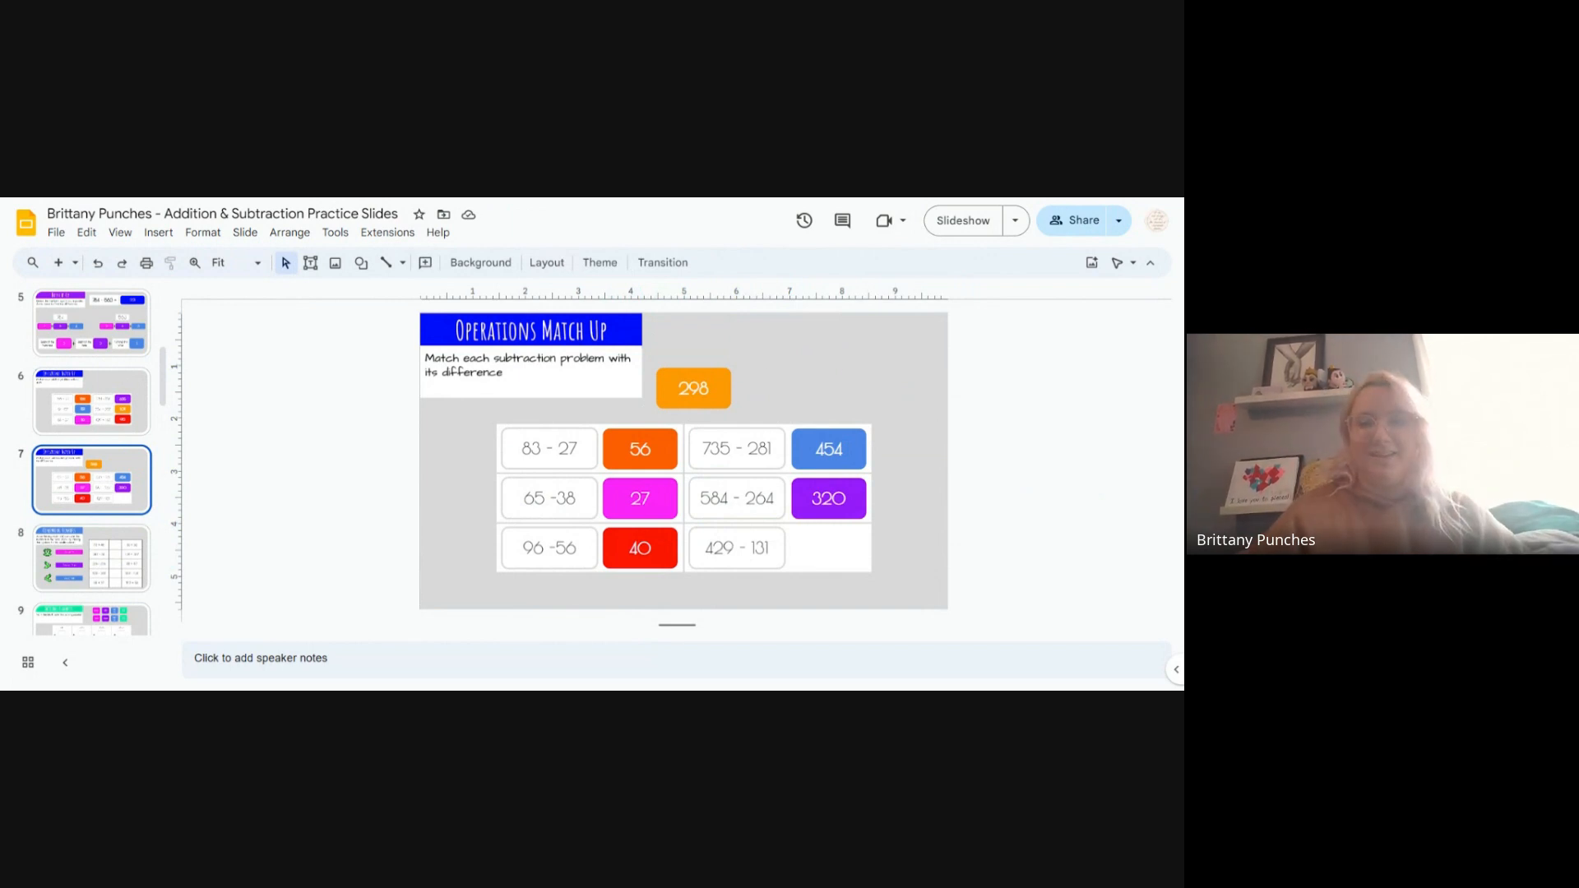
# Step: Place the orange 298 tile in the cell beside 429 − 131
pyautogui.click(693, 389)
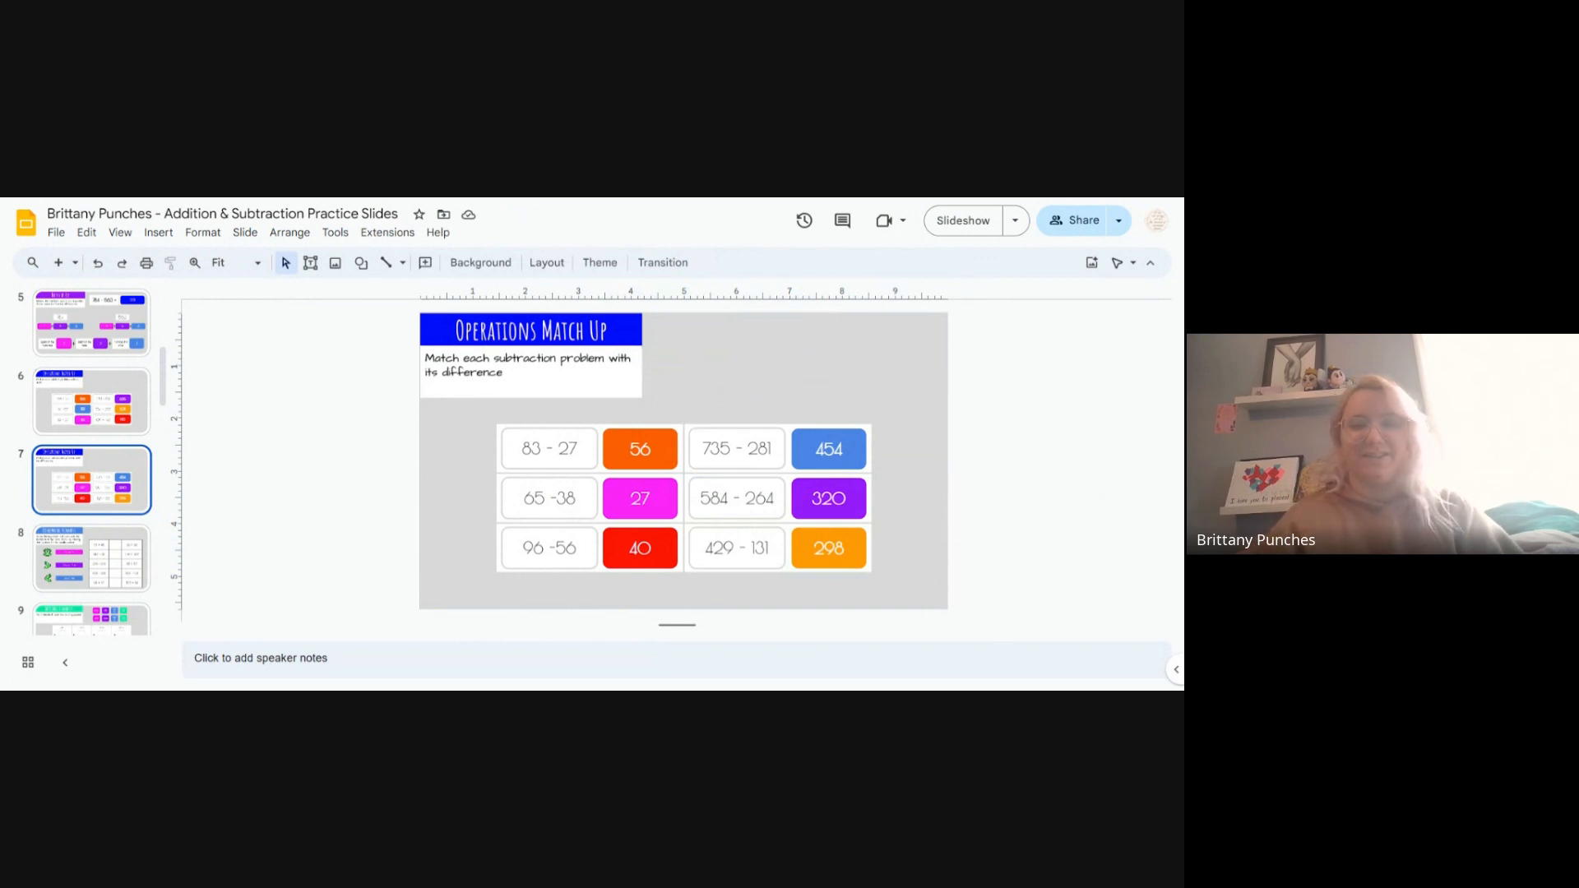
pyautogui.moveTo(941, 547)
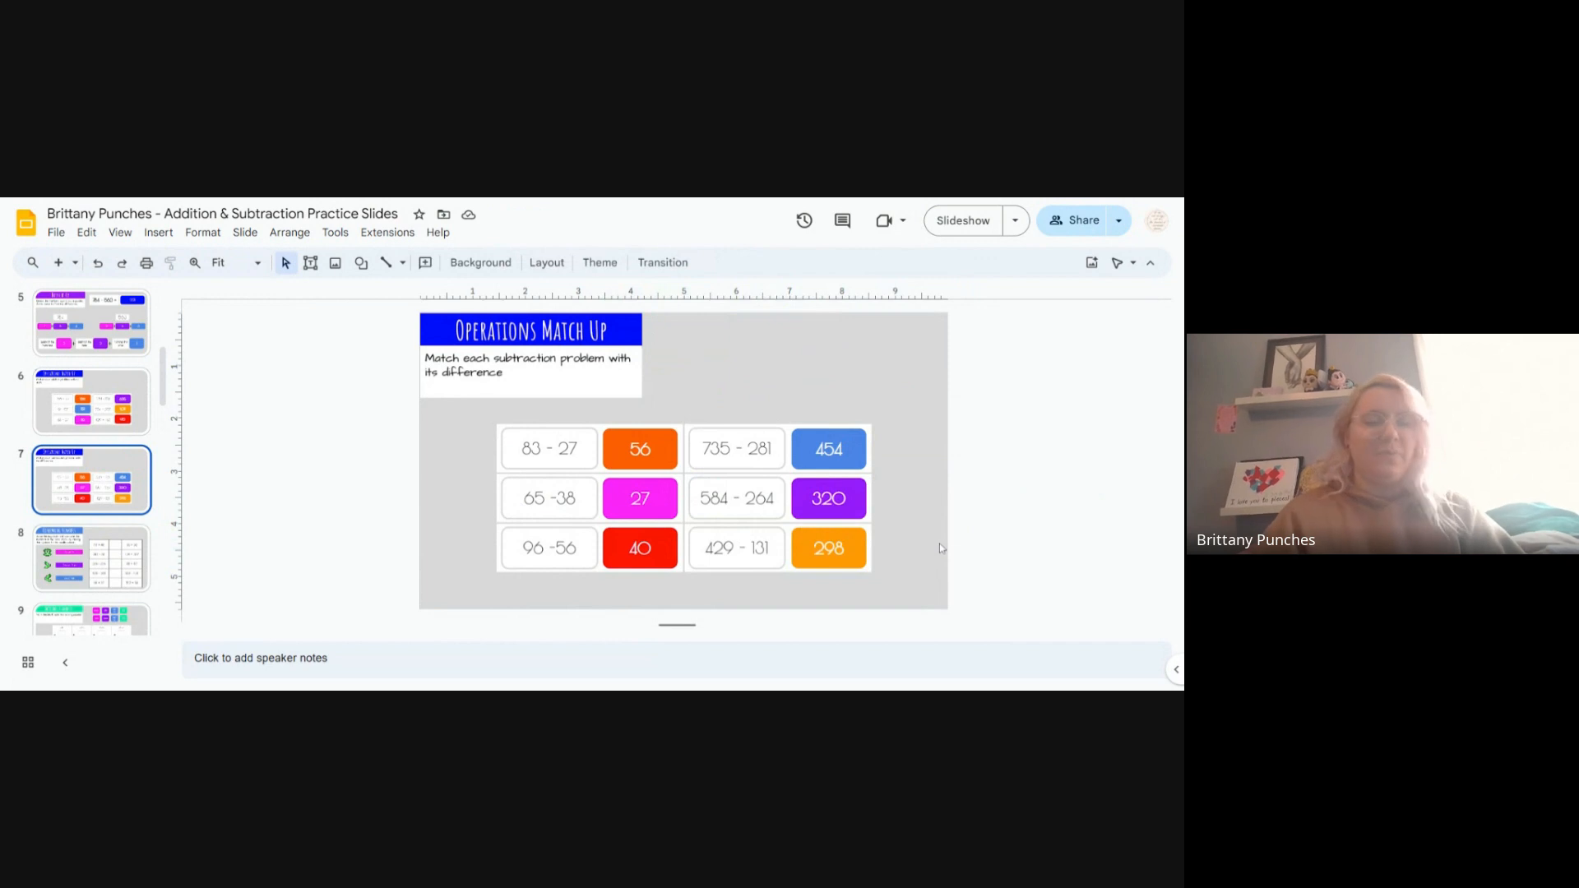